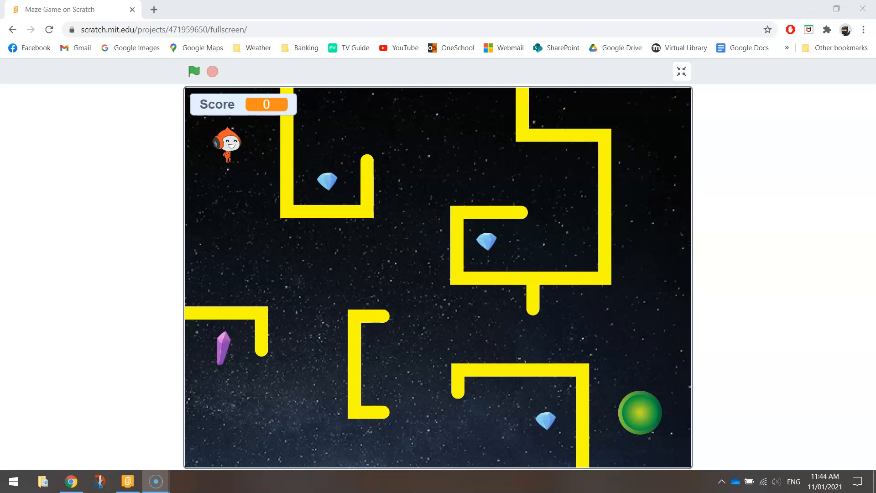
mouse_move(201, 78)
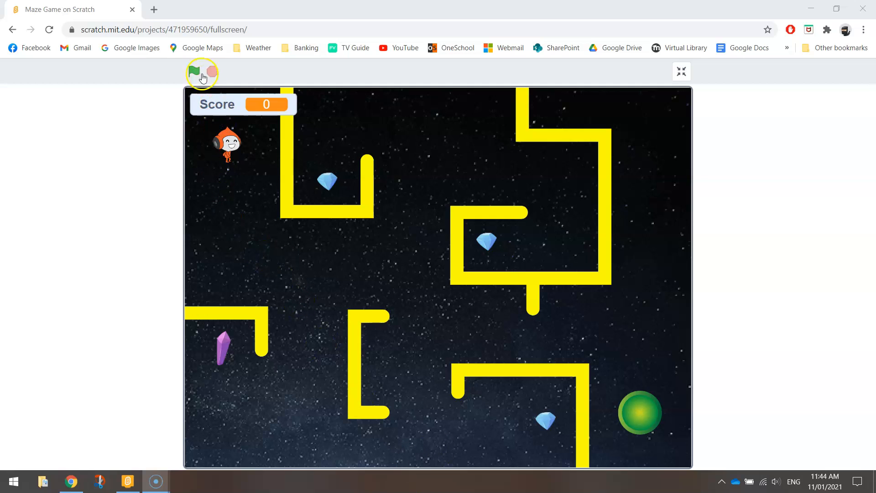
Step: Run the maze and steer Pico with the arrow keys from level 1 into the moon level
left_click(195, 71)
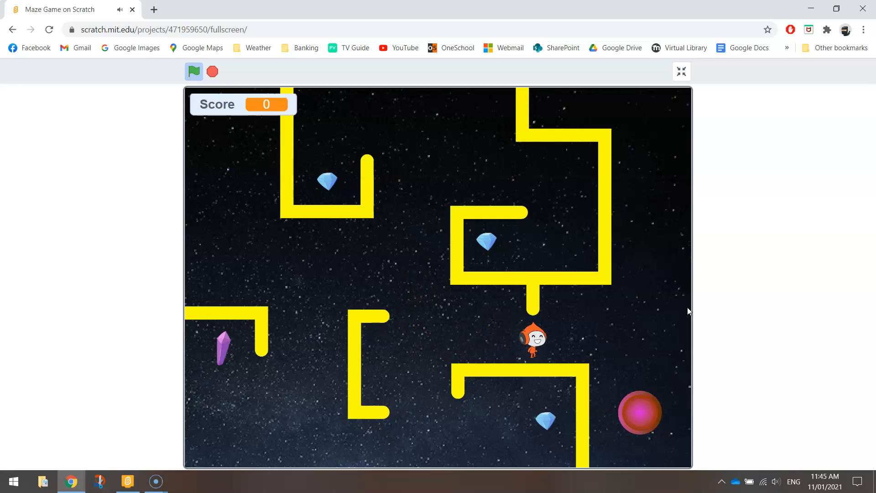
key("Right")
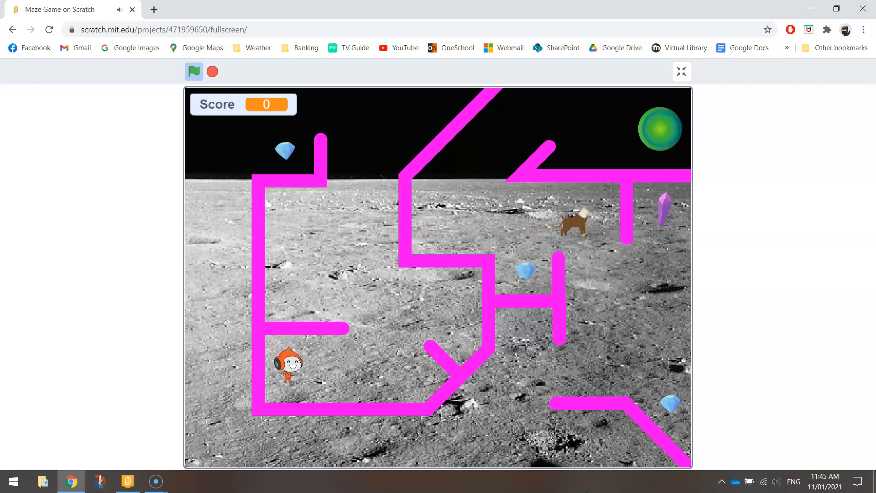
left_click(194, 71)
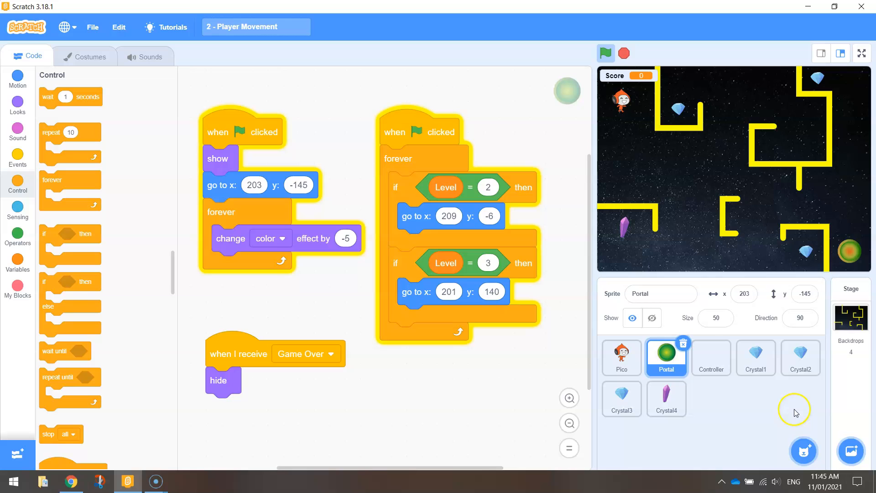
Step: Search the sprite library for 'griff' and add the Griffin sprite to the project
left_click(803, 450)
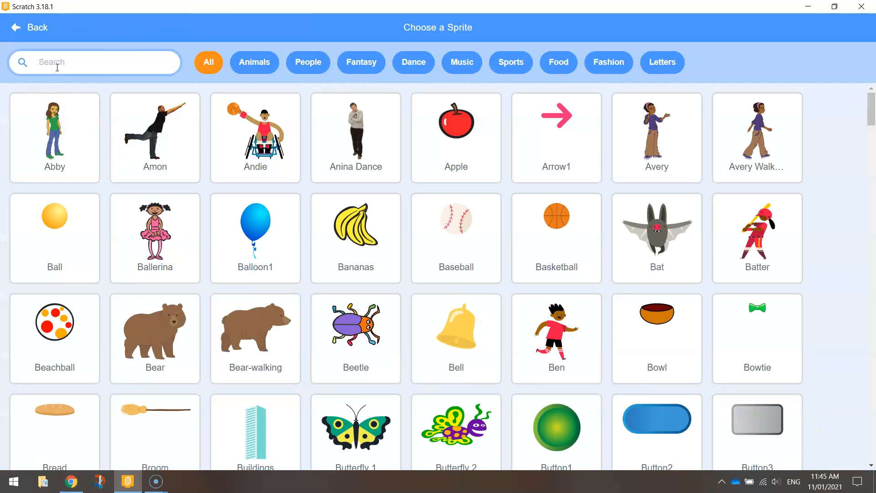
type("griff")
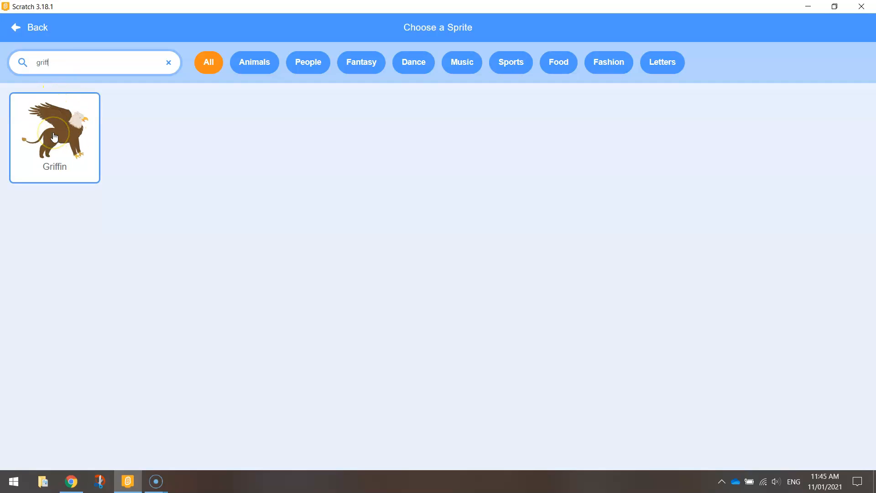
left_click(54, 136)
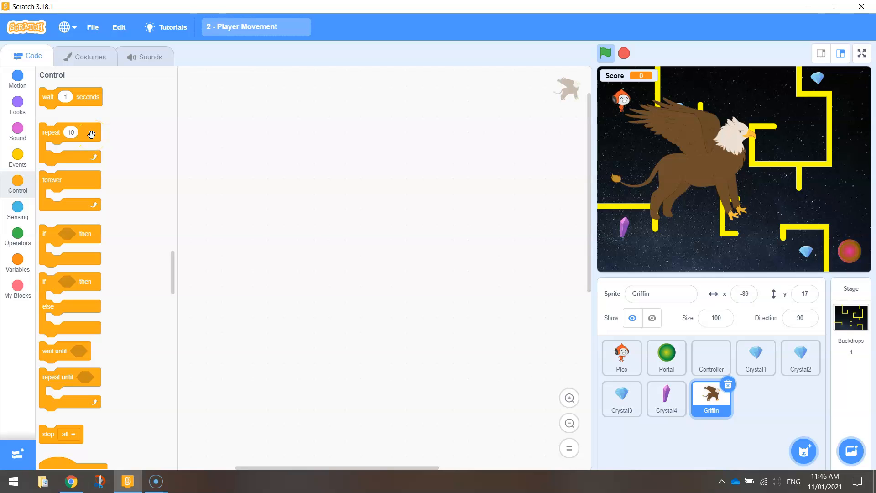
Step: Delete Griffin-c and Griffin-d so only the two wing costumes remain, then return to Code
left_click(86, 57)
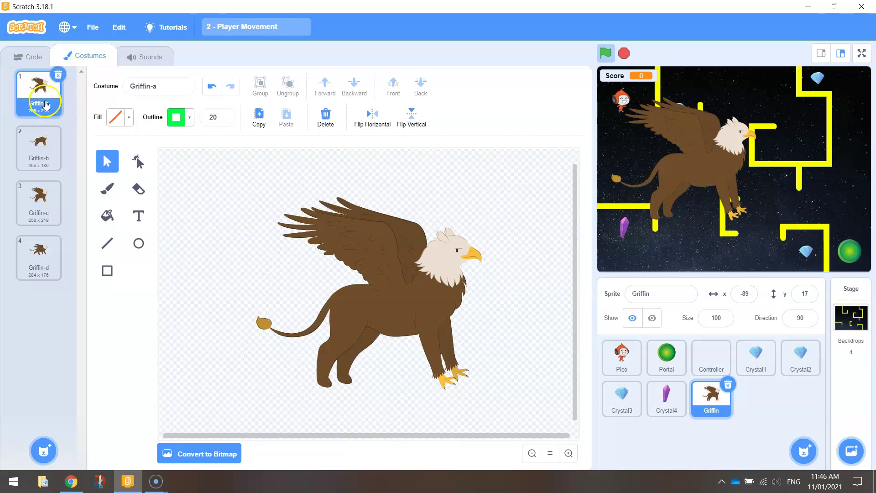
left_click(38, 148)
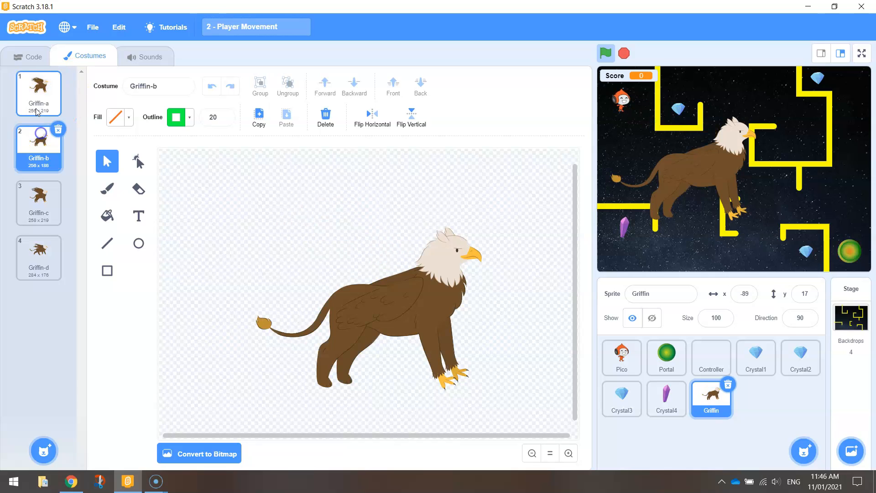
left_click(38, 202)
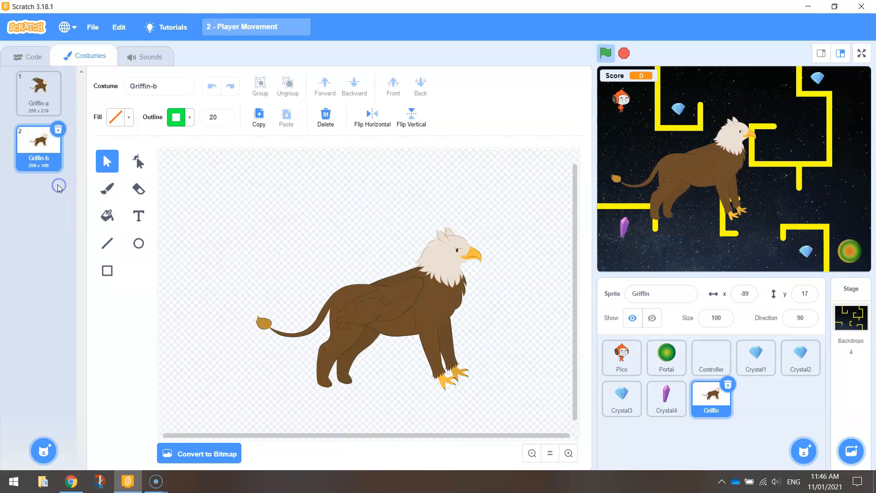
left_click(38, 91)
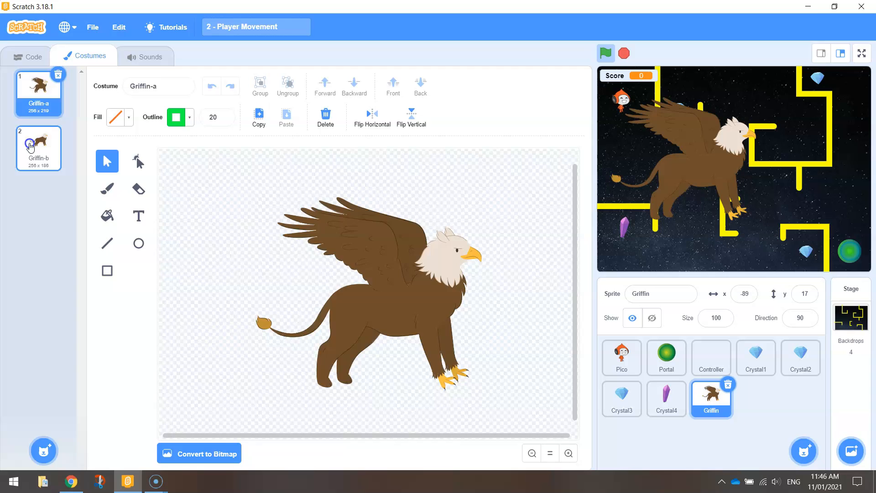
left_click(29, 56)
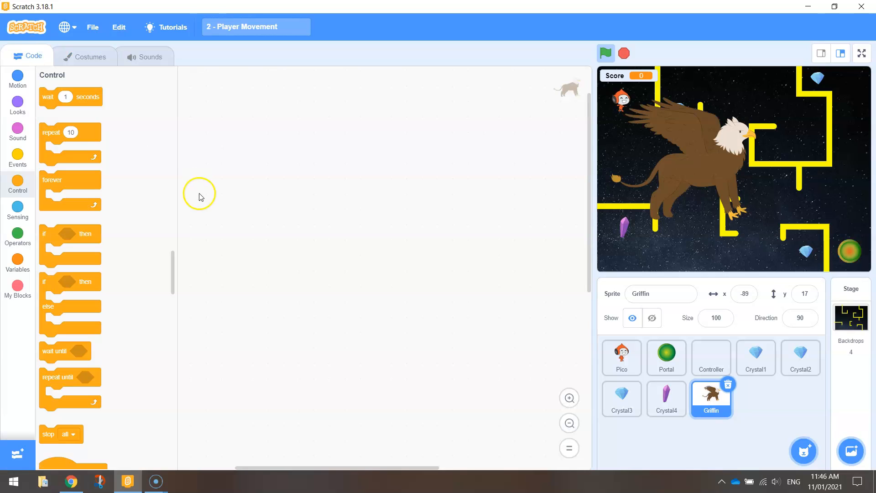
Step: Give the griffin a when-flag-clicked forever loop switching to the next costume
left_click(17, 157)
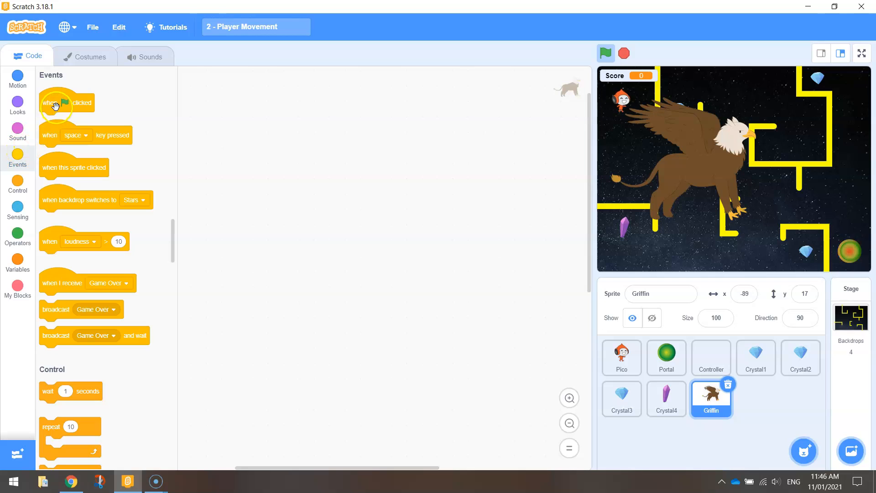
left_click_drag(67, 103, 239, 112)
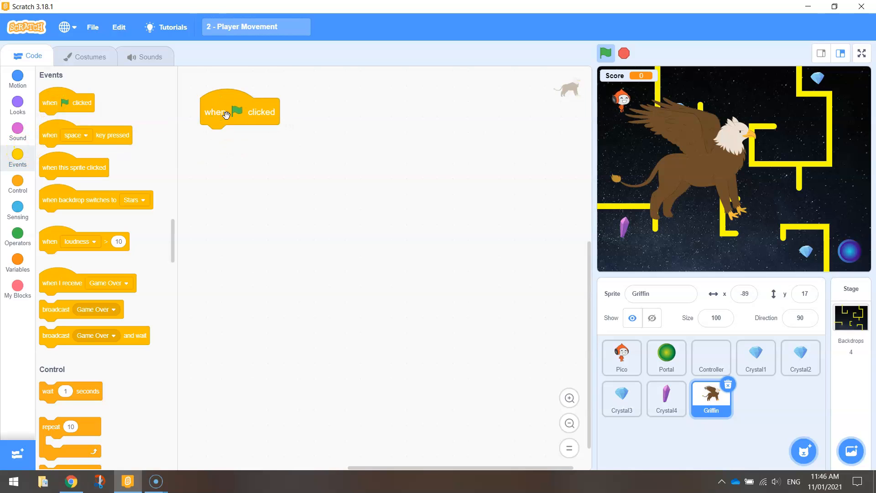
left_click(237, 111)
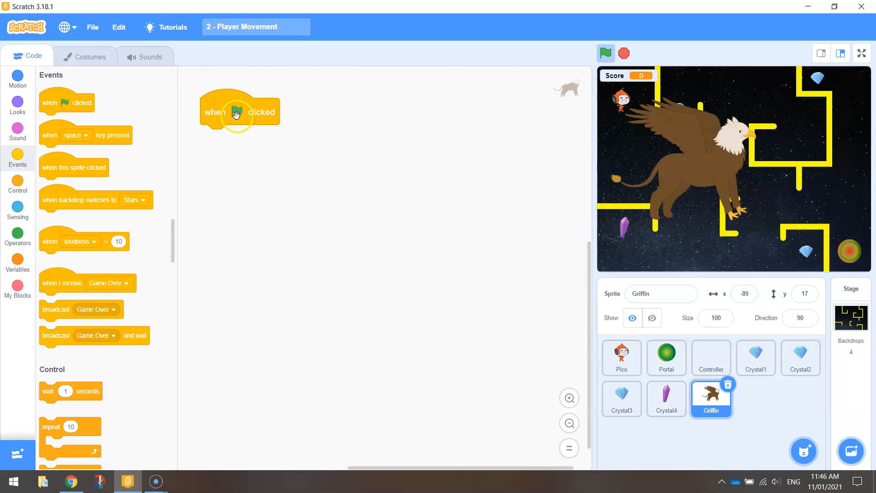
left_click(17, 184)
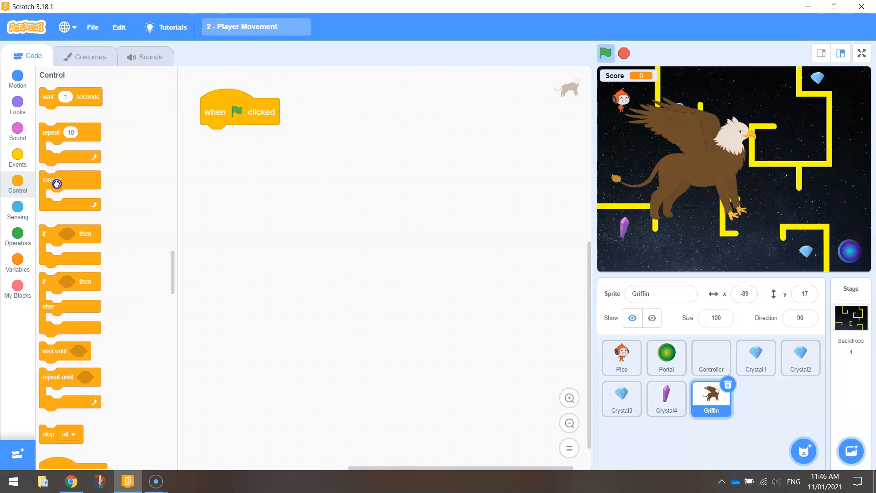
left_click_drag(50, 179, 224, 139)
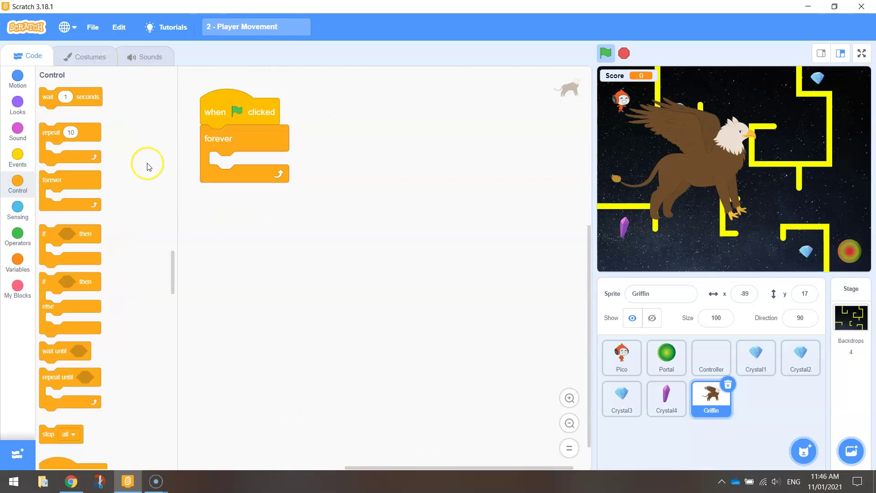
left_click(17, 104)
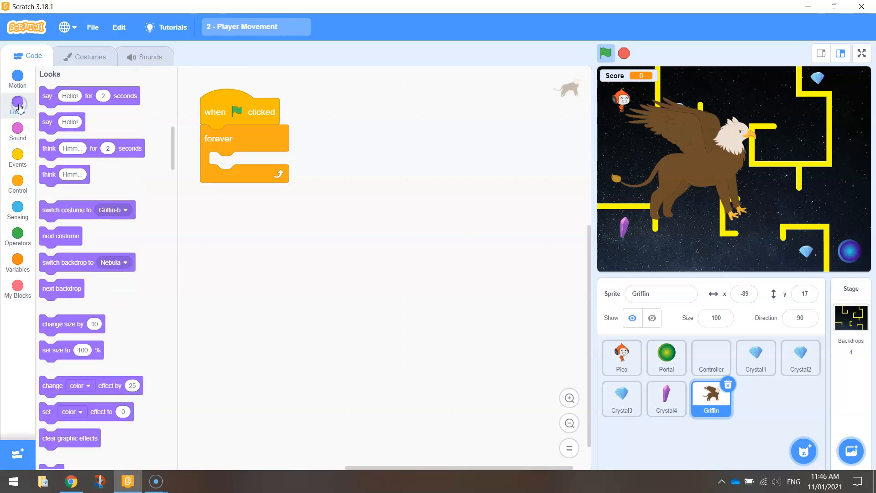
left_click_drag(60, 236, 239, 165)
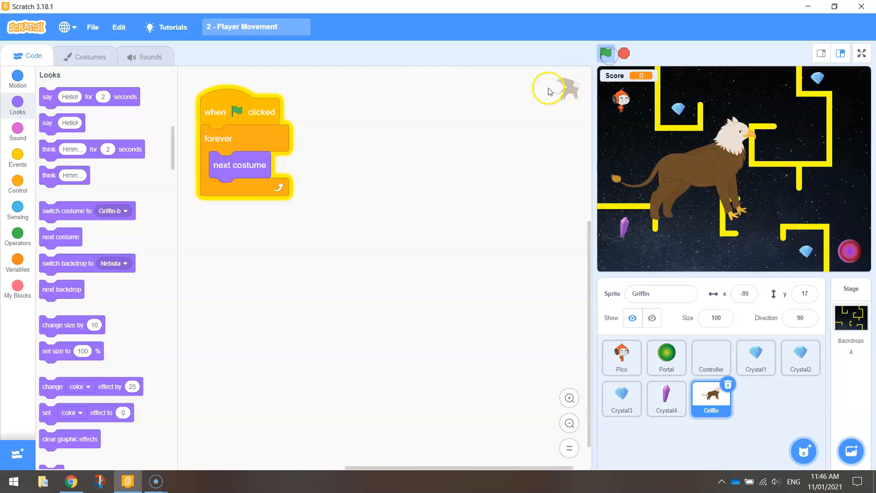
left_click(606, 53)
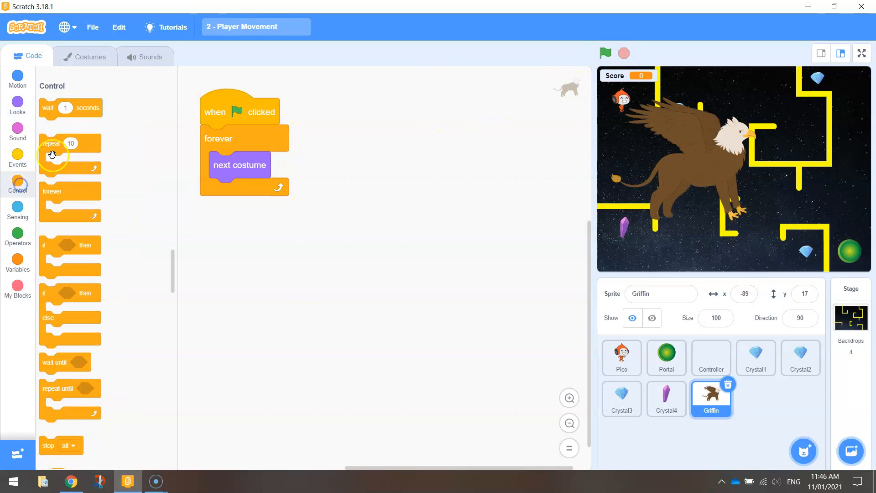
Step: Insert a wait of 0.4 seconds before next costume and test-run the flapping
left_click_drag(49, 107, 222, 165)
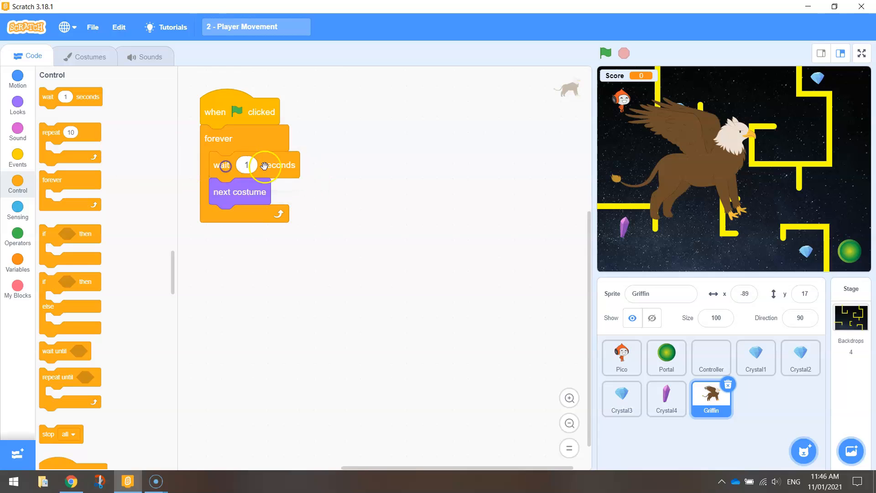
type("0.4")
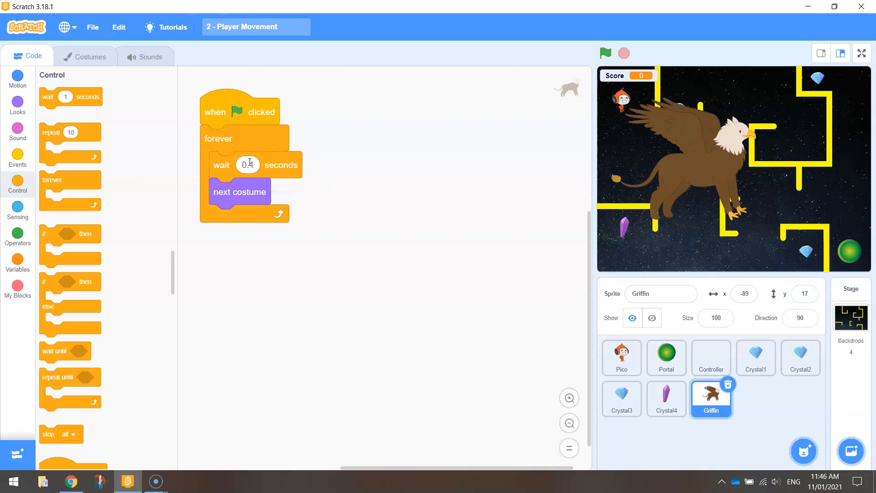
left_click(606, 52)
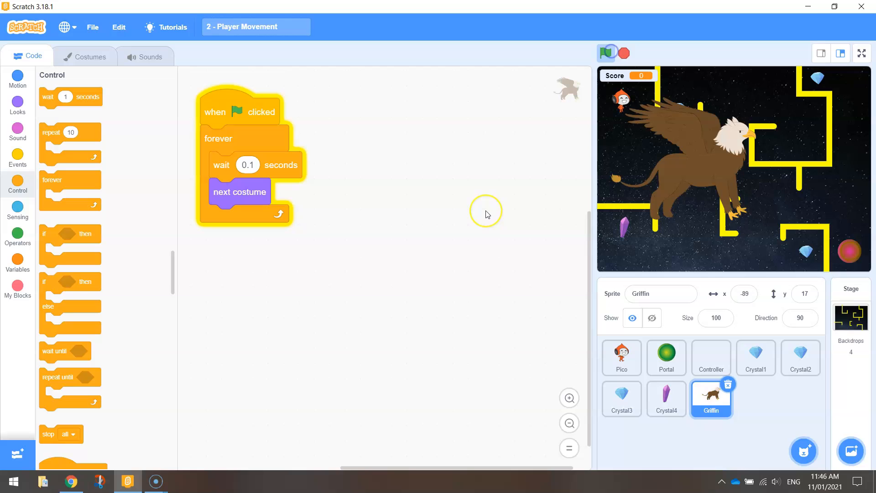
left_click(606, 52)
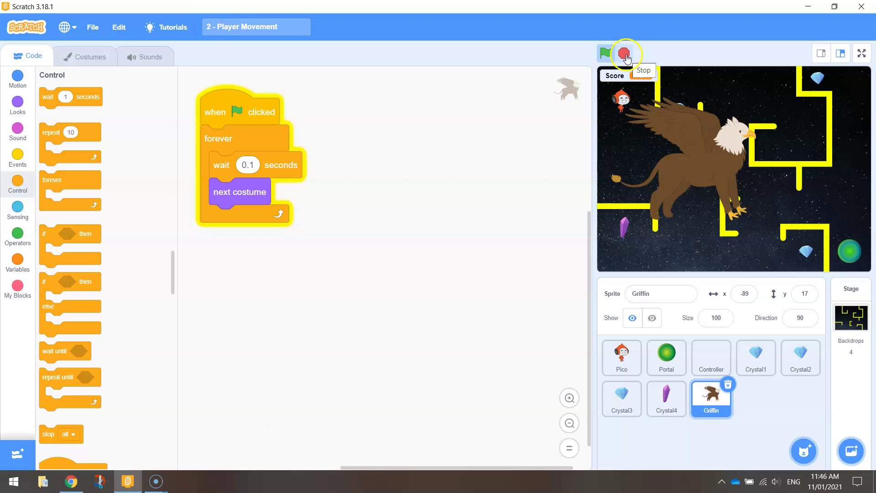
left_click(606, 53)
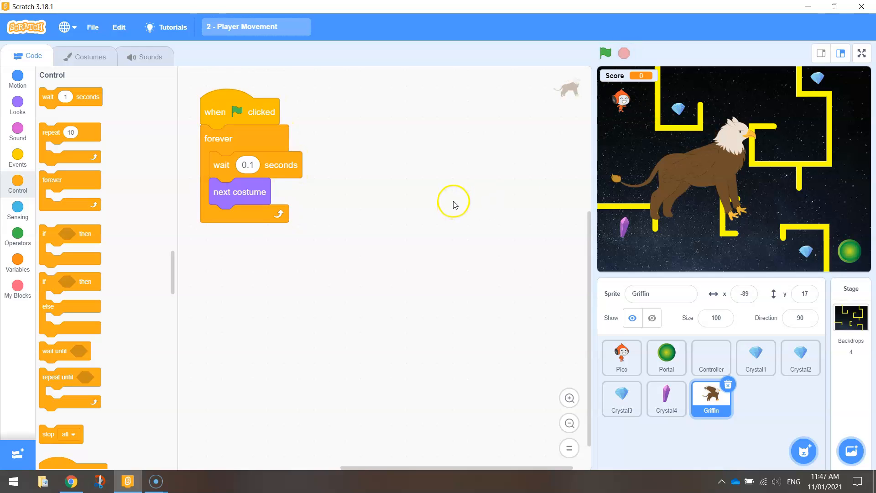
mouse_move(480, 206)
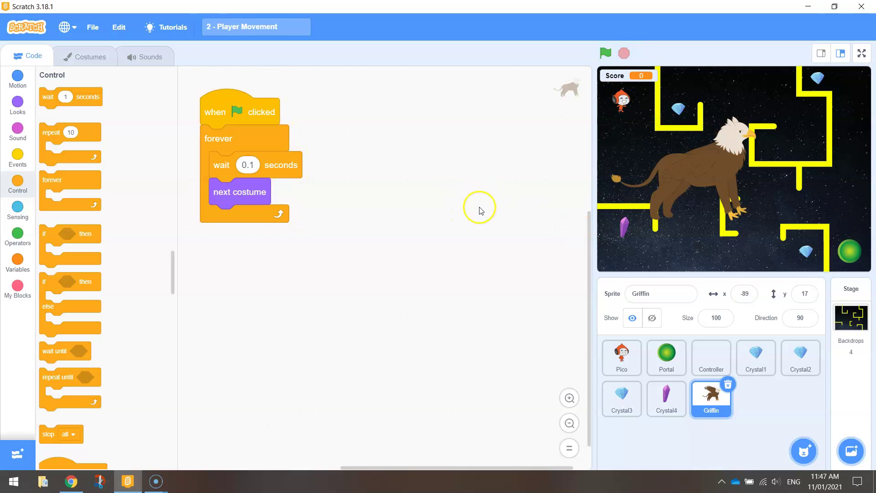
Step: Shrink the griffin to size 20 and place it near the maze's top-left start
left_click(715, 318)
type("20")
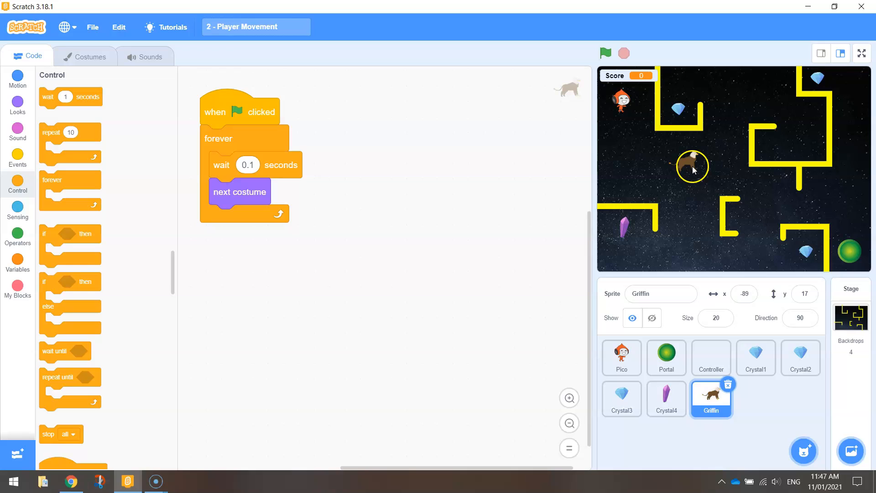
left_click_drag(692, 166, 740, 183)
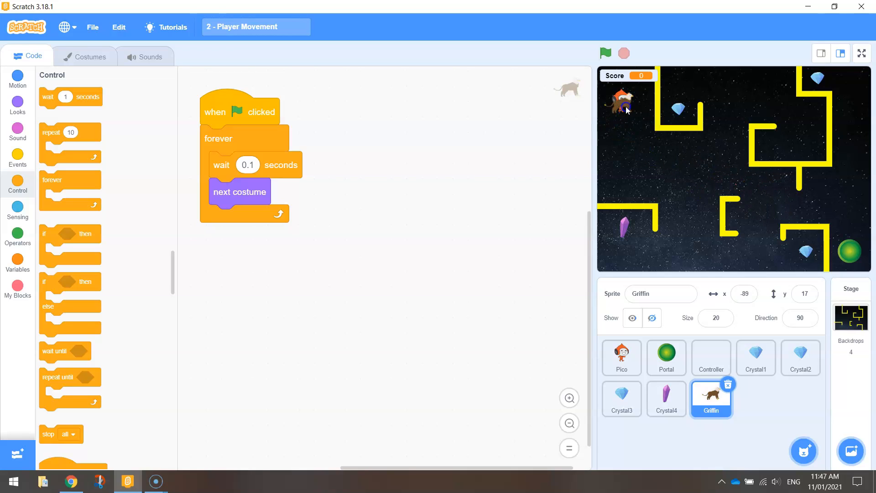
left_click_drag(621, 106, 715, 184)
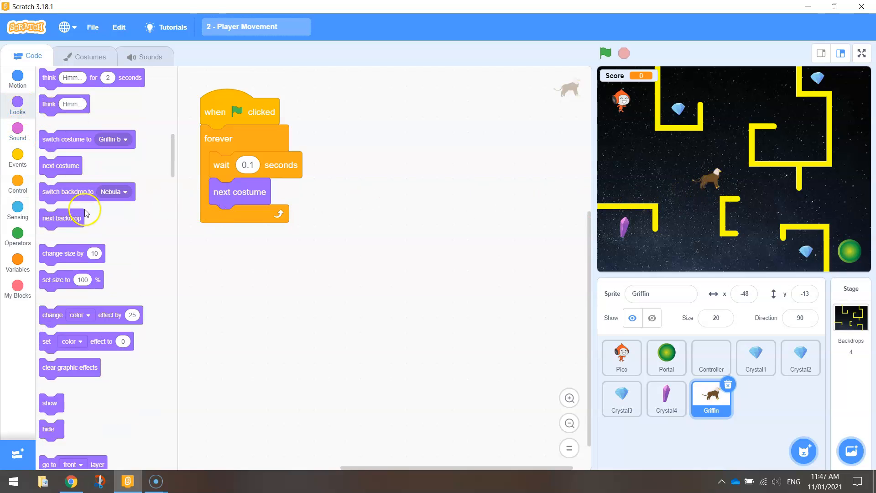
Step: Add a hide block under when flag clicked above the loop and test-run the game
left_click_drag(48, 428, 384, 290)
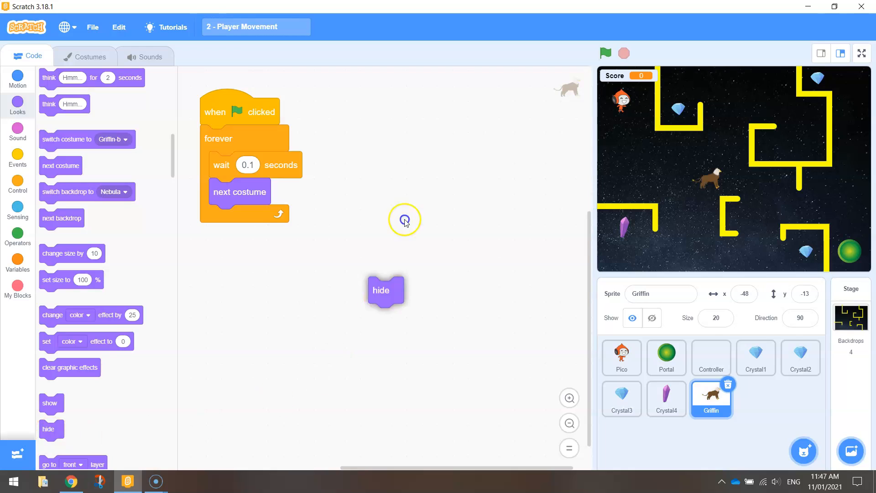
left_click_drag(380, 290, 218, 139)
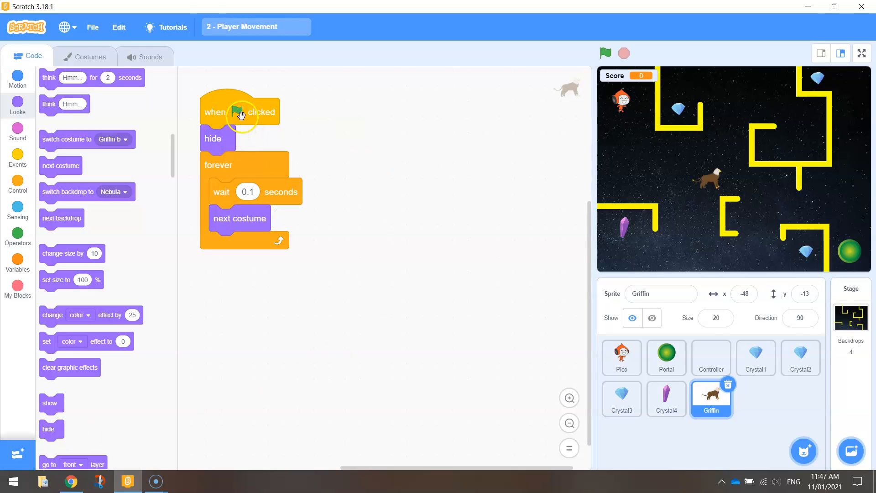
mouse_move(706, 51)
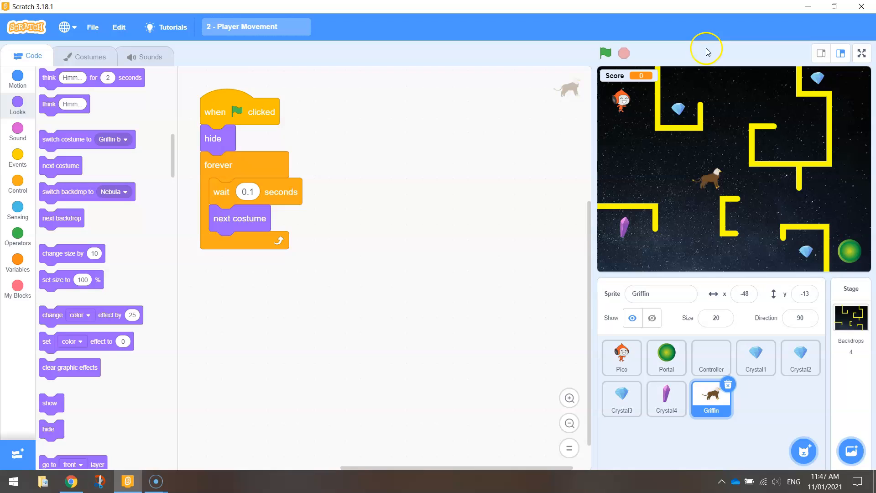
left_click(606, 53)
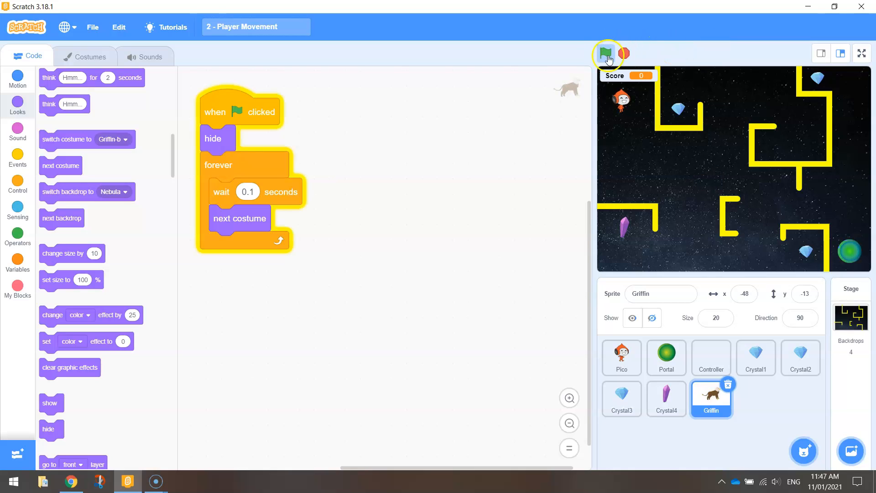
left_click(606, 53)
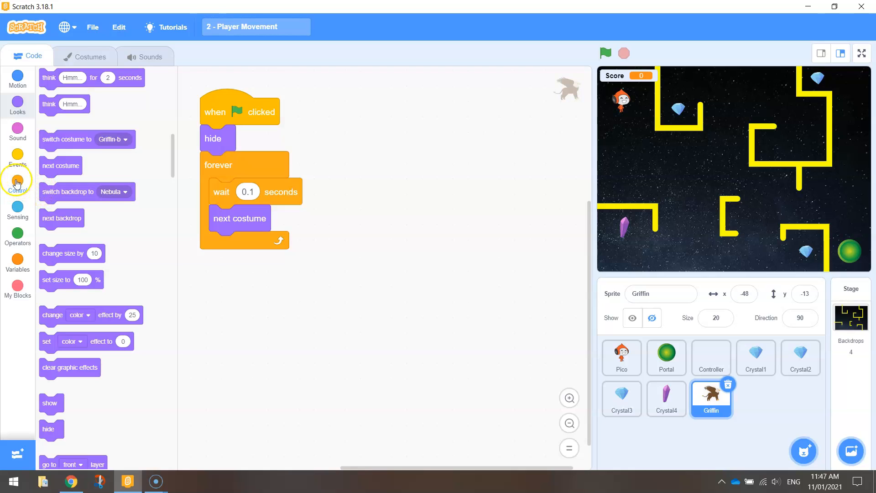
Step: Start a 'when I receive New Level' script on the griffin with an if-then check below it
left_click(18, 180)
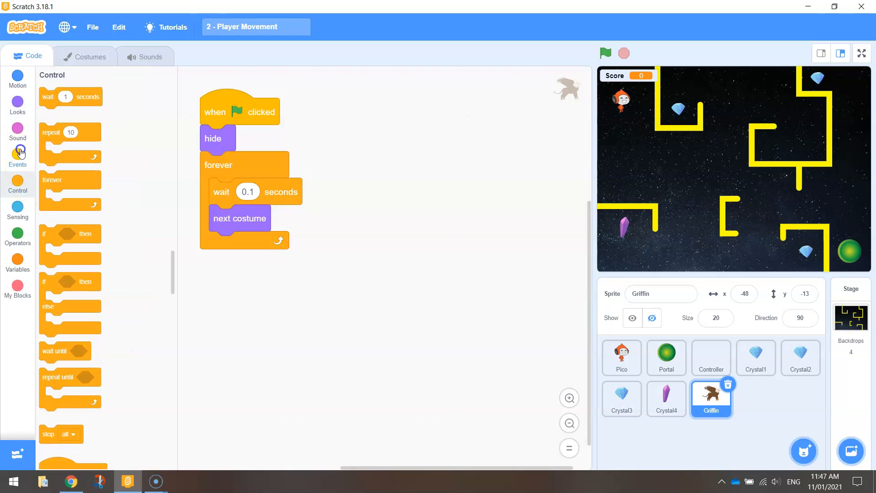
left_click(18, 151)
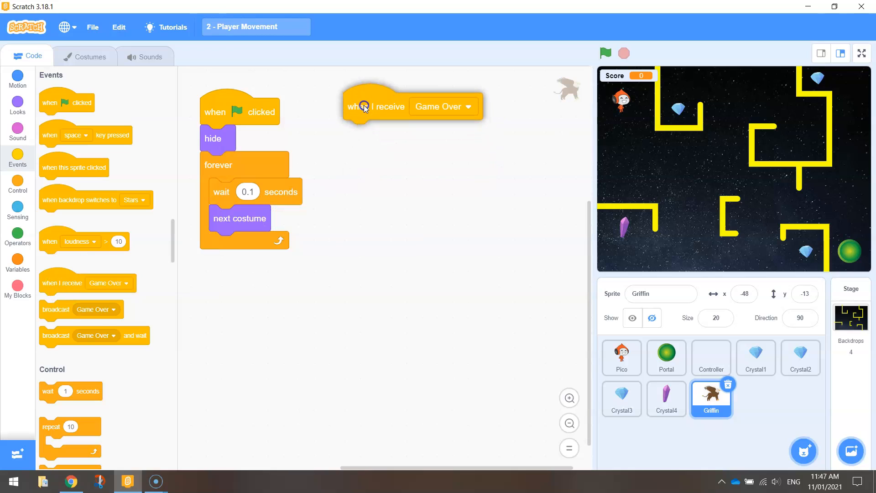
left_click(420, 168)
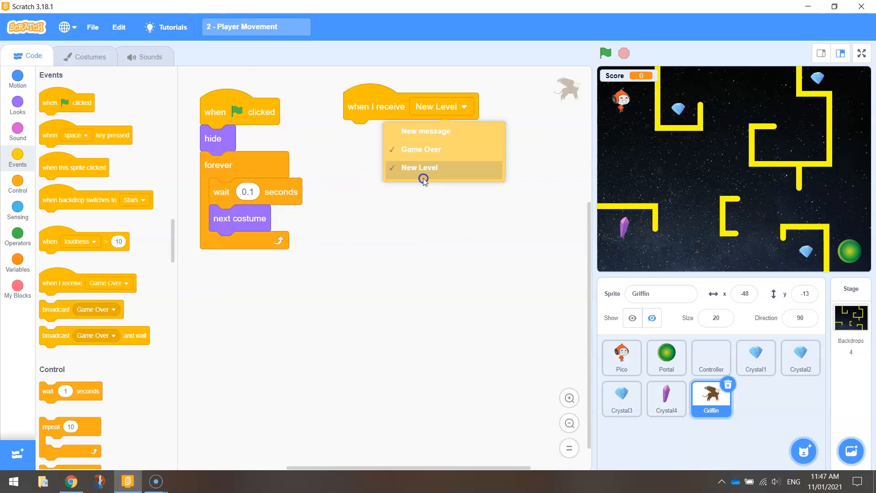
left_click(419, 168)
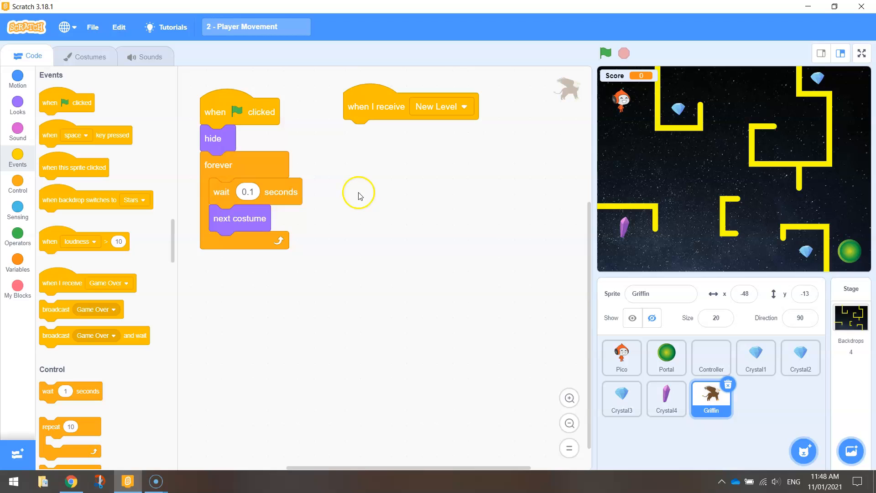
left_click(17, 183)
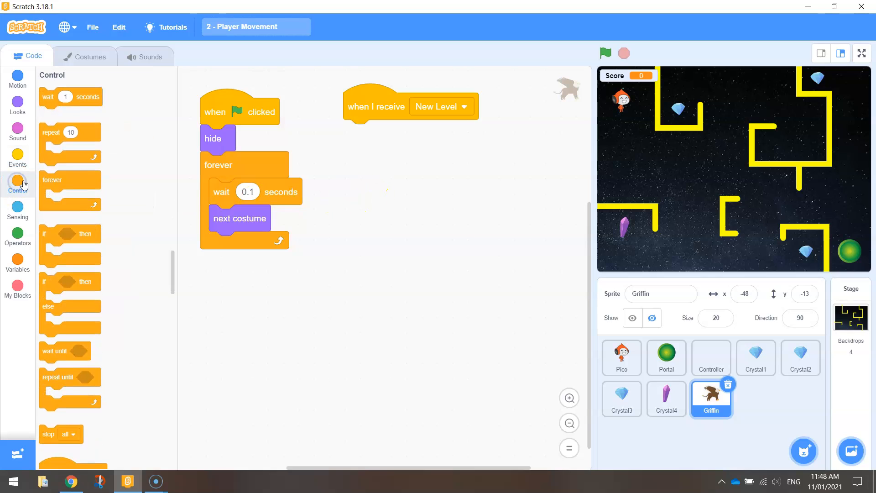
mouse_move(66, 181)
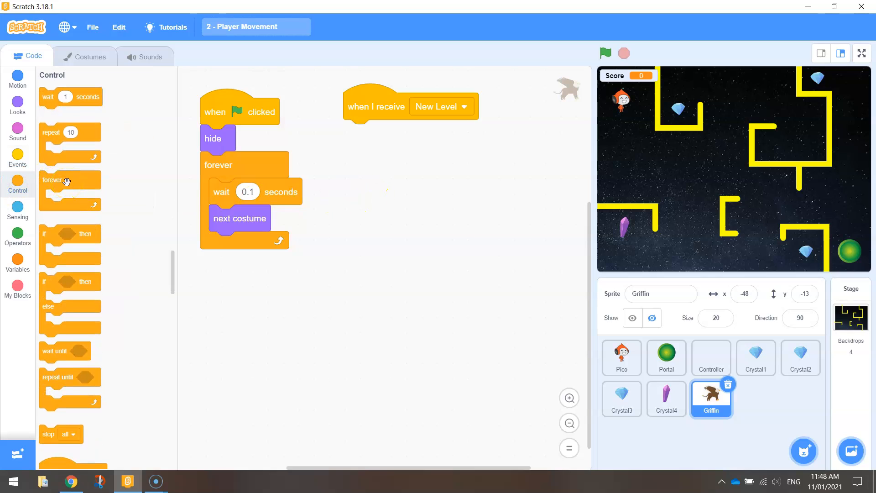
left_click_drag(66, 237, 363, 171)
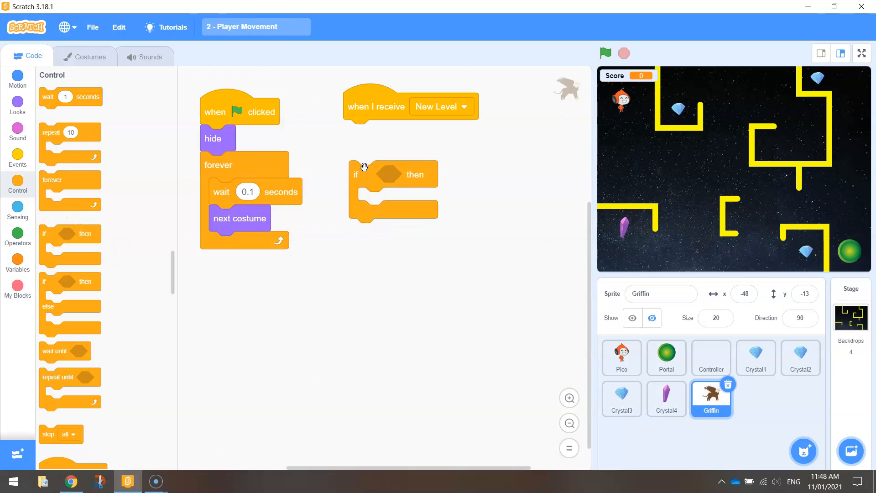
mouse_move(504, 145)
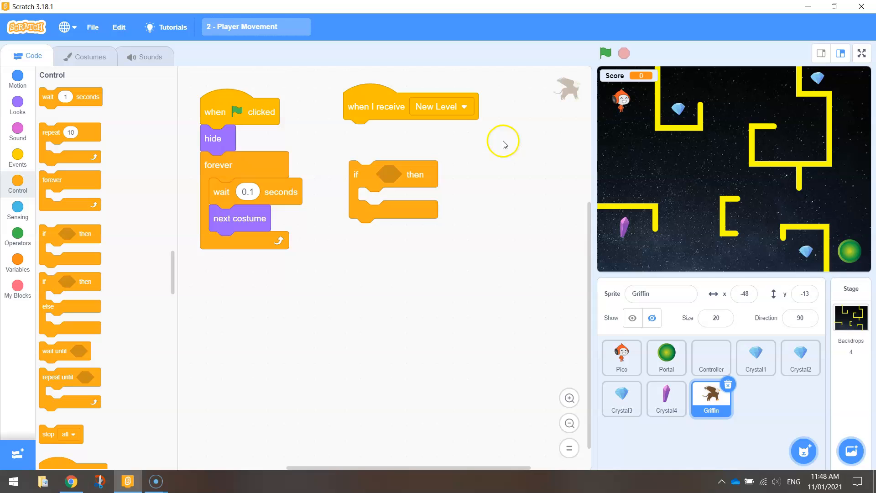
mouse_move(401, 164)
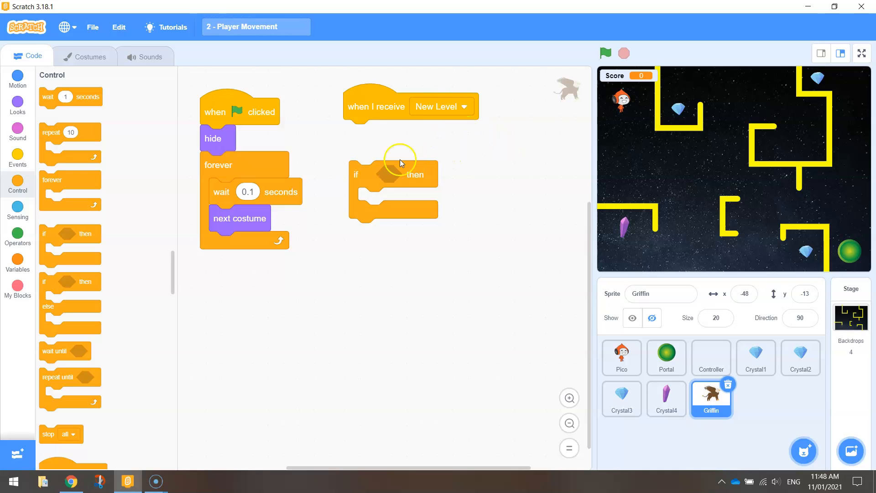
Step: Fill the check with Level = 2 and put a show block inside it
left_click(17, 234)
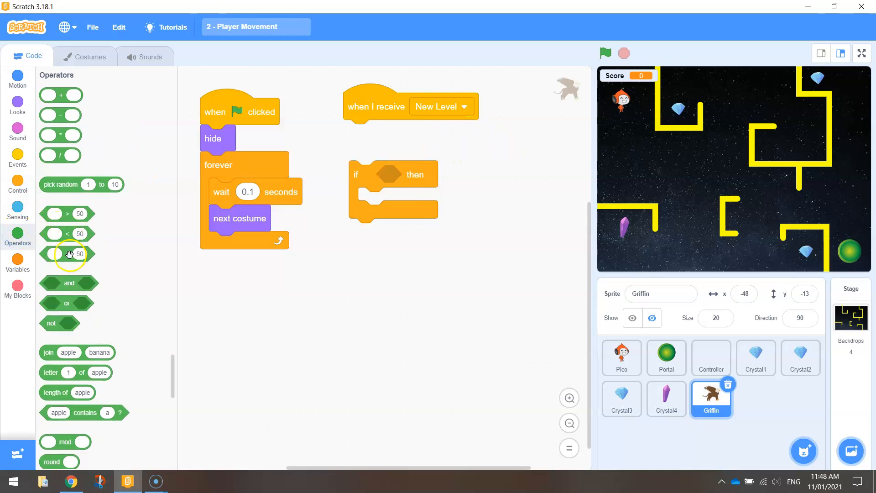
left_click(17, 263)
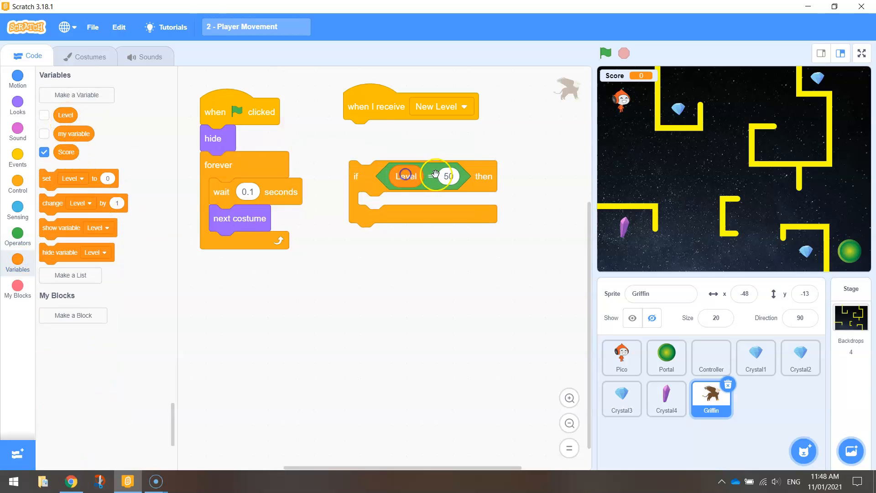
type("2")
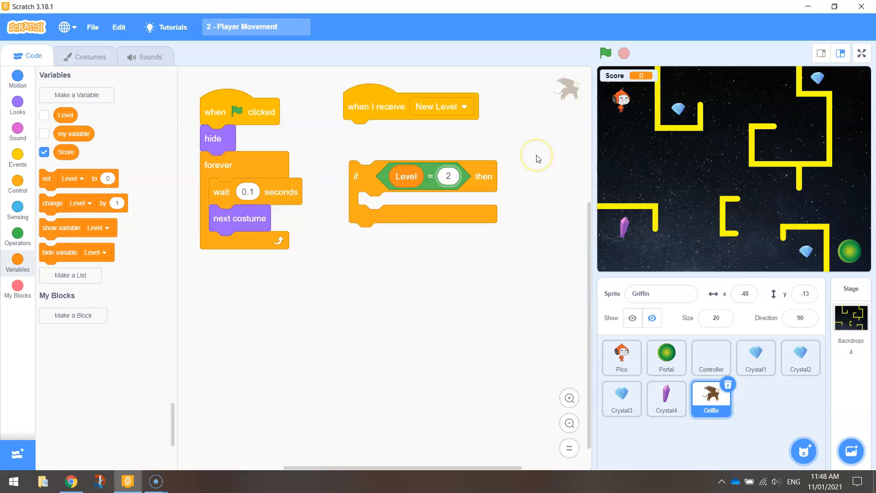
left_click(17, 103)
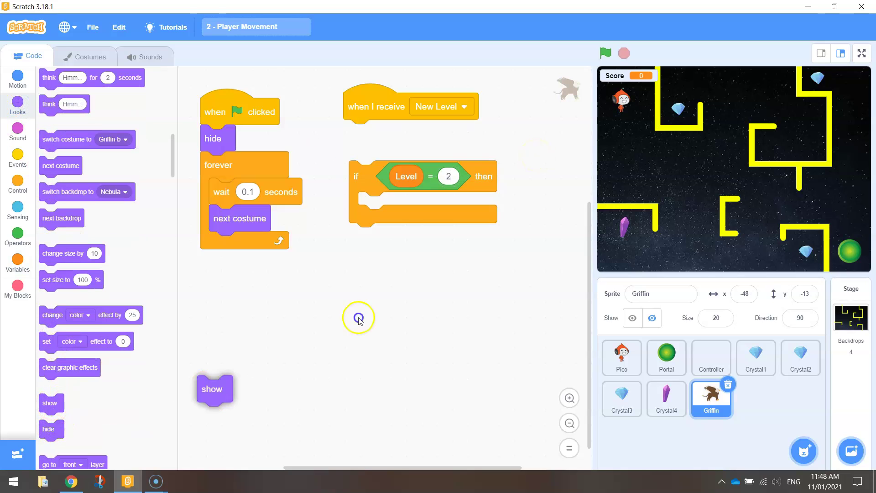
left_click_drag(213, 389, 372, 206)
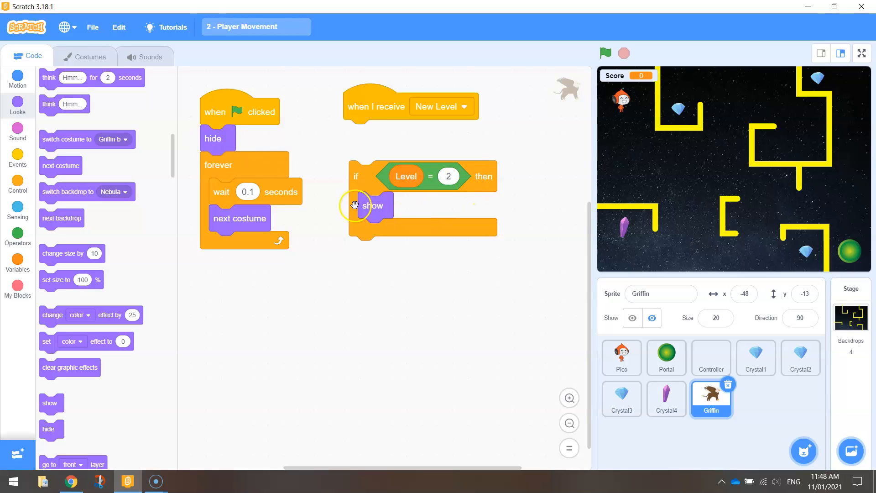
left_click(606, 53)
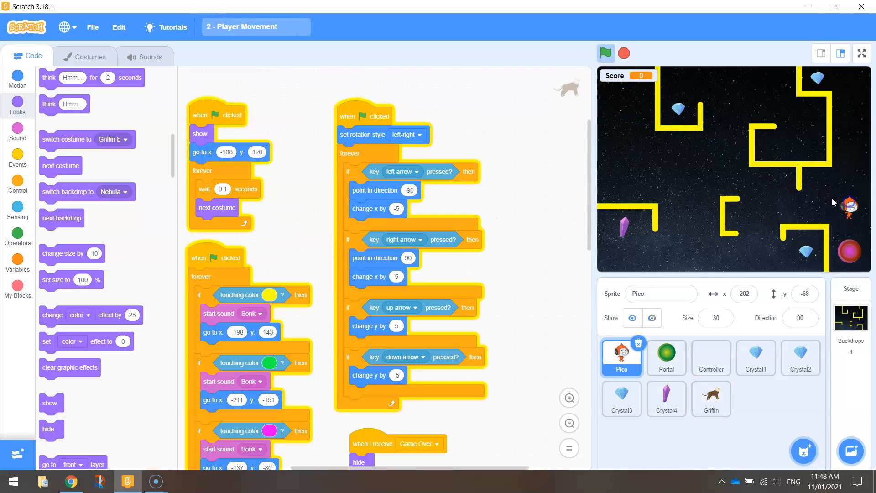
Step: Show the griffin on stage, place it in the lower corridor and add go to x -49 y -76 under show
left_click(606, 53)
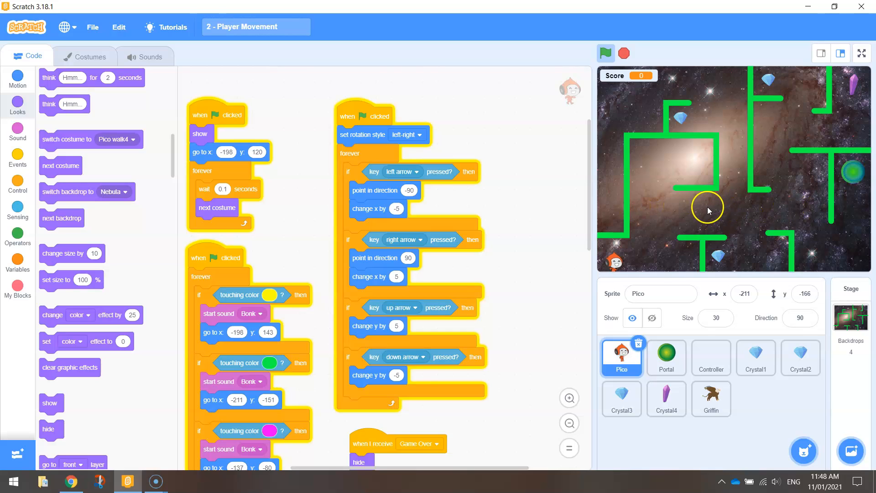
left_click(711, 398)
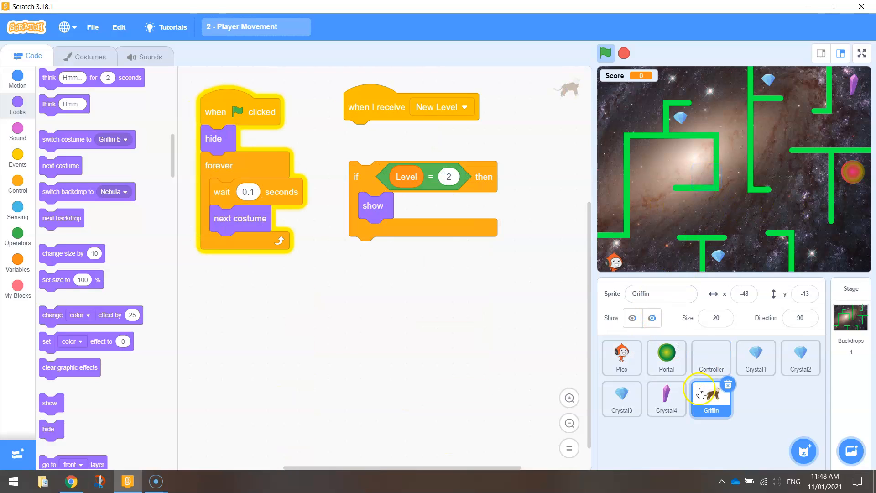
left_click(632, 317)
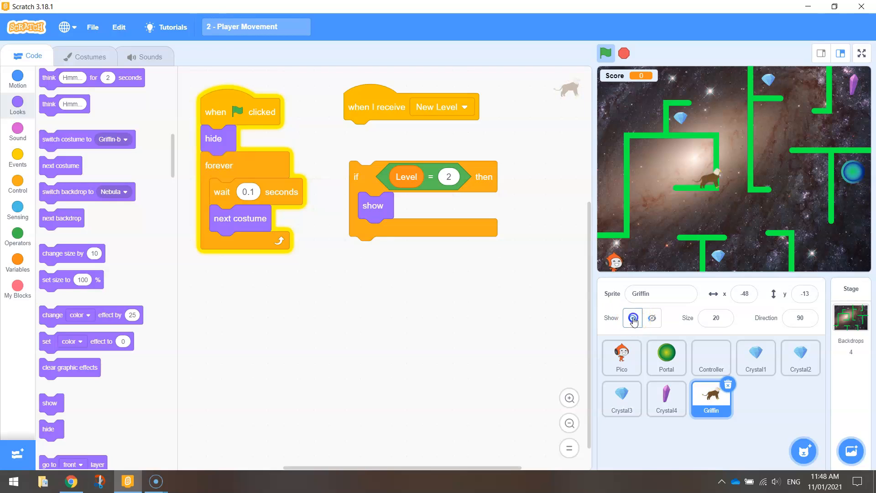
left_click(632, 318)
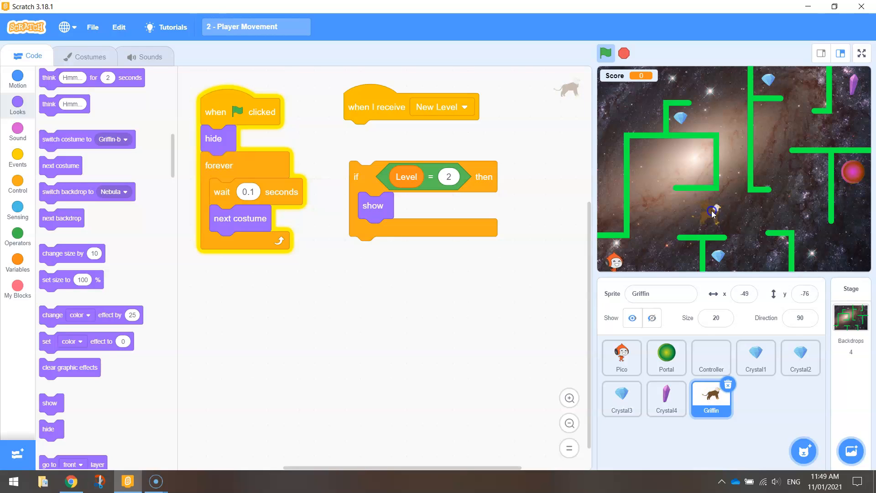
left_click(744, 294)
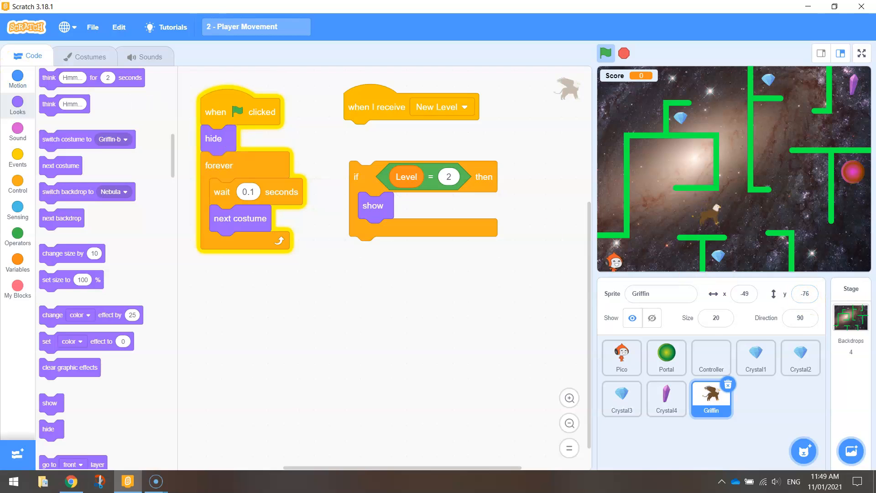
left_click(18, 78)
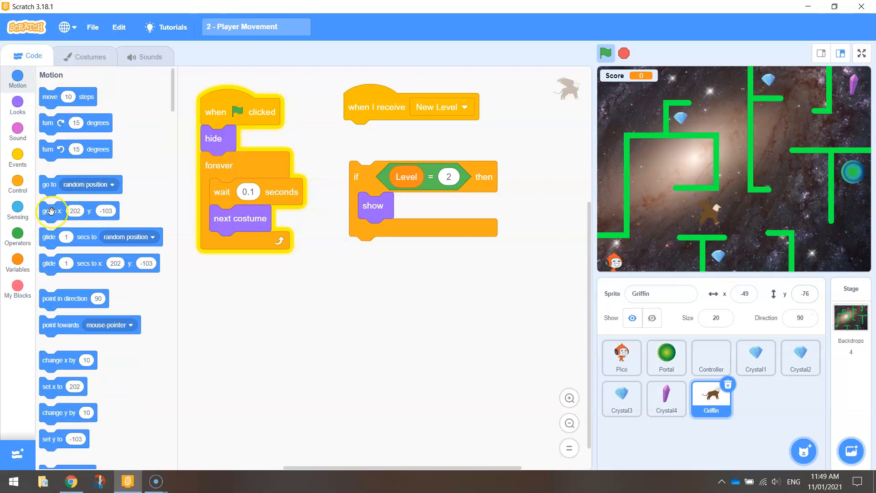
left_click_drag(50, 211, 391, 232)
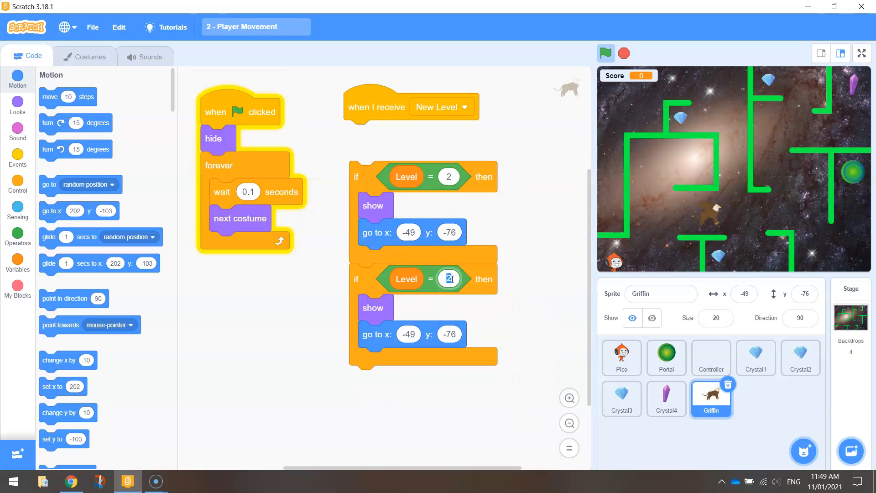
Step: Change the second check to Level = 3 sending the griffin to x 1, y 48
type("3")
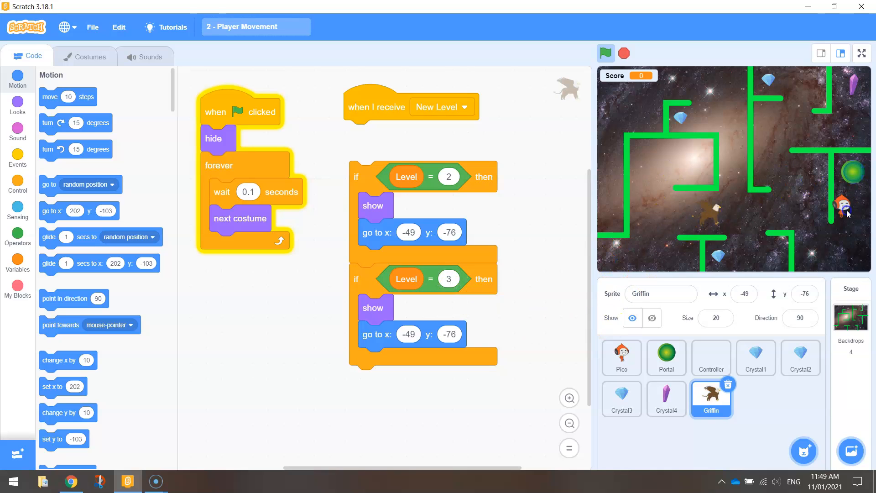
left_click(621, 358)
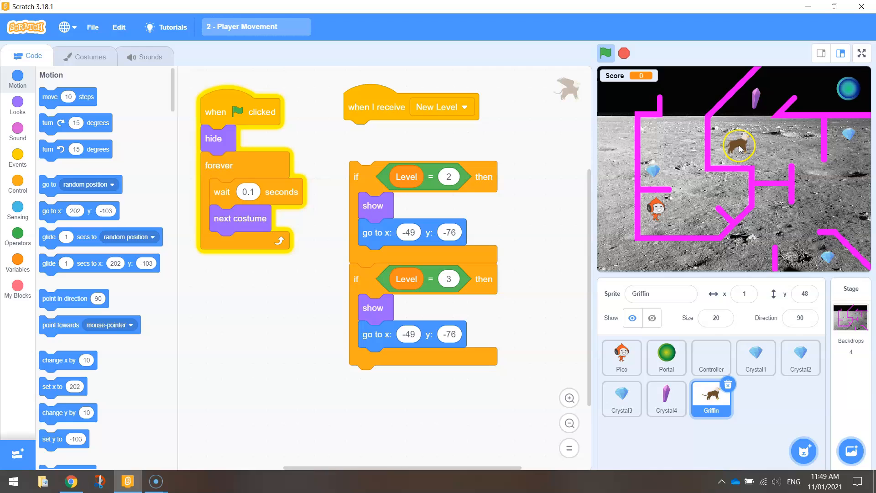
left_click(744, 294)
type("1")
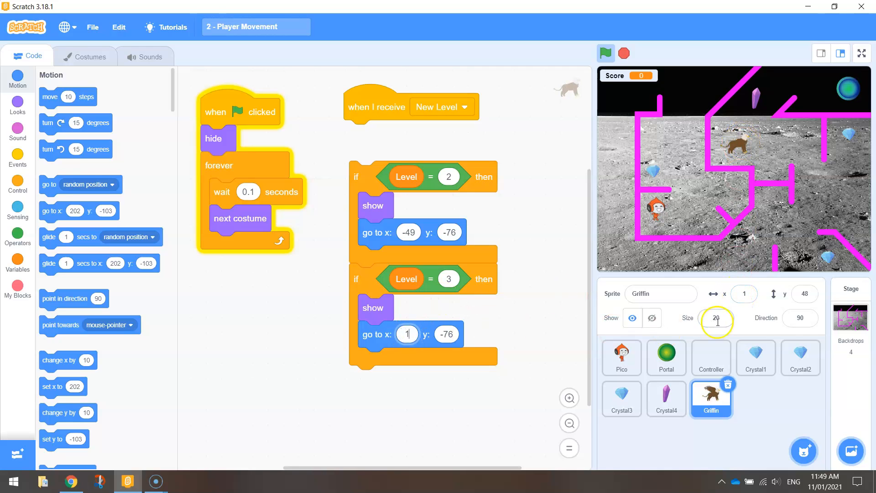
left_click(446, 334)
type("48")
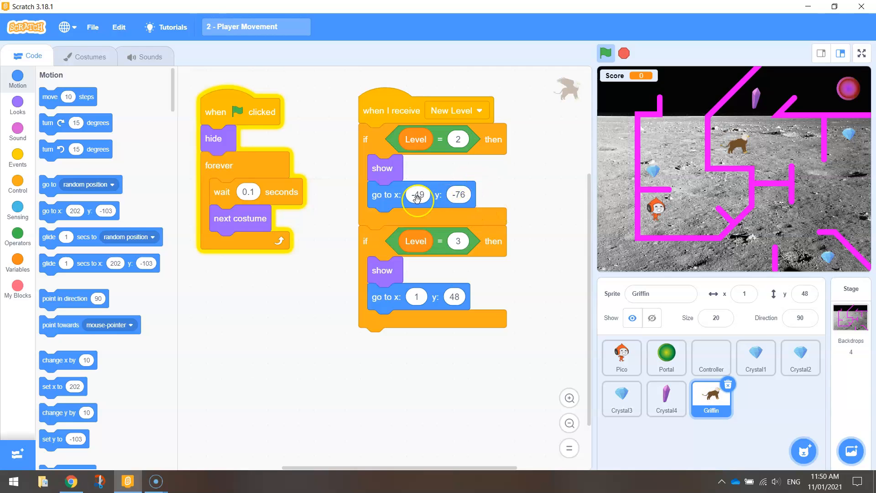
Step: Play-test from level 1 into level 2 to confirm the griffin appears, then stop and restart
left_click(606, 53)
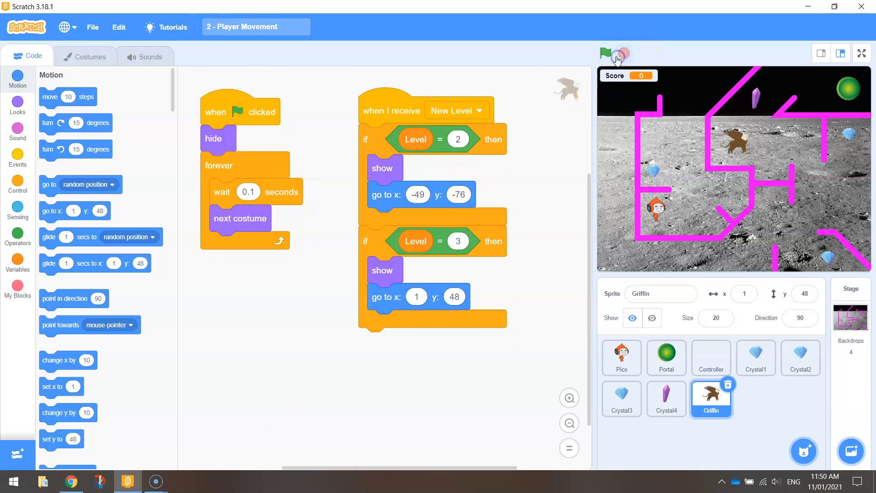
left_click(606, 53)
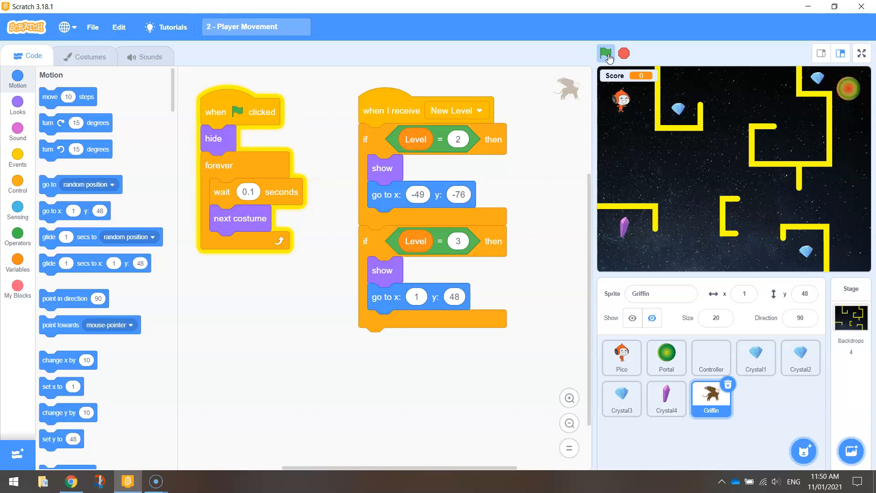
left_click(606, 53)
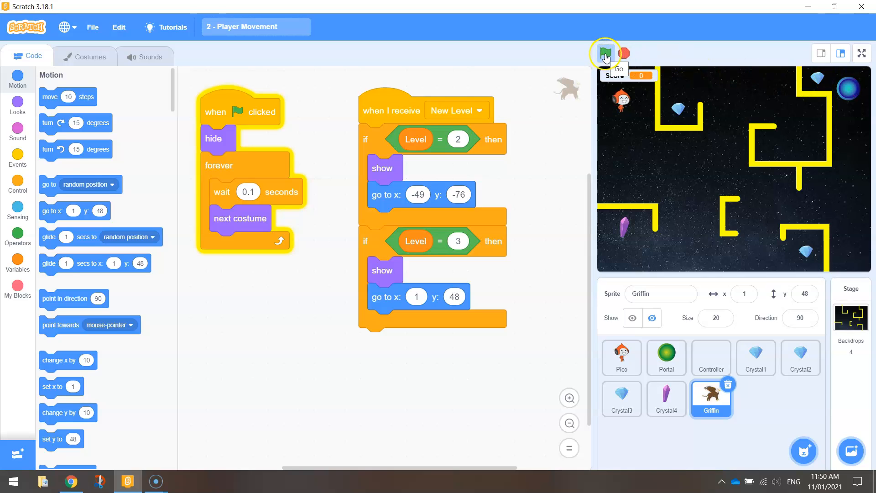
left_click(606, 53)
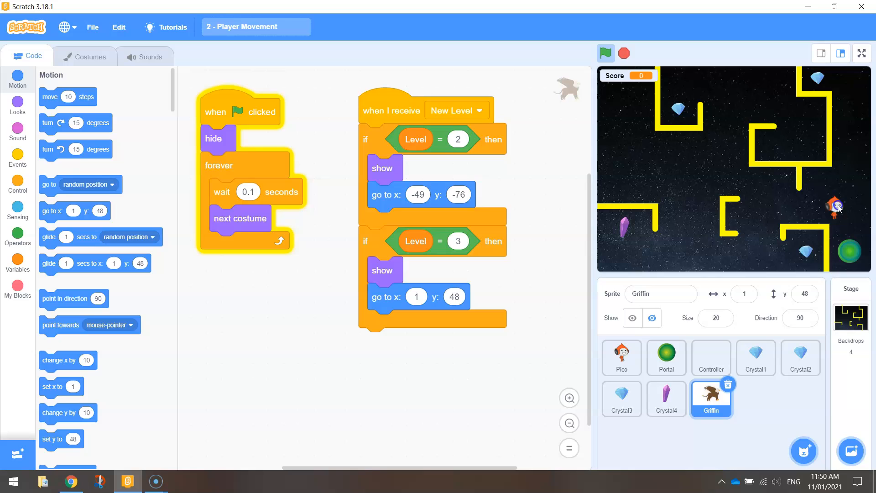
left_click(621, 358)
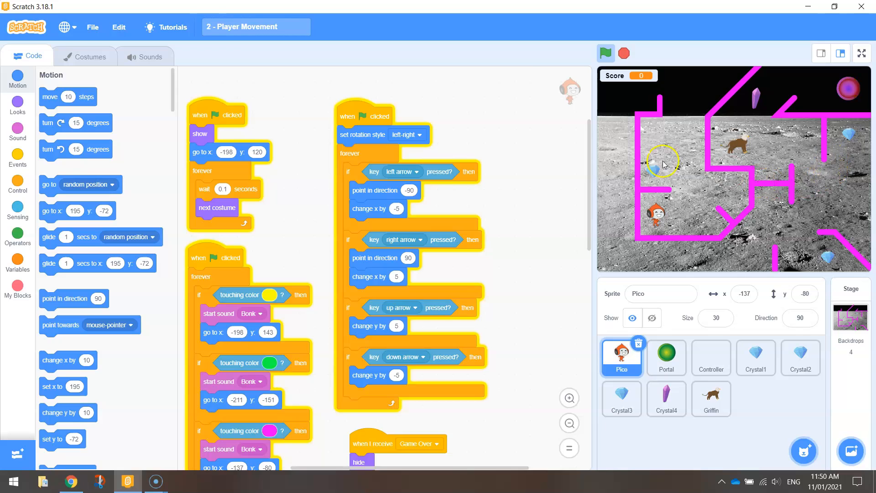
mouse_move(624, 53)
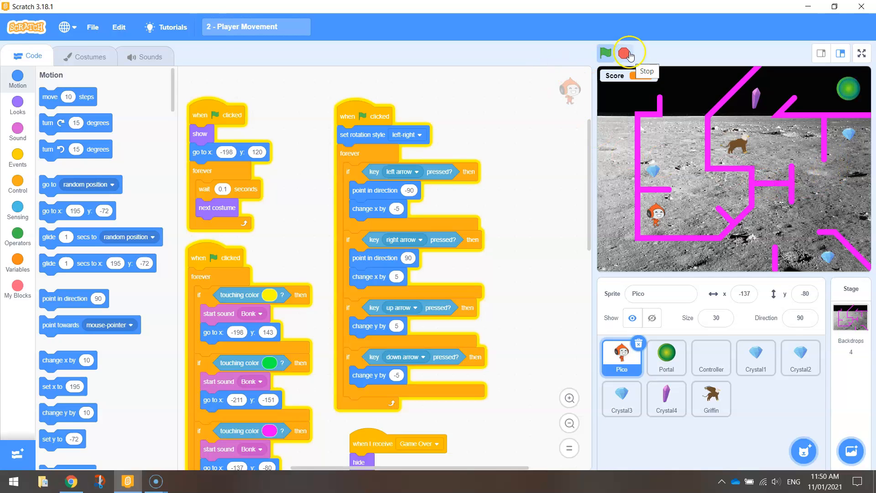
left_click(606, 53)
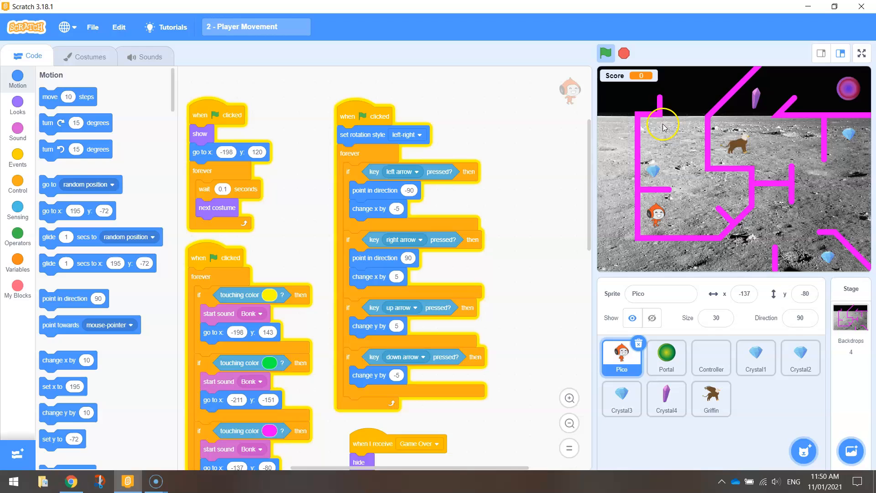
left_click(606, 53)
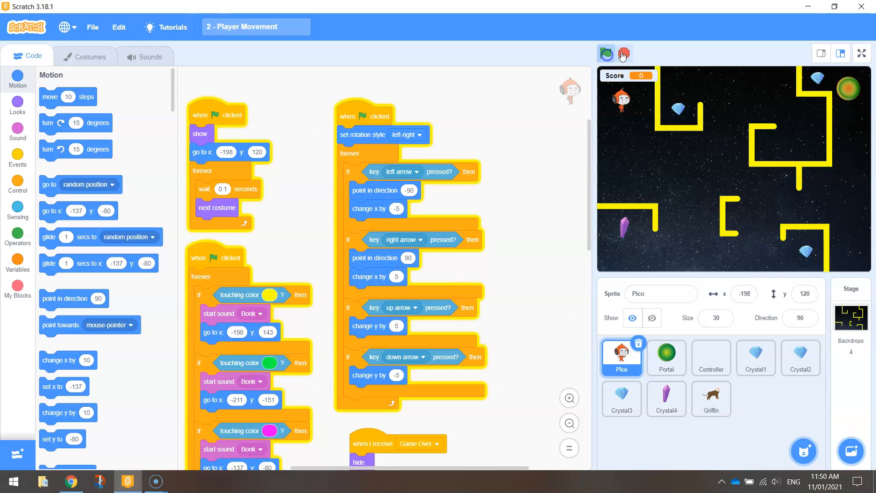
left_click(606, 53)
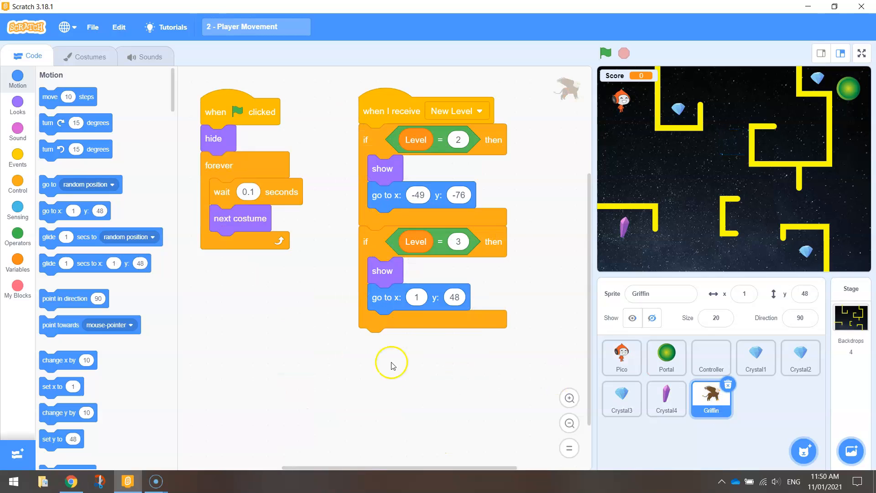
mouse_move(188, 291)
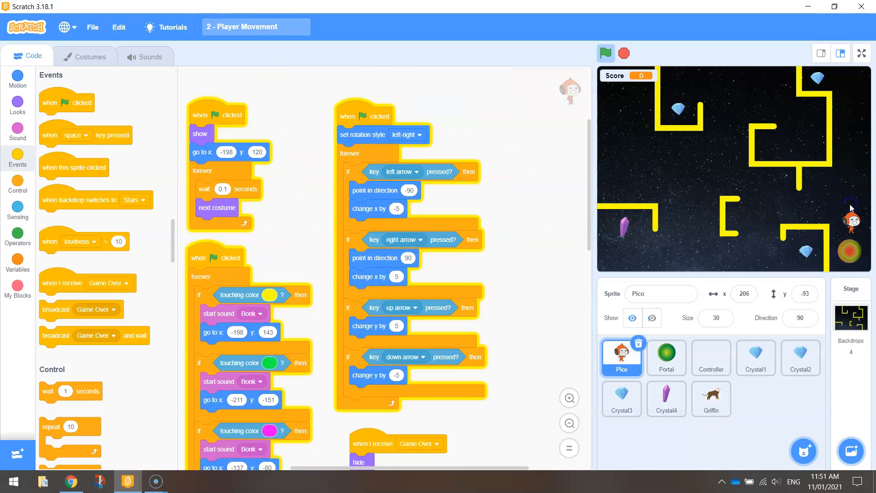
Step: Start a new griffin flag script with point in direction, swinging the dial and settling on 90
left_click(606, 53)
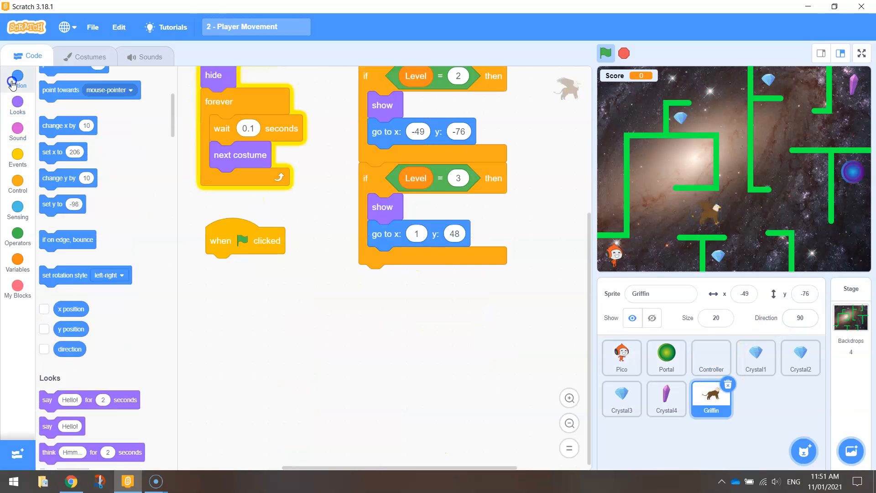
left_click(17, 84)
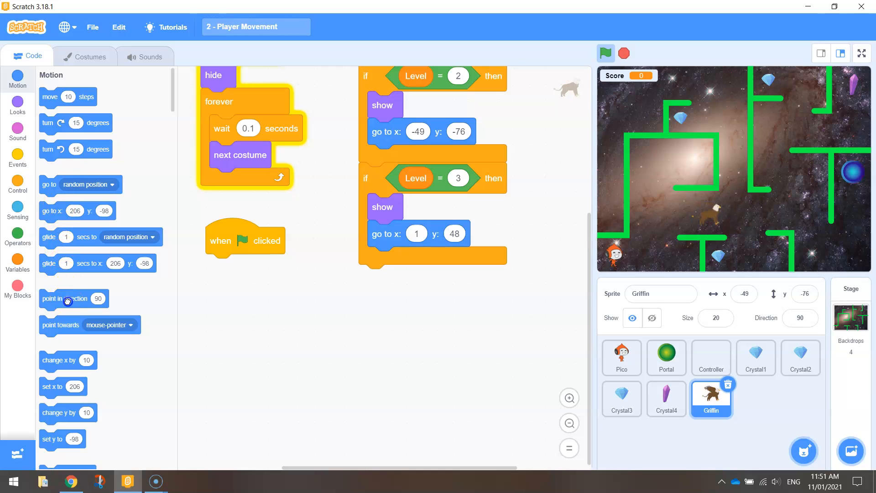
left_click_drag(66, 298, 241, 268)
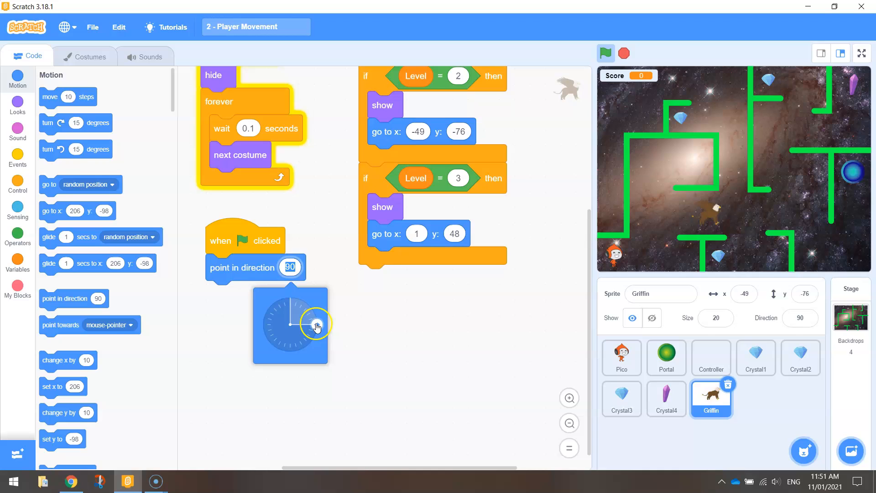
left_click_drag(316, 326, 276, 295)
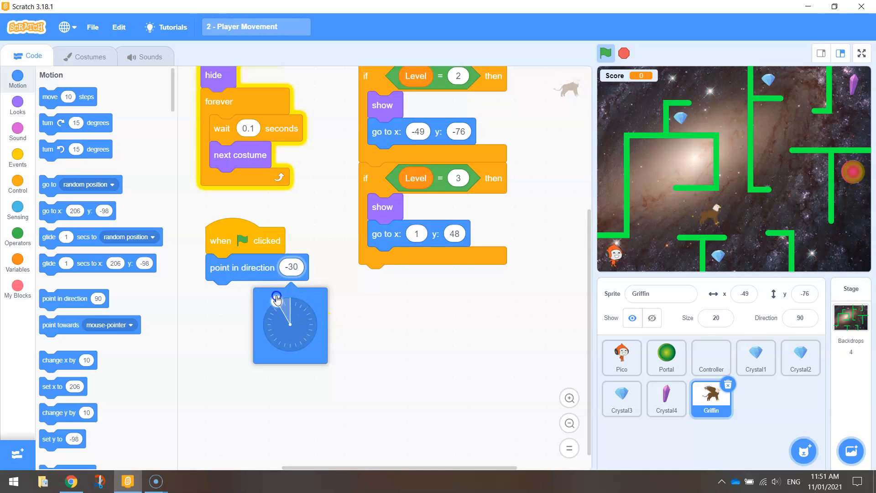
left_click_drag(277, 296, 282, 347)
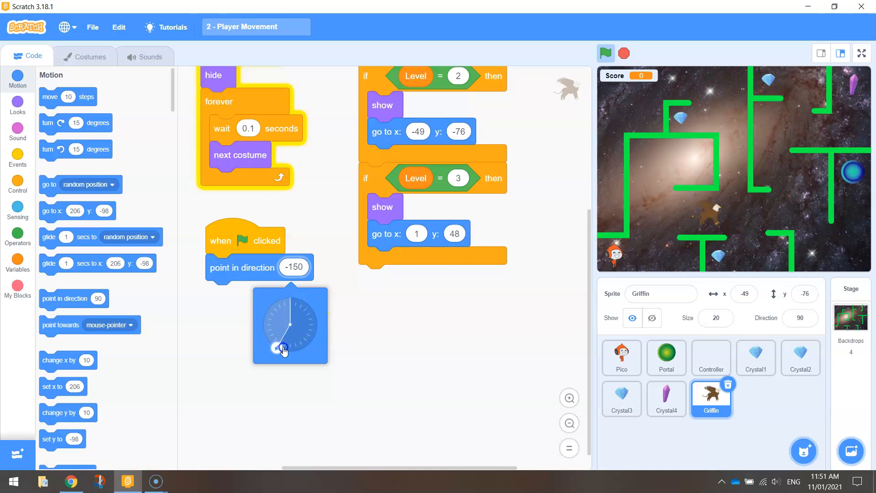
left_click_drag(280, 347, 318, 324)
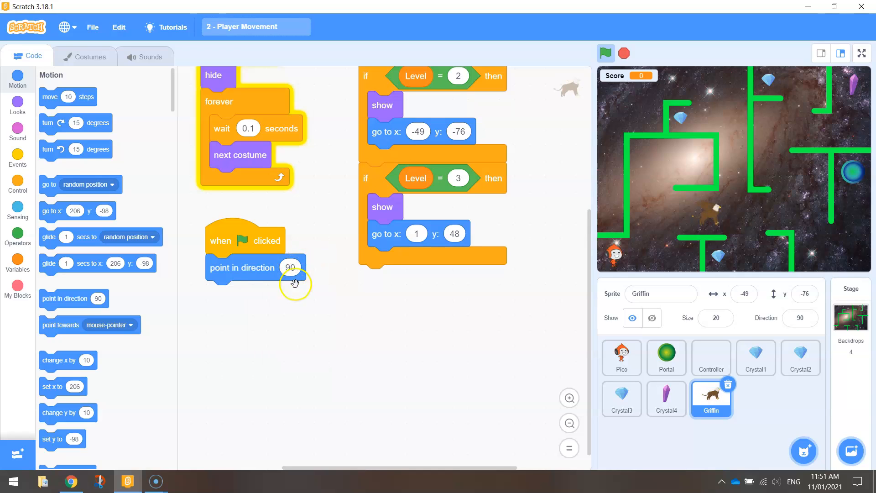
mouse_move(329, 354)
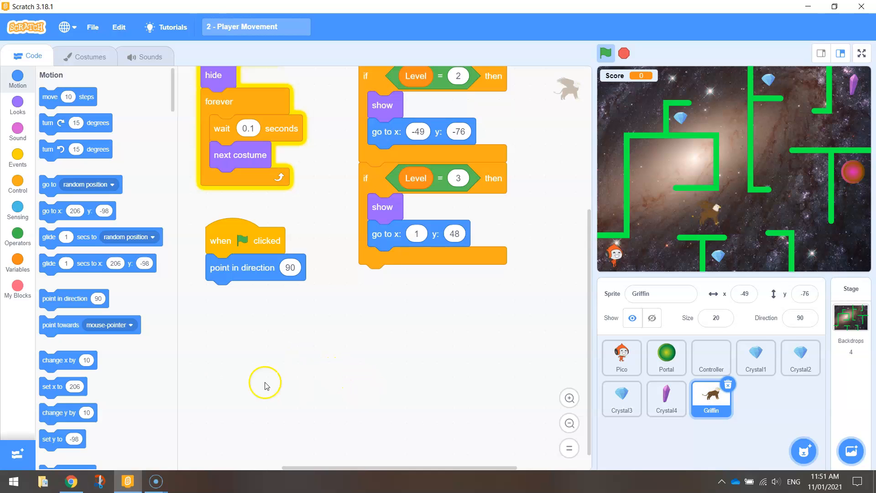
Step: Add a forever loop moving 4 steps, test-run it, then switch to Pico's scripts
left_click(18, 181)
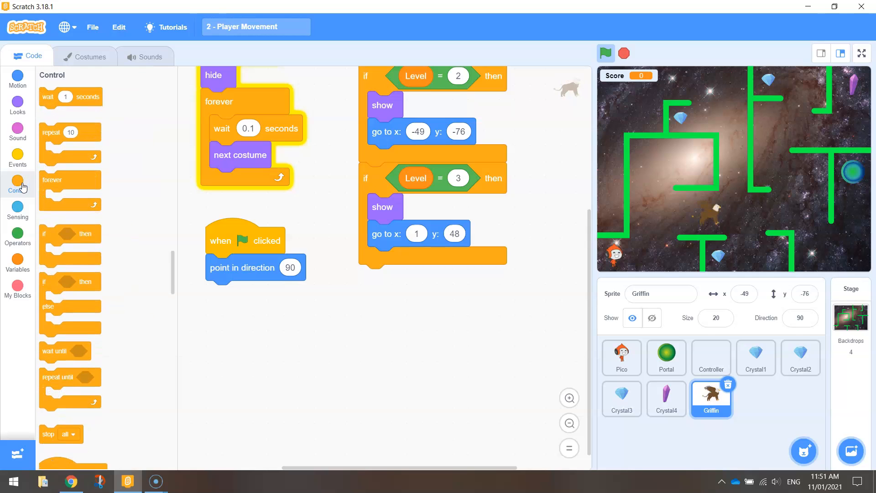
left_click_drag(51, 193, 252, 311)
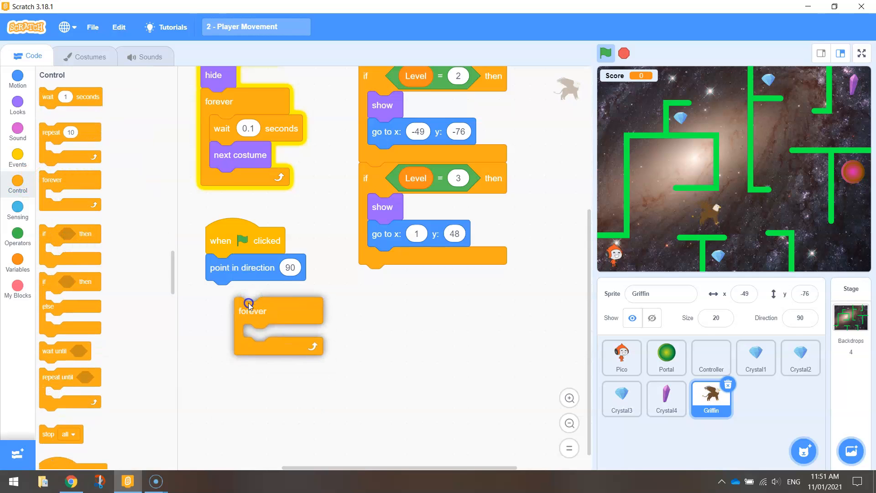
left_click(17, 79)
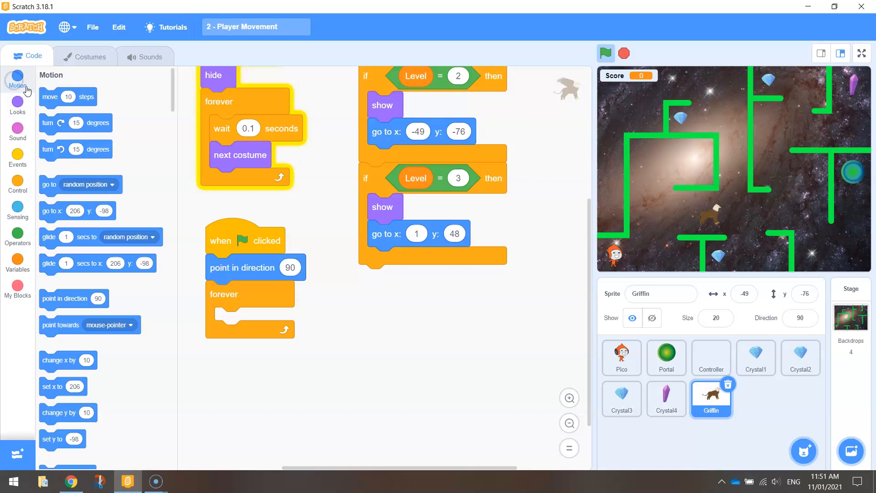
left_click_drag(68, 96, 229, 320)
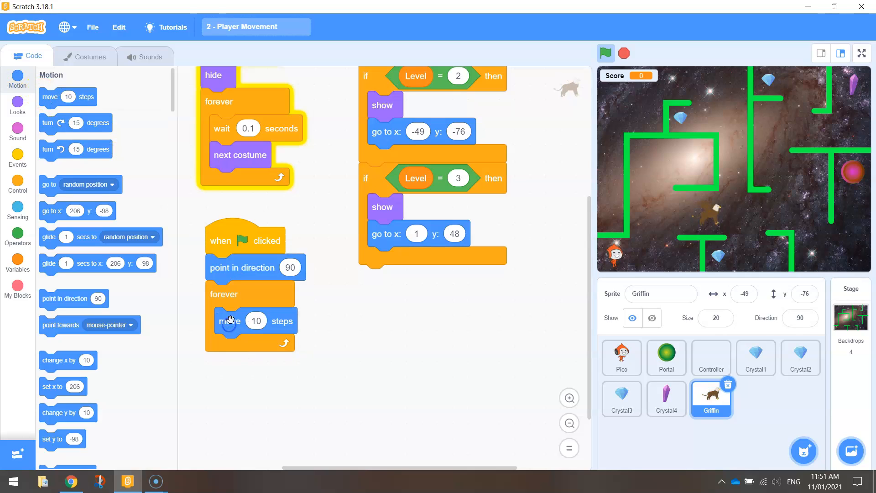
left_click(256, 320)
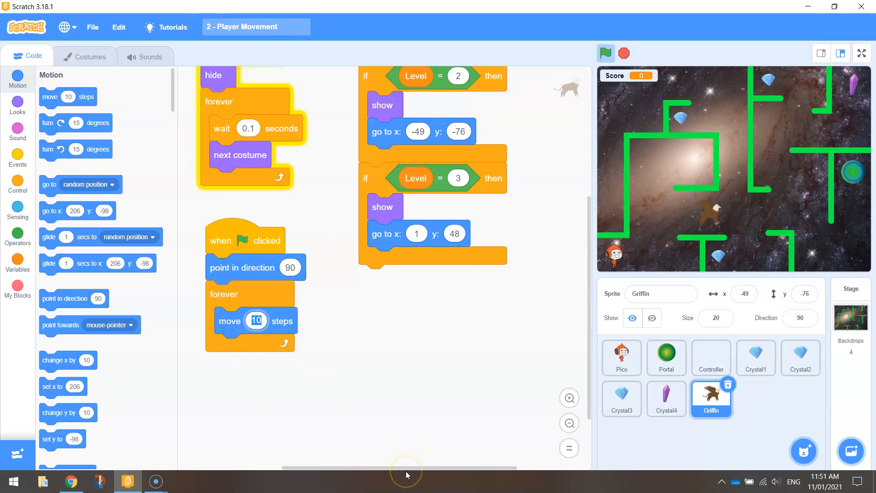
type("4")
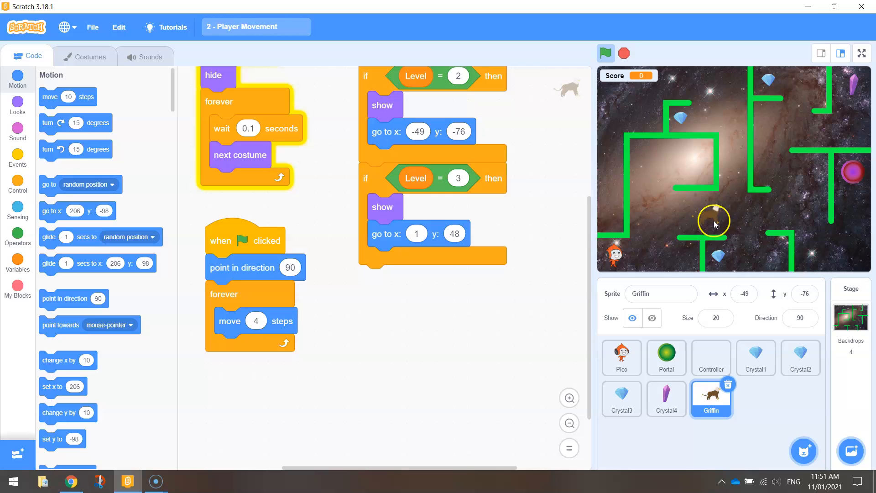
left_click(606, 54)
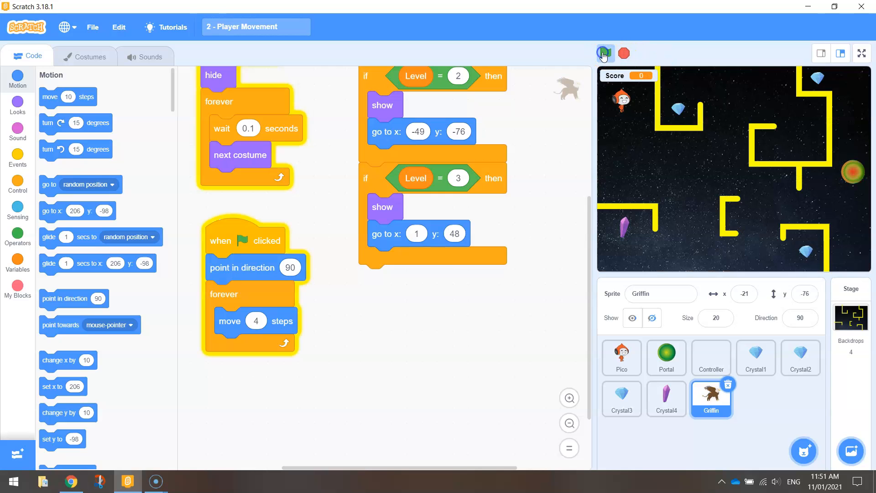
left_click(605, 54)
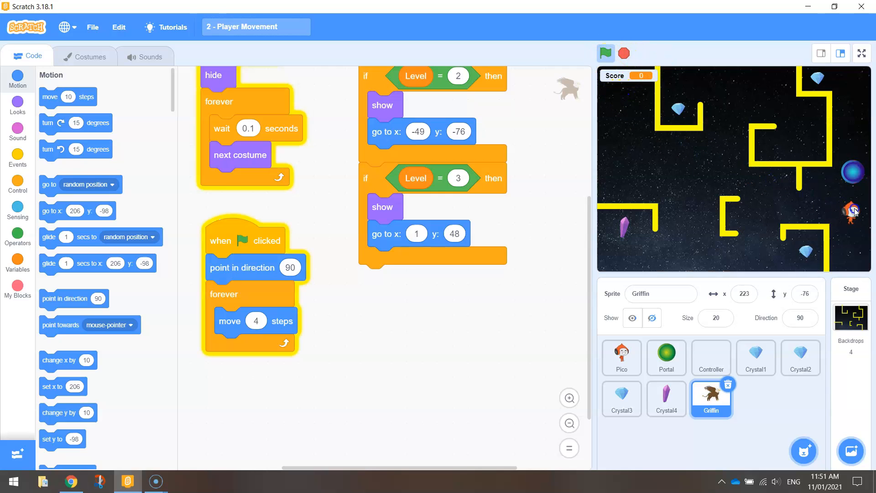
left_click(622, 358)
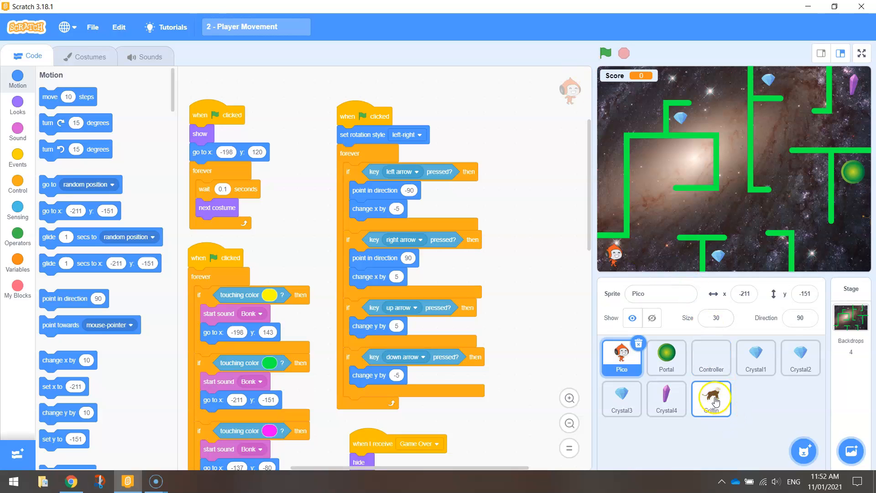
Step: Start a new griffin game-start script with a forever check for touching the green wall colour
left_click(712, 398)
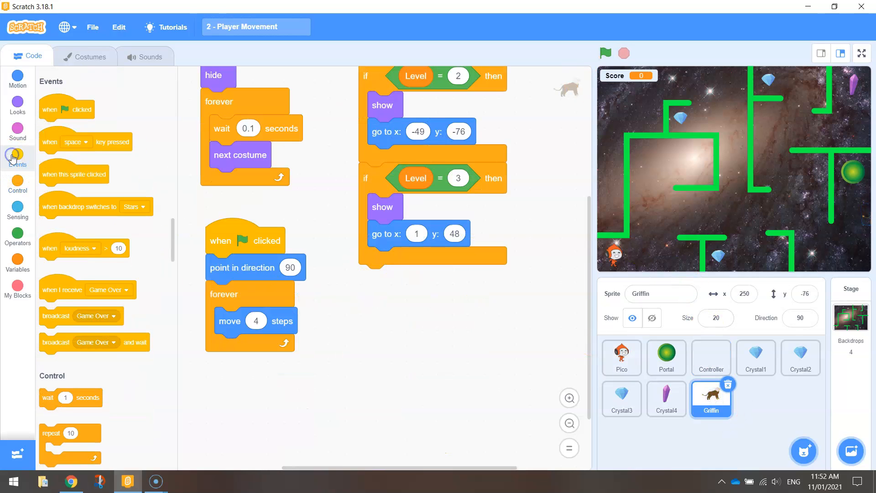
left_click_drag(66, 108, 397, 310)
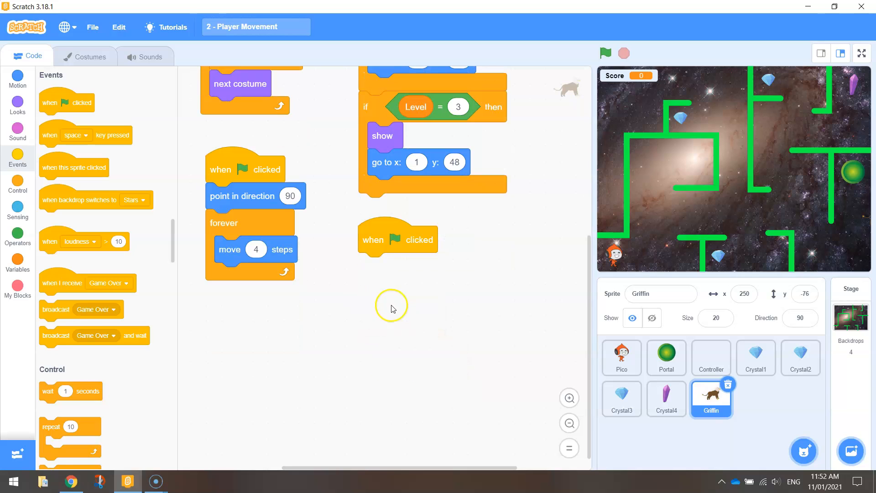
left_click(17, 182)
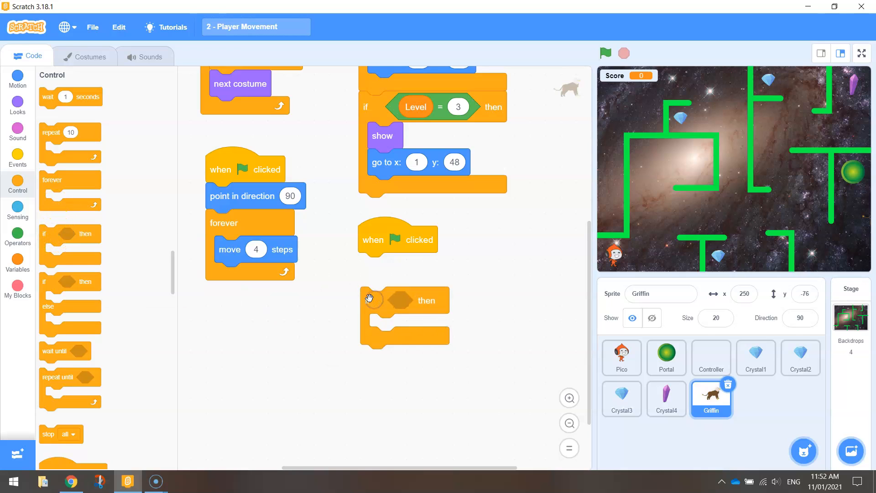
mouse_move(366, 297)
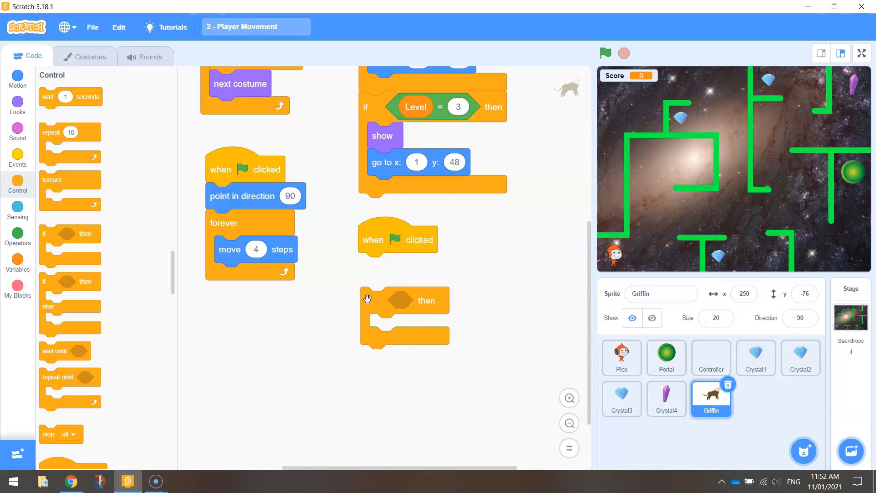
left_click(17, 209)
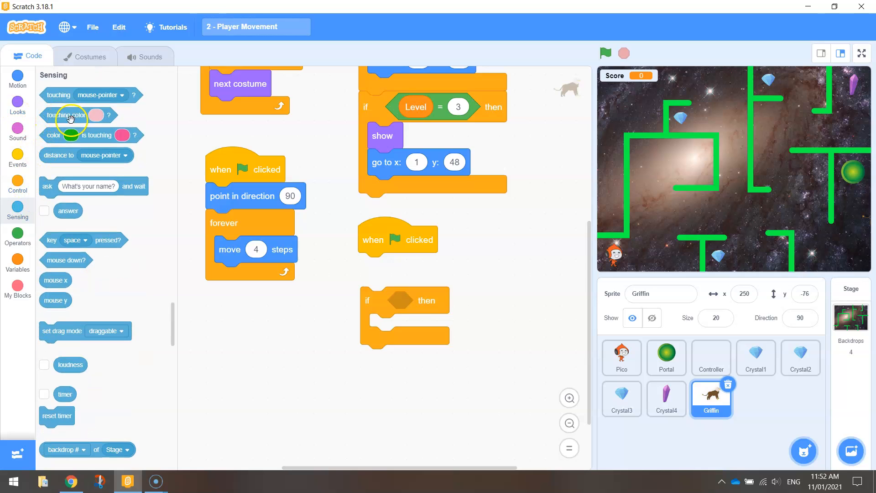
left_click_drag(73, 115, 447, 300)
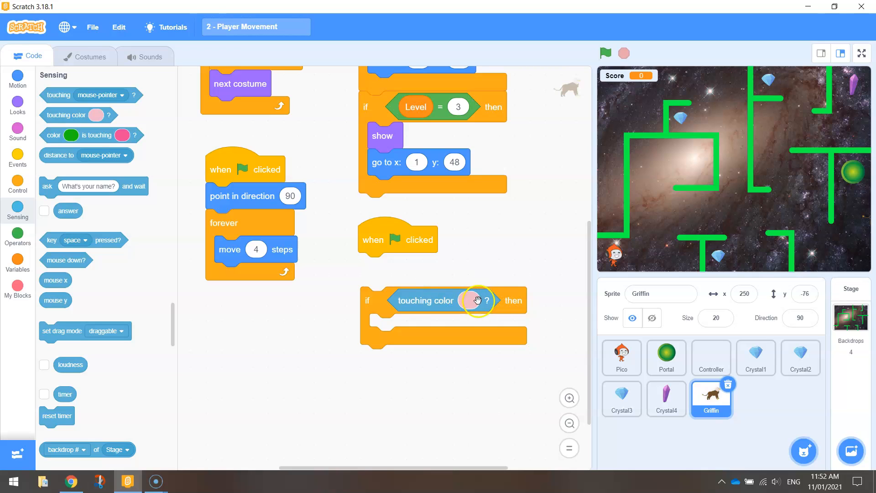
left_click(469, 300)
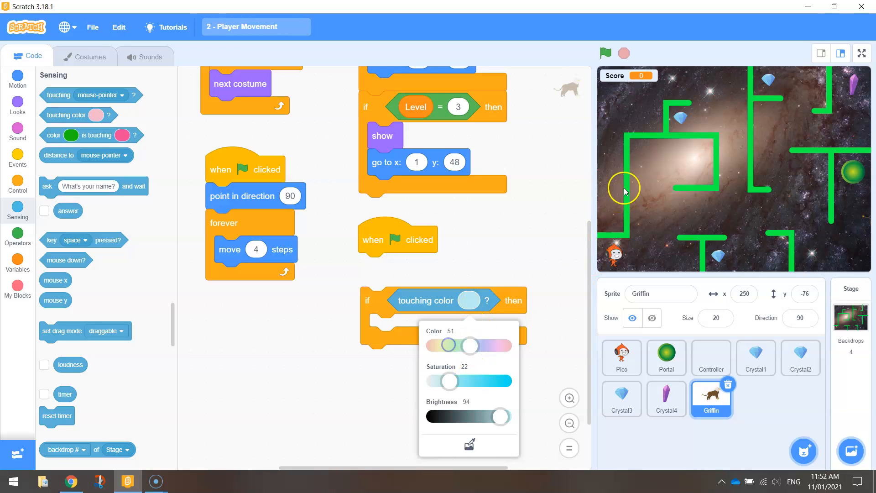
mouse_move(469, 445)
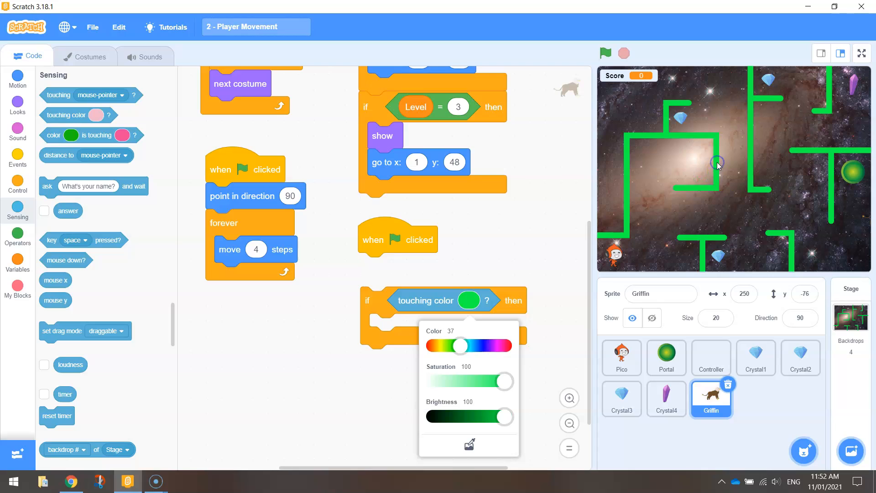
mouse_move(526, 269)
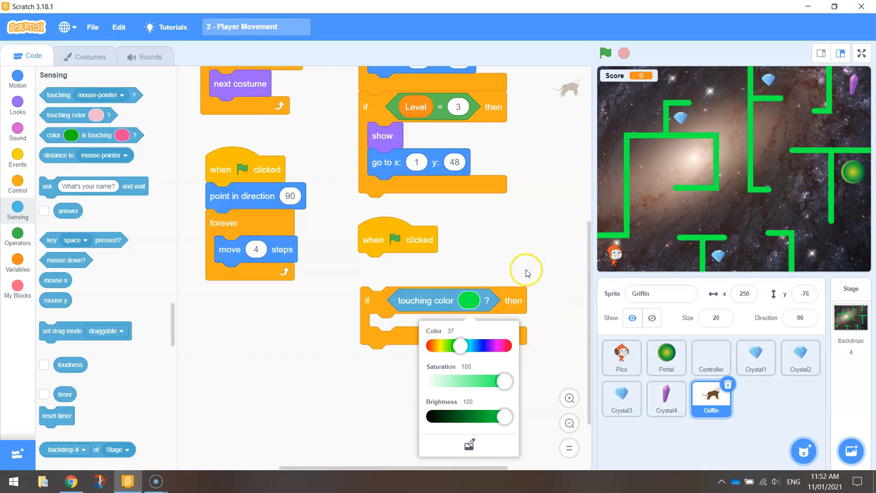
left_click(427, 301)
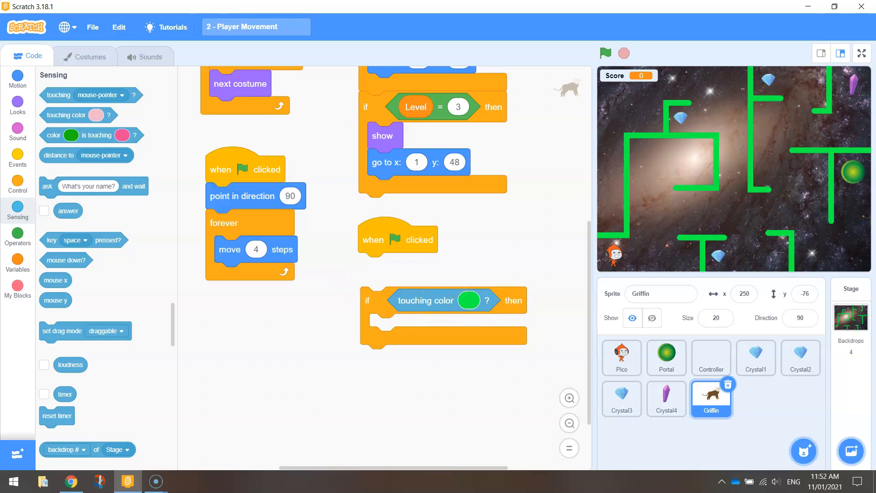
Step: Make the griffin turn 180 degrees inside the green-touch check
left_click(17, 81)
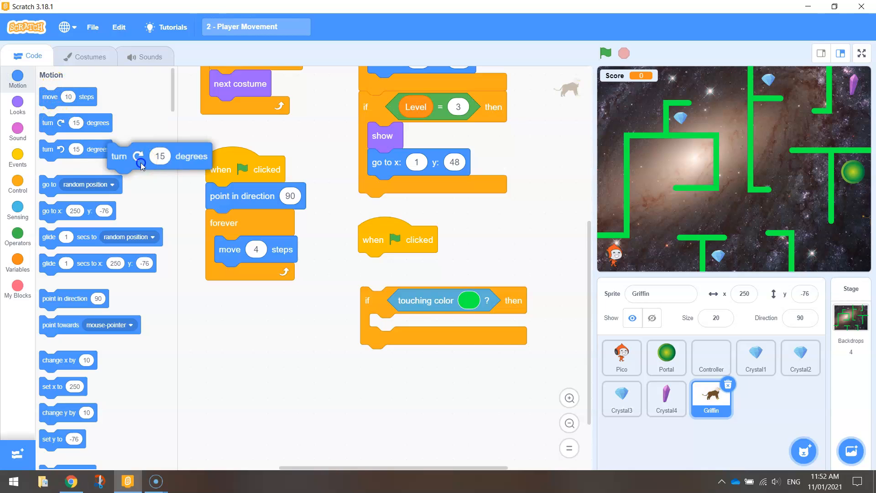
left_click_drag(140, 165, 380, 327)
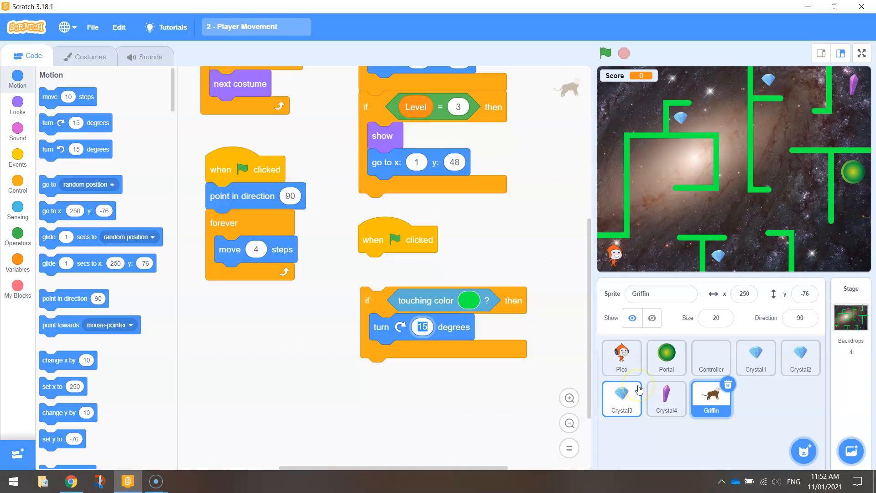
type("180")
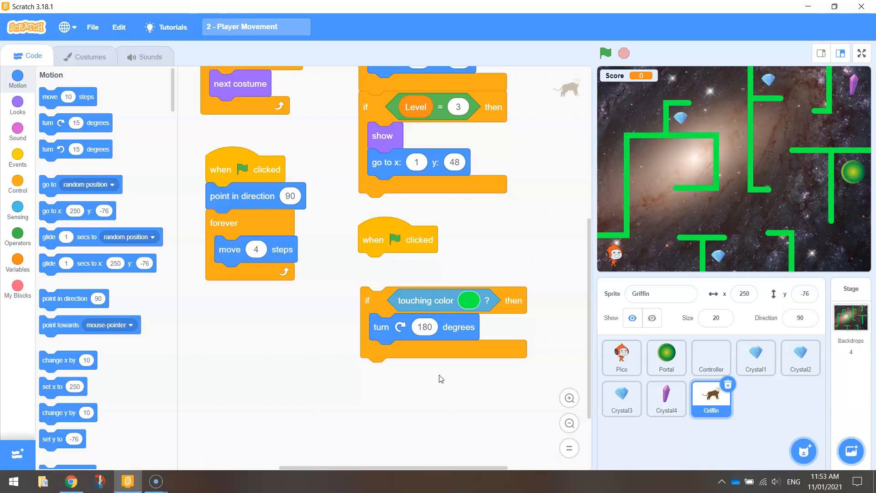
left_click(17, 184)
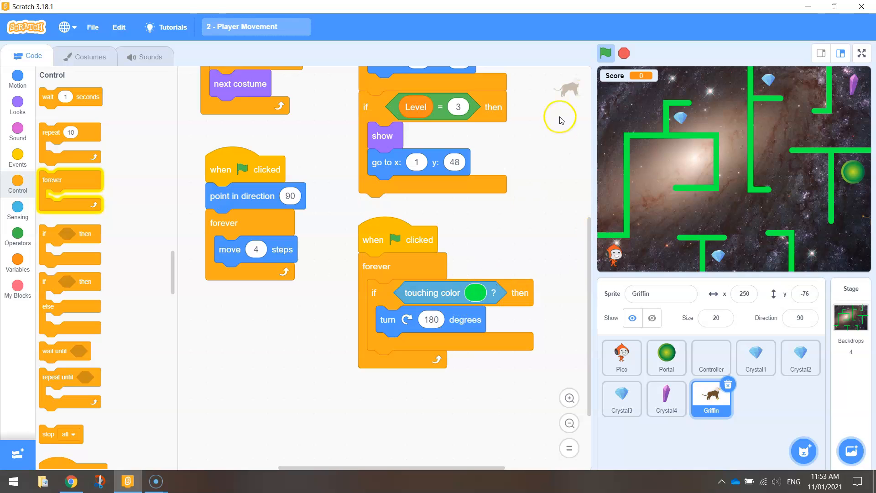
Step: Test the game, give the griffin a left-right rotation style, and run it again to check
left_click(606, 53)
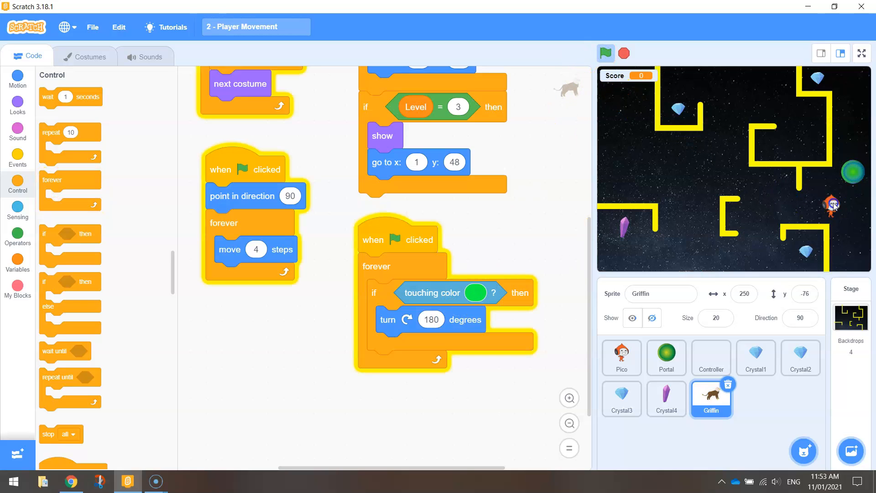
left_click(621, 357)
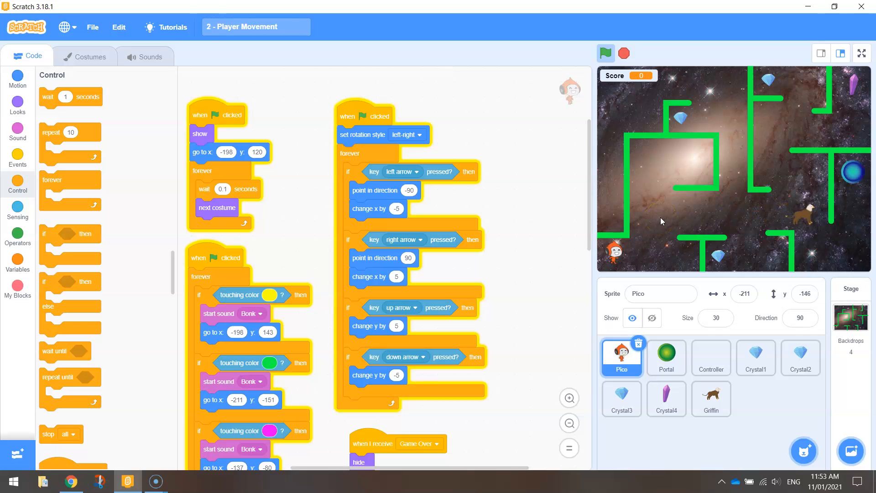
left_click(623, 53)
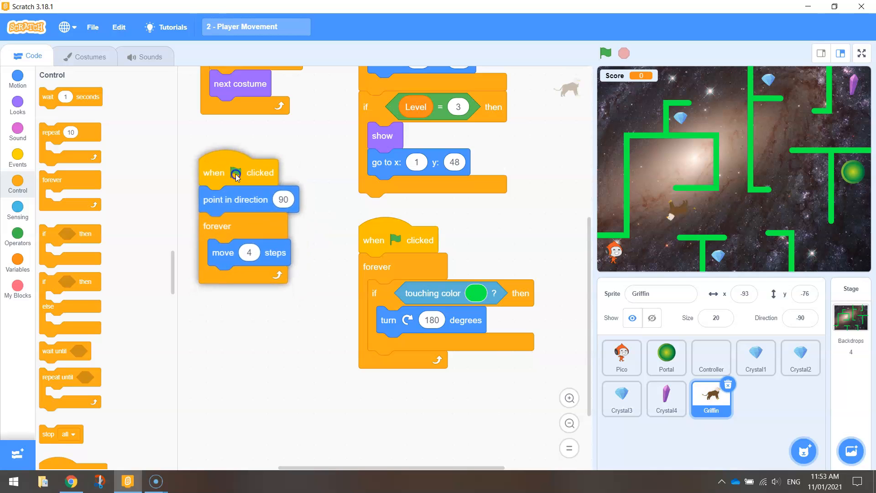
left_click(17, 79)
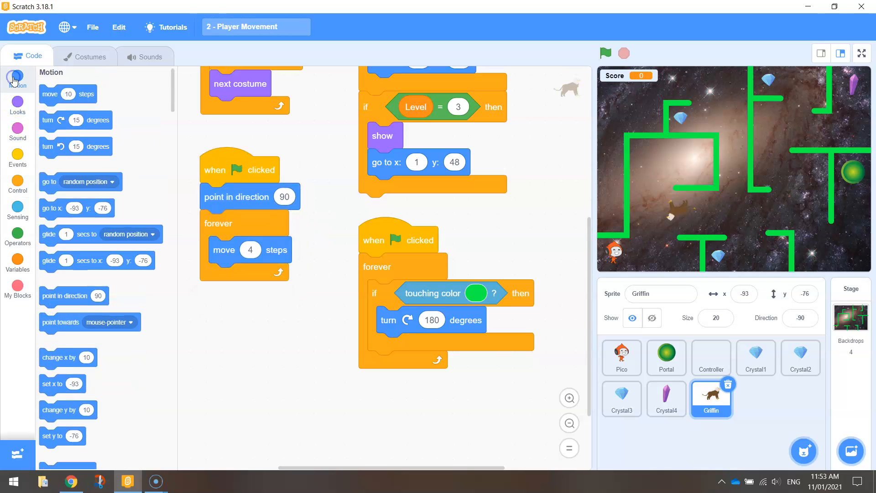
scroll("down", 3)
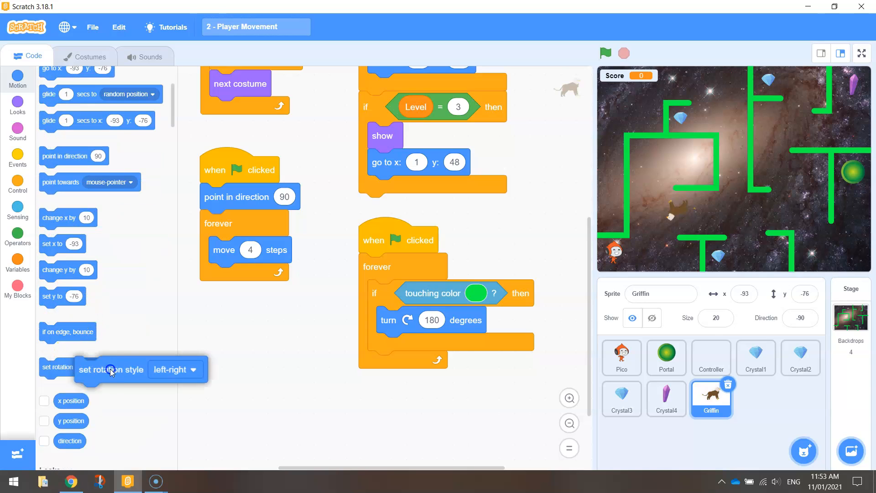
left_click_drag(110, 369, 236, 223)
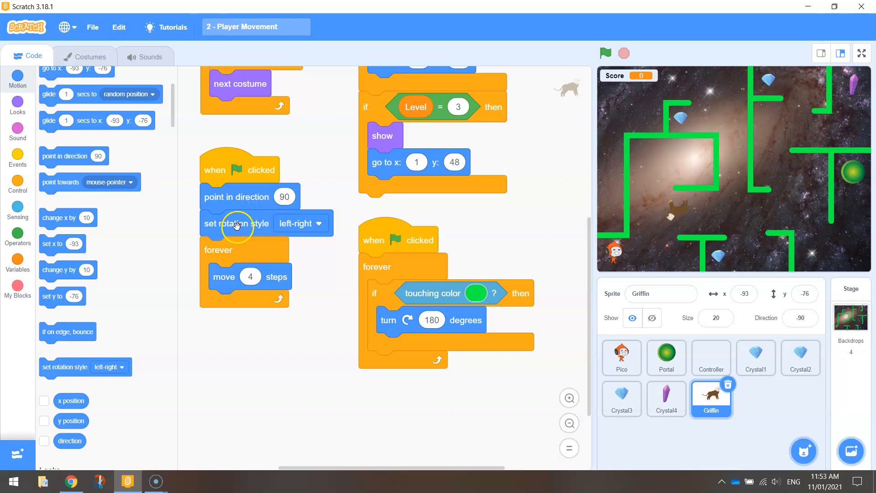
mouse_move(330, 228)
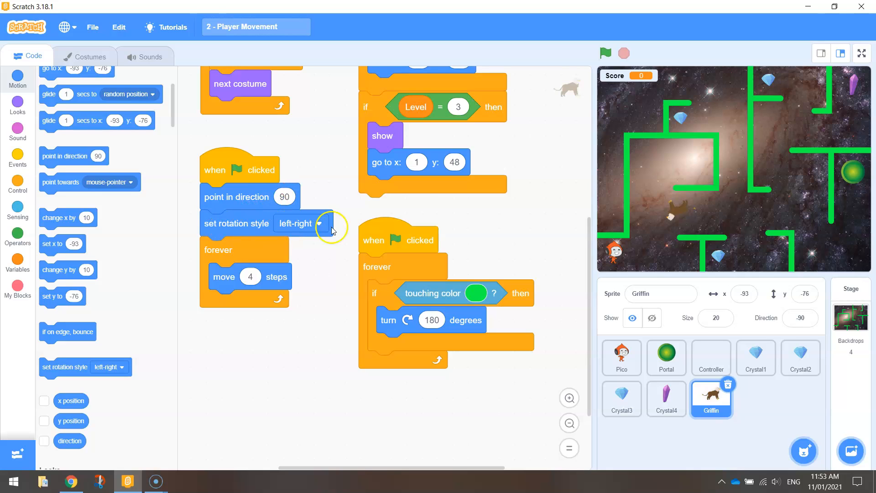
left_click(606, 53)
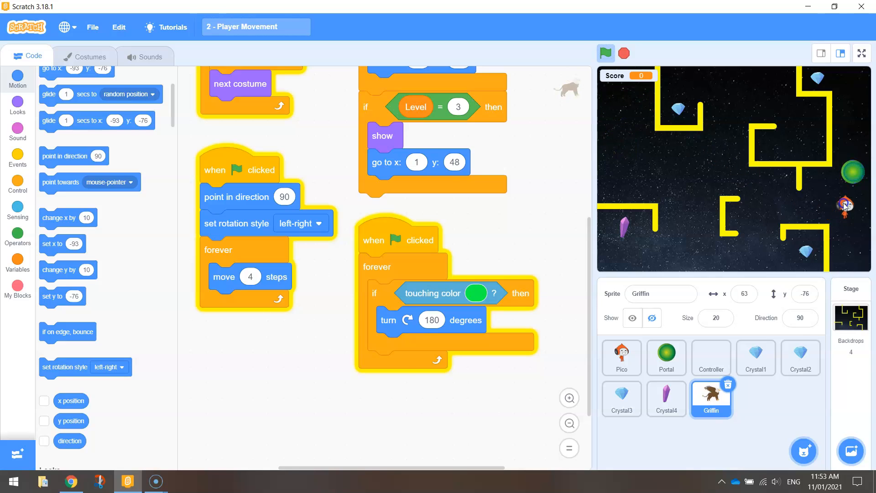
left_click(622, 357)
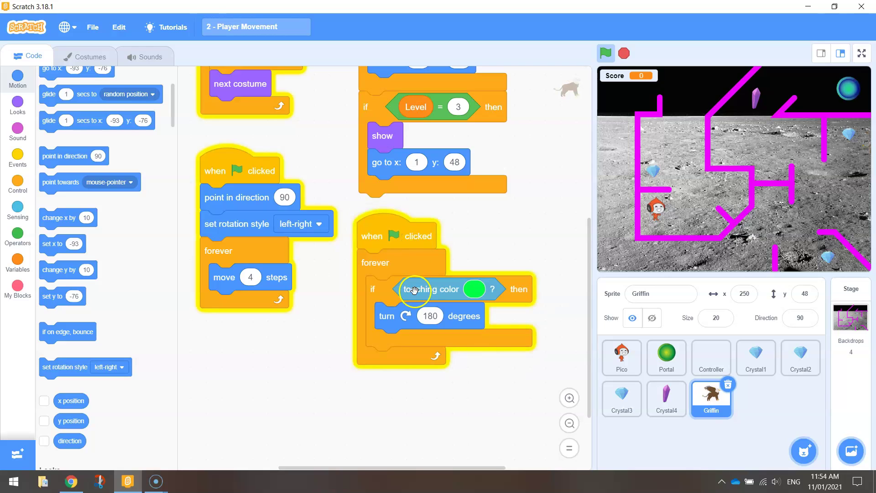
Step: Add a magenta wall colour check joined with or to the griffin's green-touch condition
left_click_drag(428, 289, 365, 410)
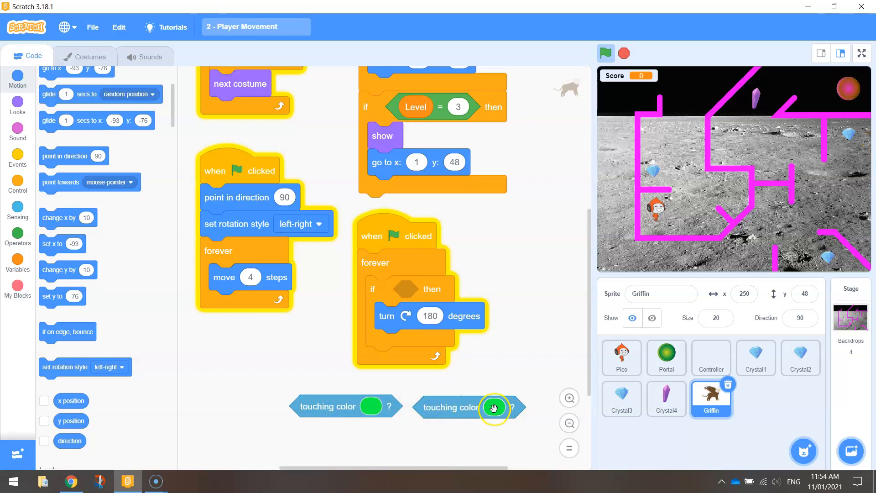
left_click(493, 406)
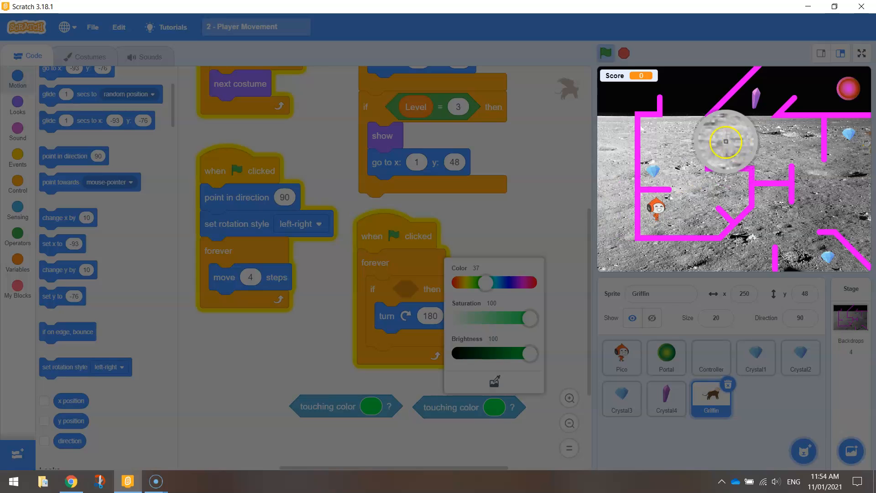
left_click_drag(483, 282, 518, 282)
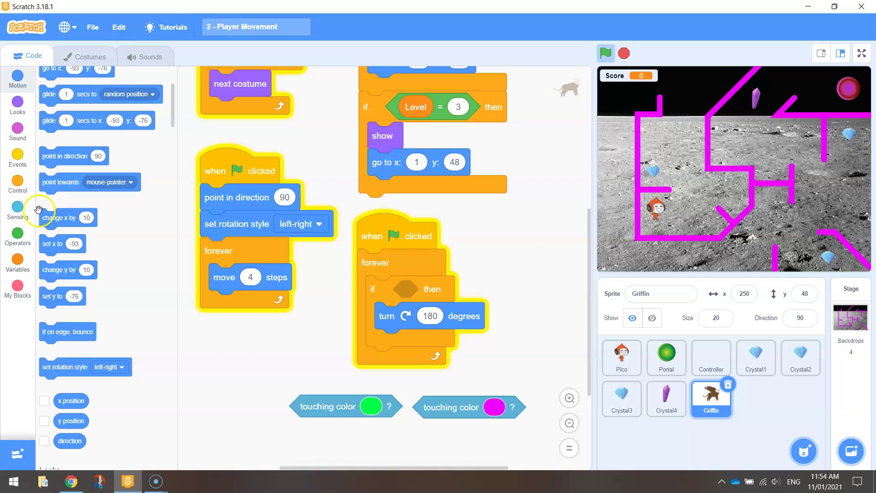
left_click(17, 238)
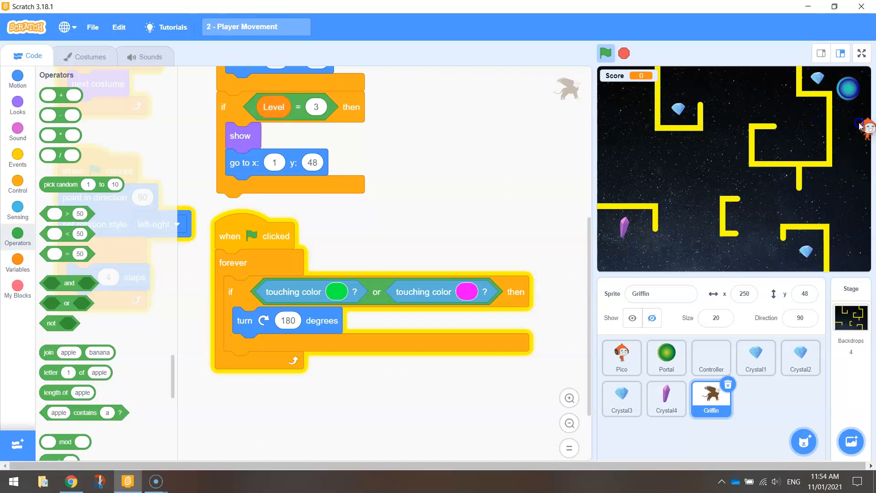
left_click(621, 357)
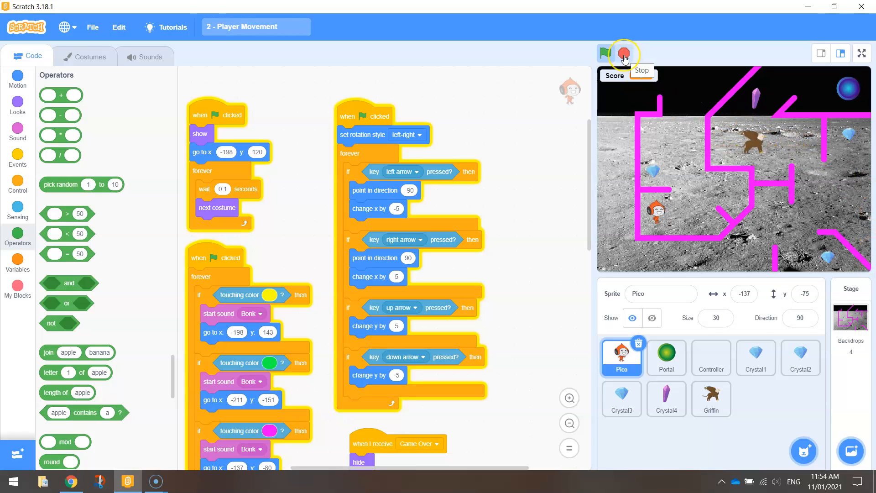
Step: Stop the game and lay out a new griffin start script with an if and a touching Pico check
left_click(624, 53)
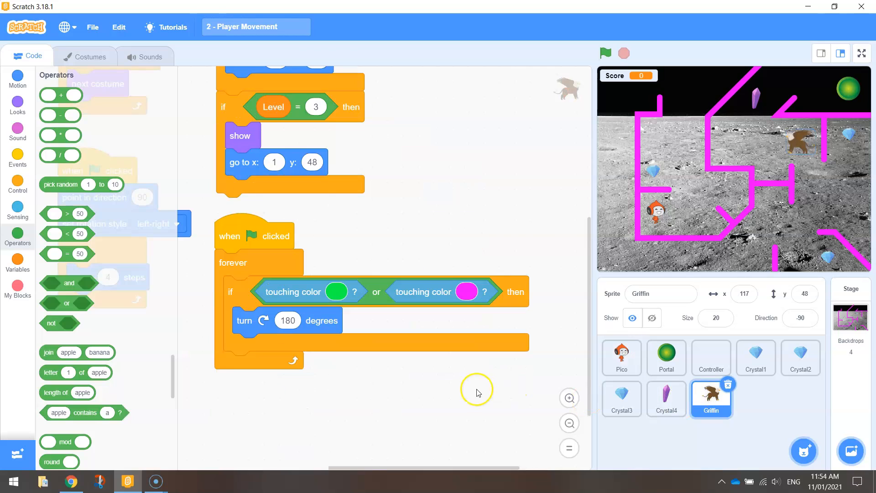
mouse_move(466, 374)
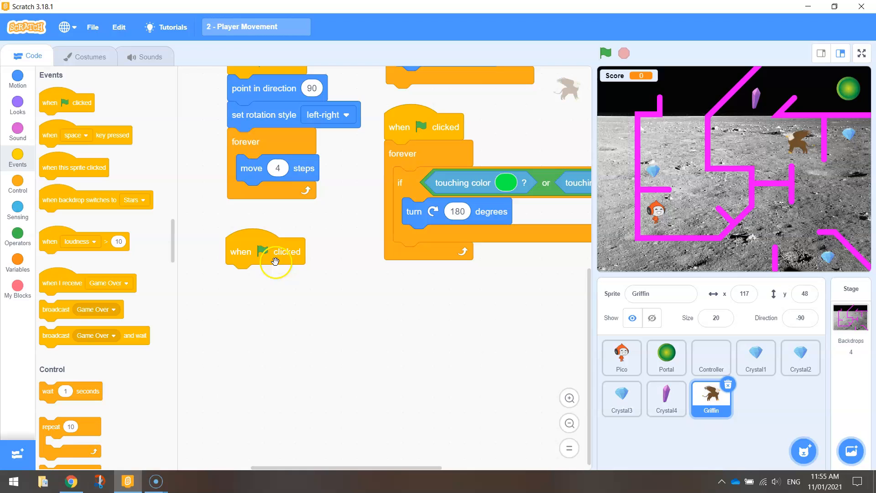
left_click(17, 180)
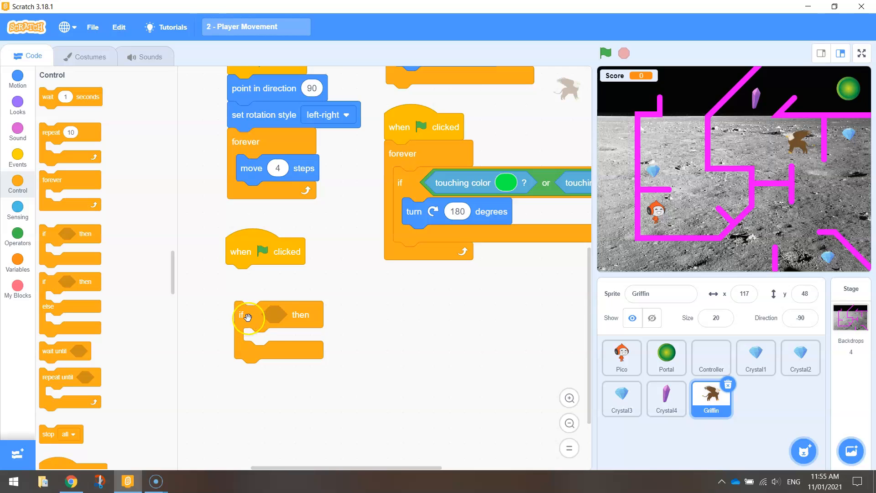
left_click(18, 208)
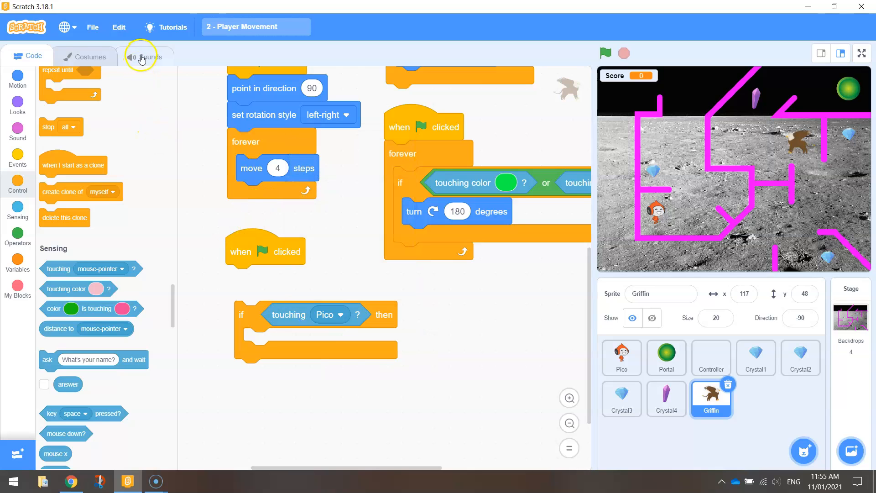
Step: Add the Wobble sound to the griffin and start it forever whenever it touches Pico, then select Pico
left_click(142, 57)
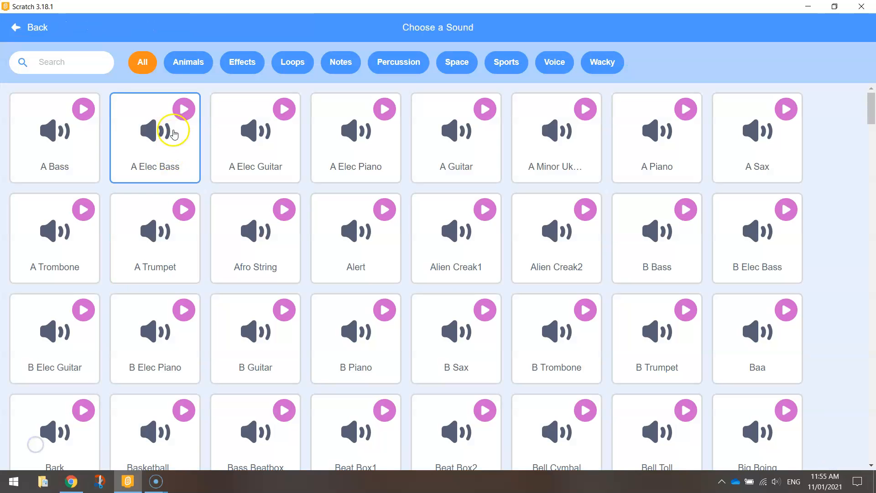
type("wobbl")
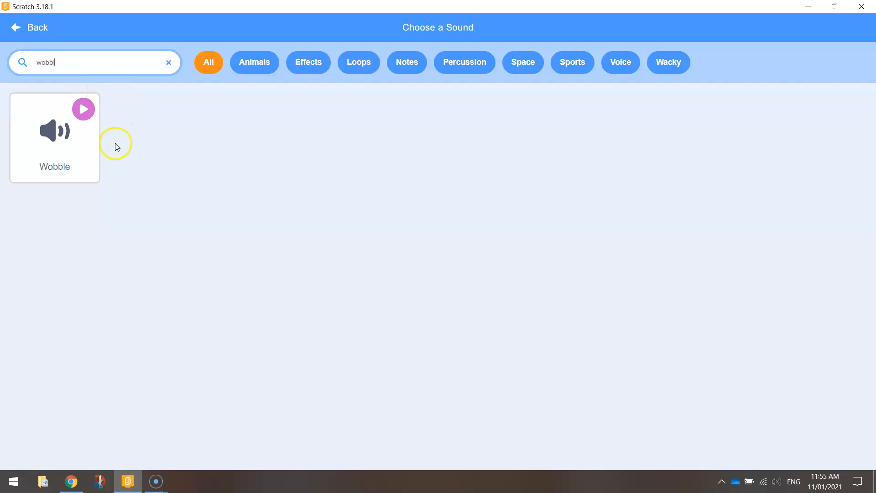
left_click(54, 137)
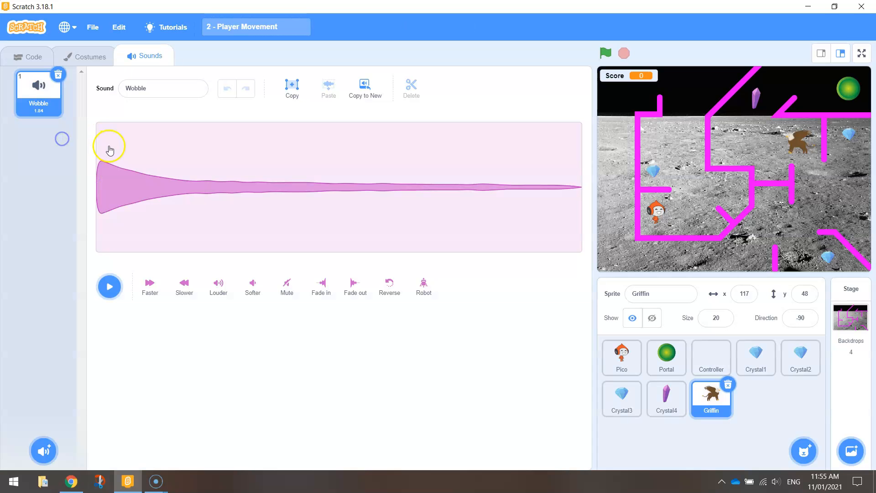
left_click(28, 56)
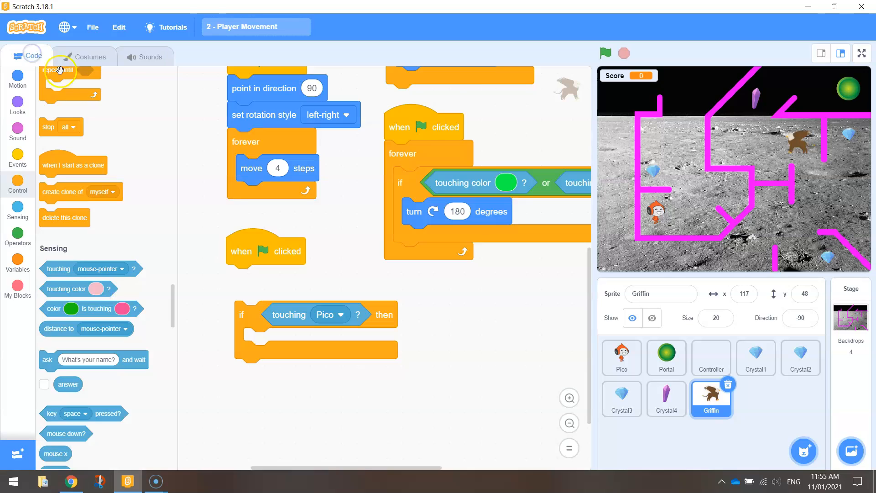
left_click(17, 133)
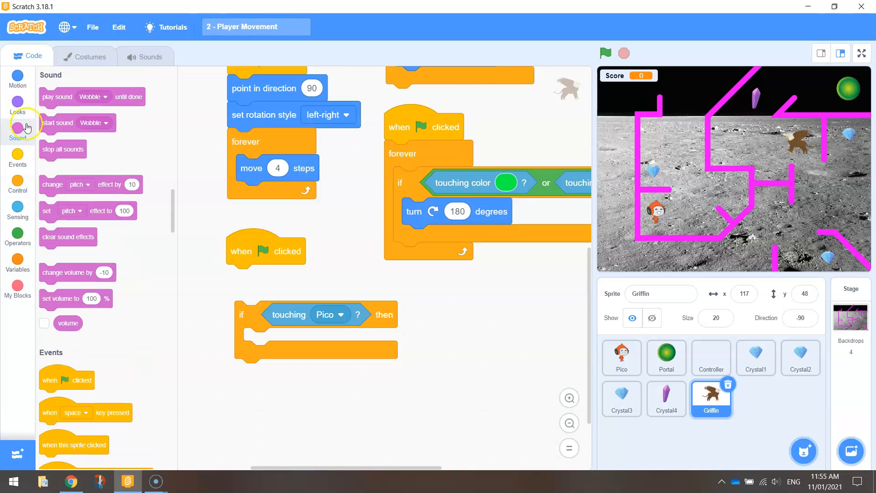
left_click_drag(76, 123, 271, 341)
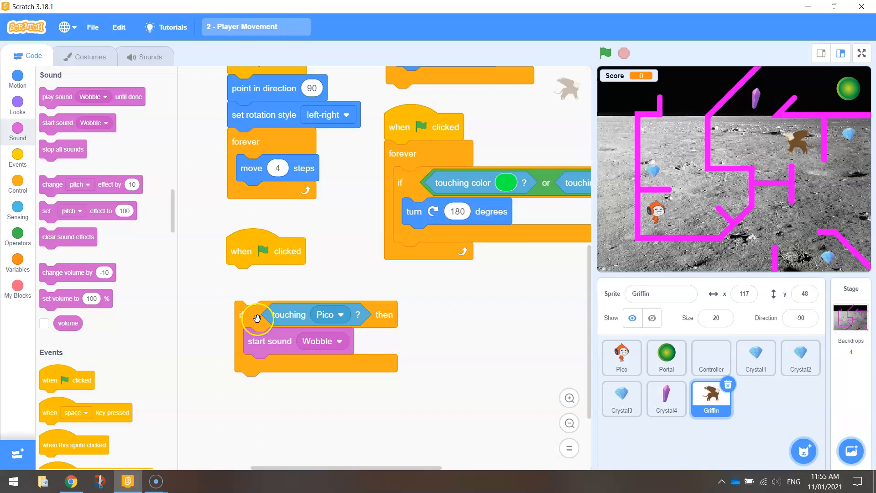
mouse_move(17, 182)
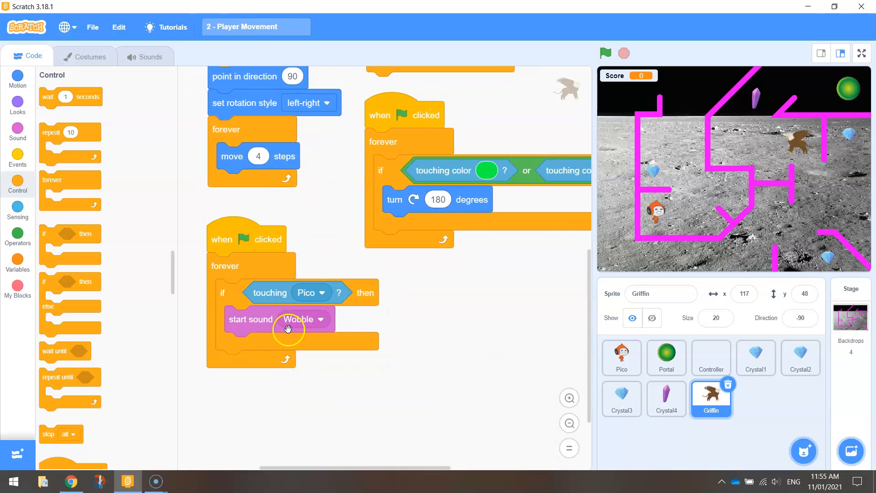
mouse_move(312, 320)
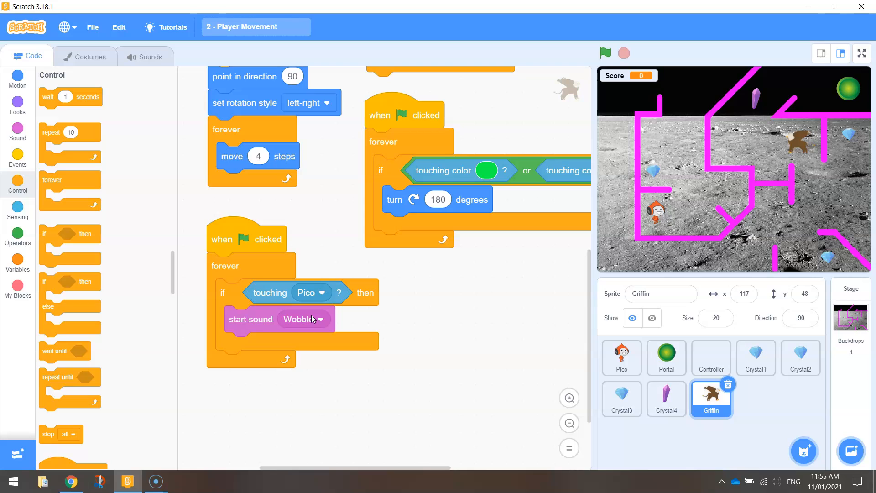
mouse_move(607, 232)
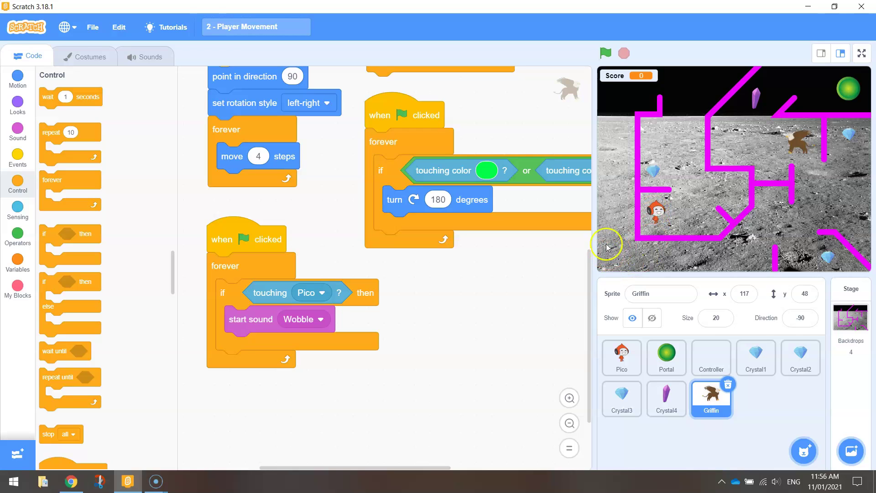
mouse_move(616, 255)
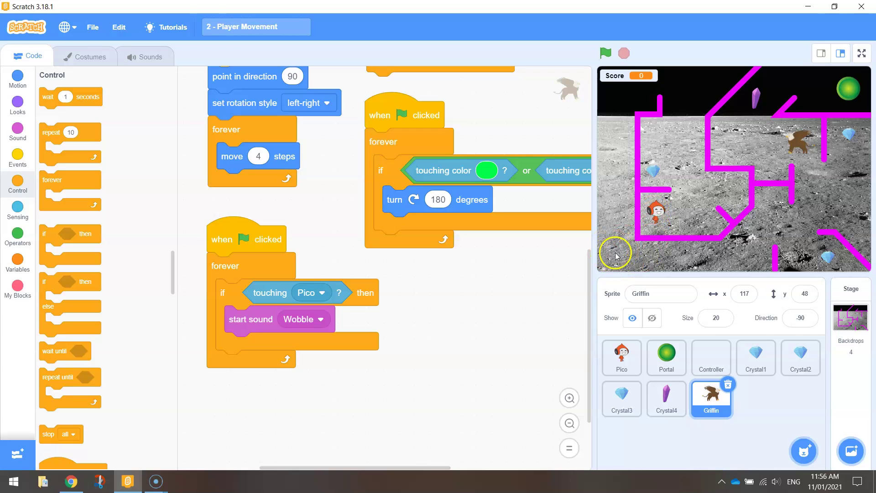
left_click(621, 357)
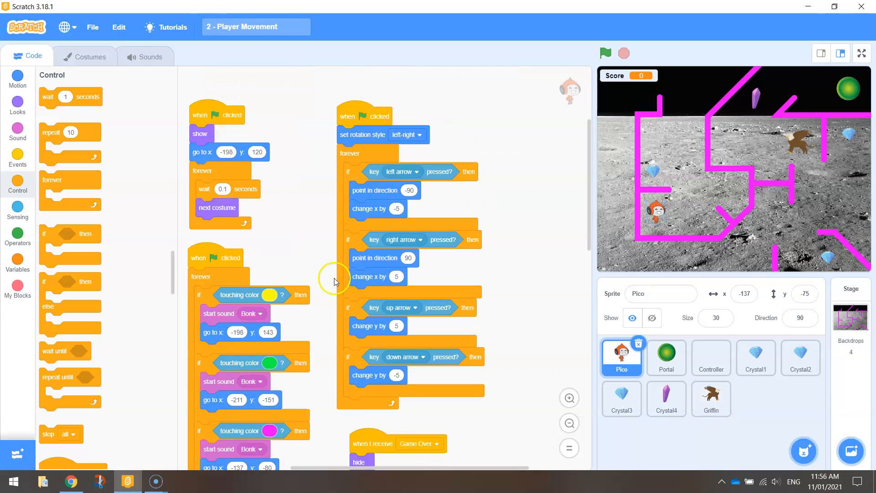
Step: Clear space in Pico's scripts and start a new game-start check with an and condition
scroll("down", 3)
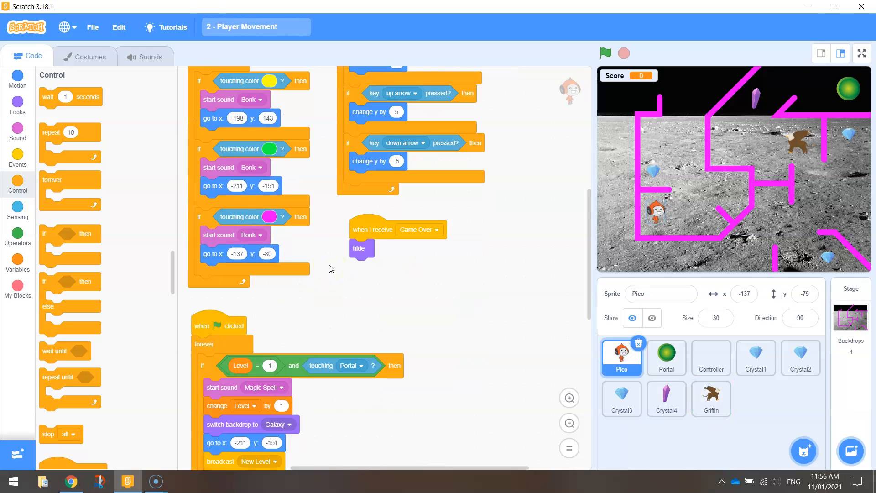
scroll("down", 3)
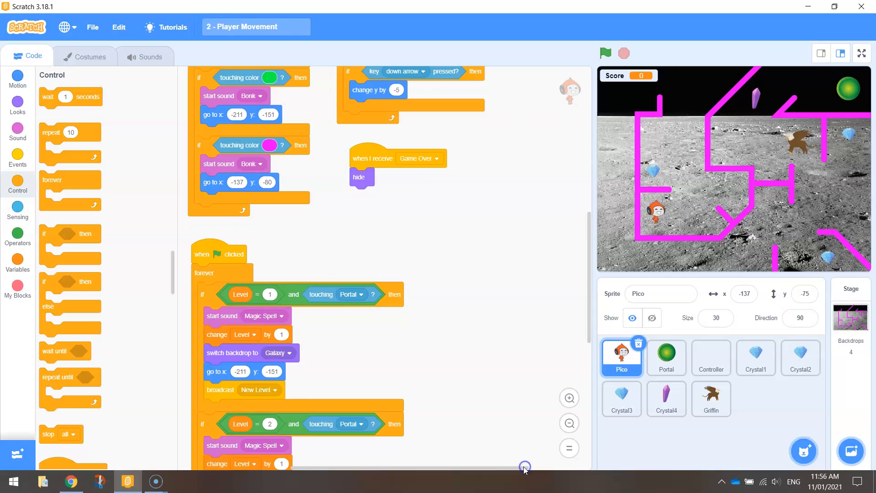
left_click_drag(523, 467, 435, 282)
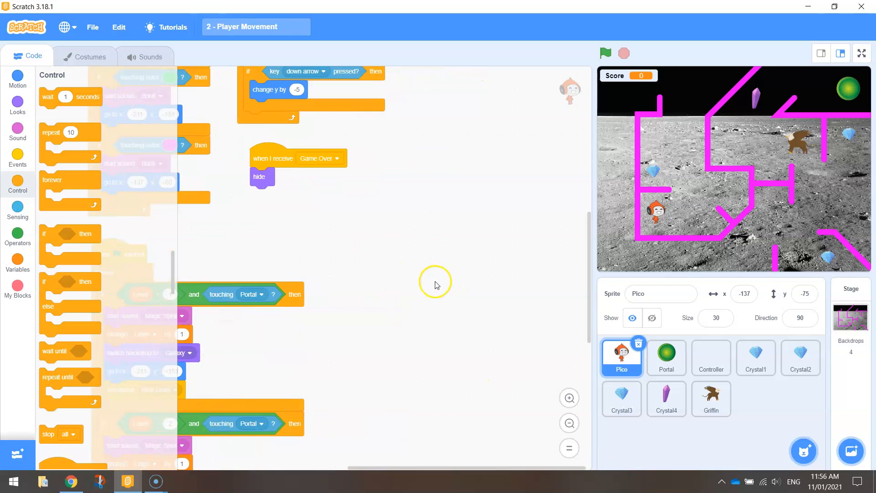
mouse_move(292, 270)
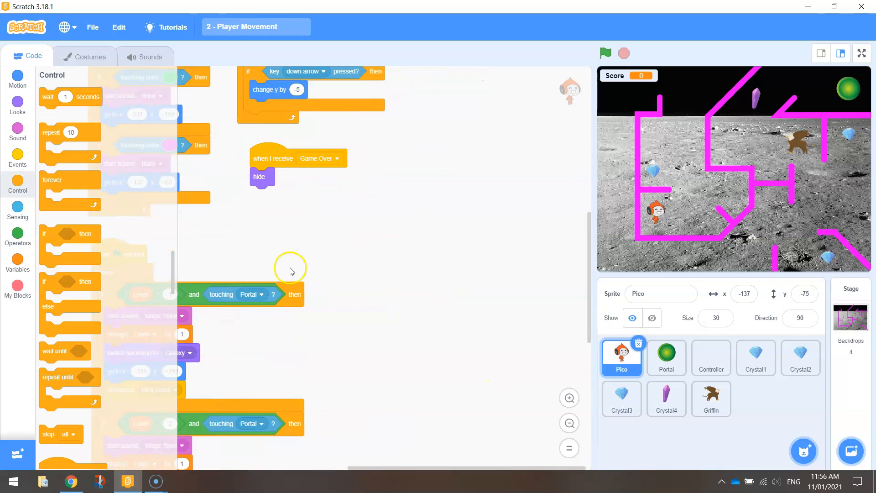
left_click(18, 159)
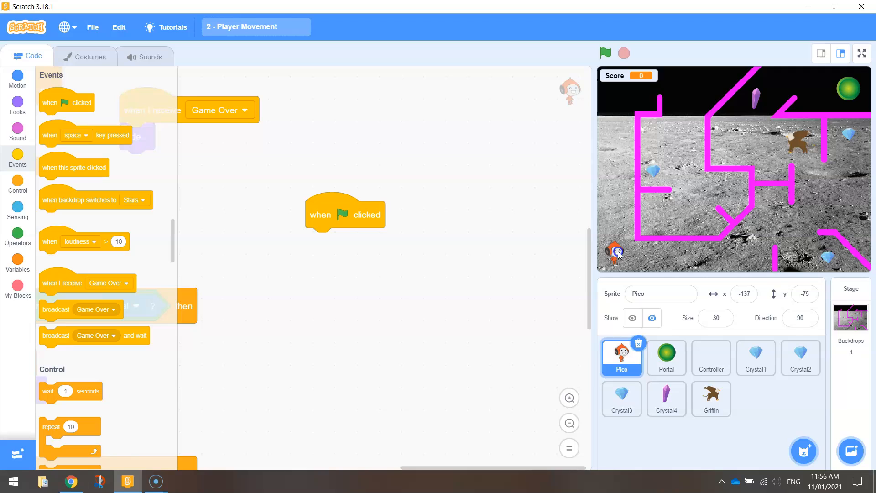
left_click_drag(617, 251, 614, 253)
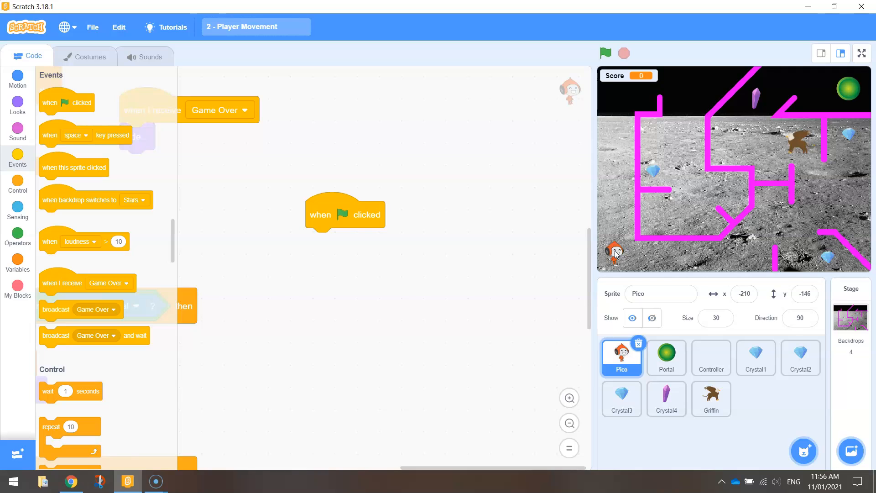
left_click_drag(614, 251, 653, 213)
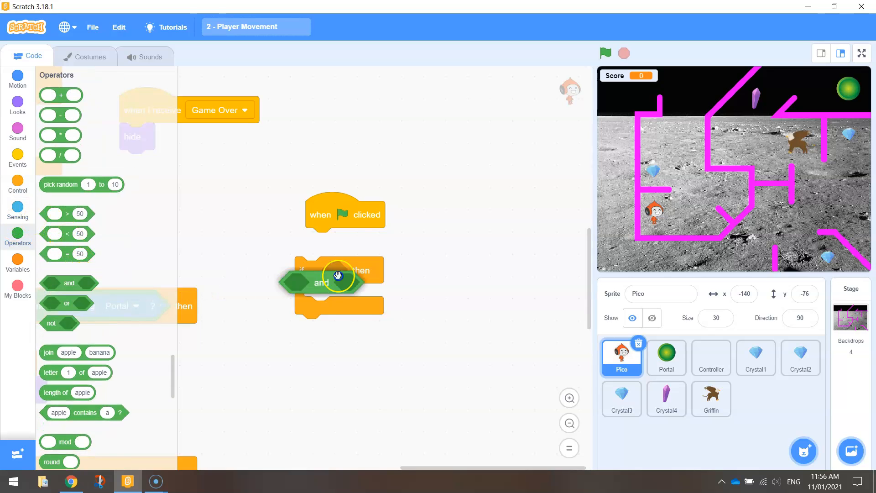
left_click_drag(335, 277, 375, 266)
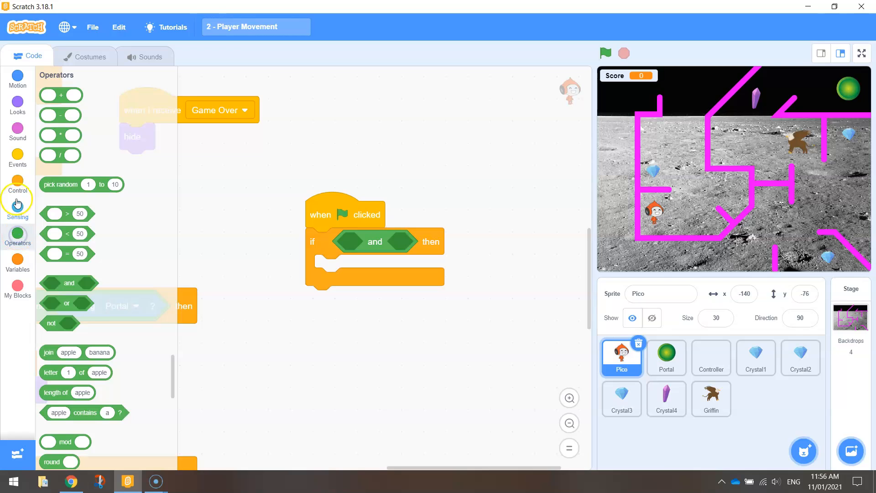
mouse_move(17, 188)
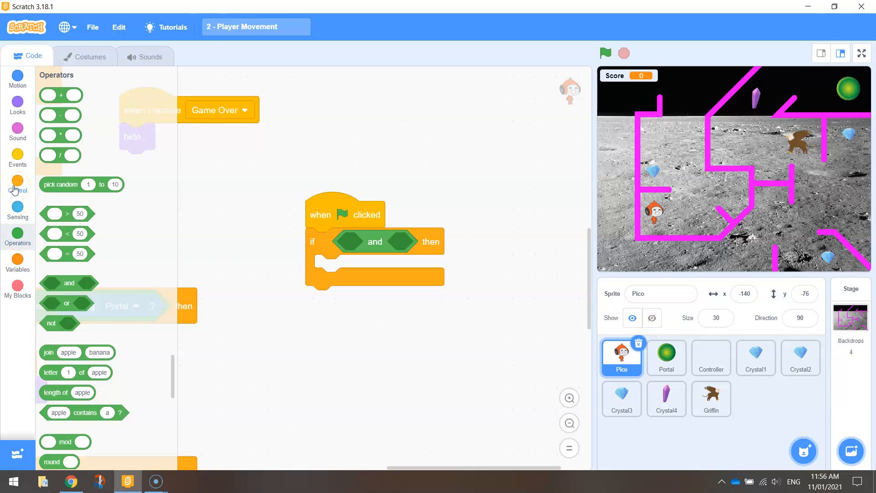
Step: Build a Level = 2 comparison and place it in the first slot of the and
left_click(17, 264)
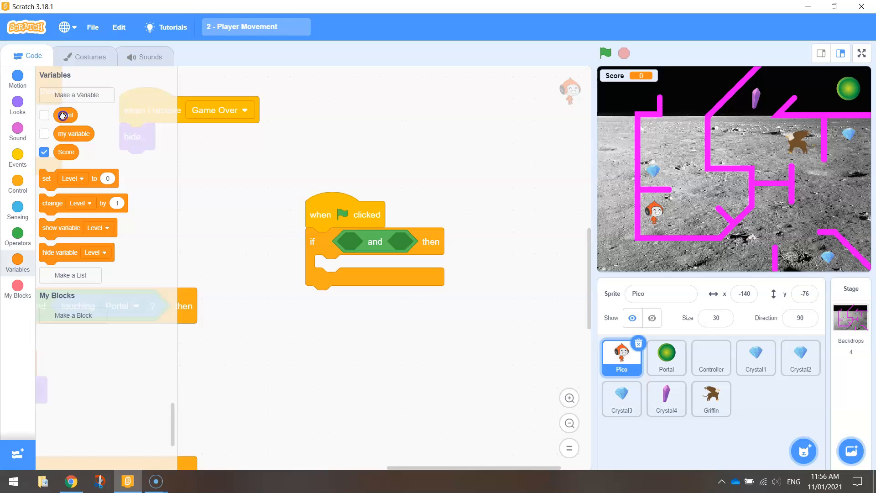
left_click(18, 234)
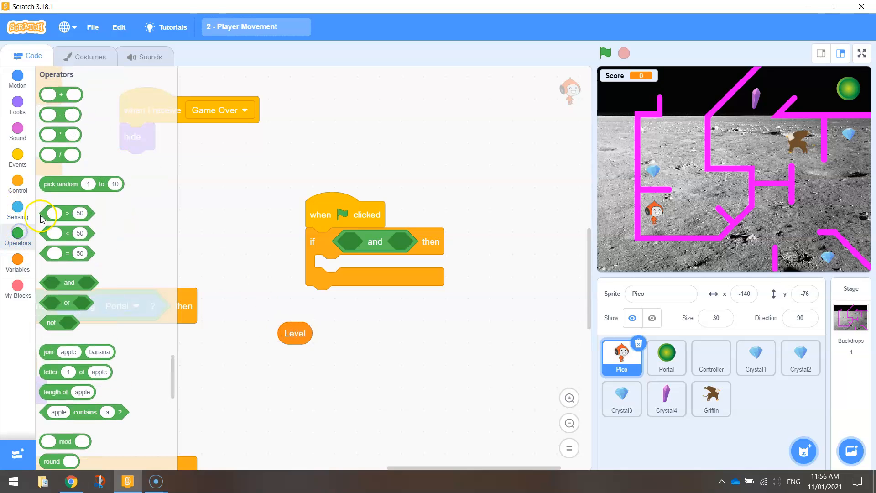
left_click_drag(295, 333, 322, 328)
type("2")
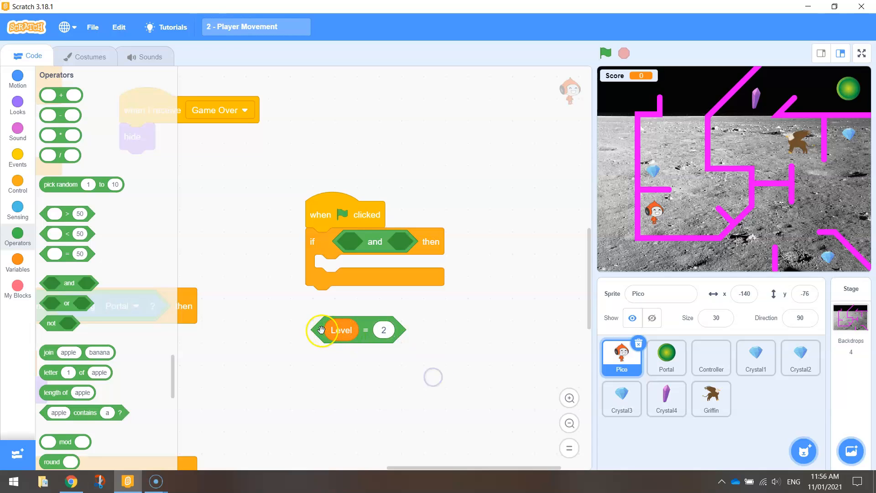
left_click_drag(322, 329, 366, 245)
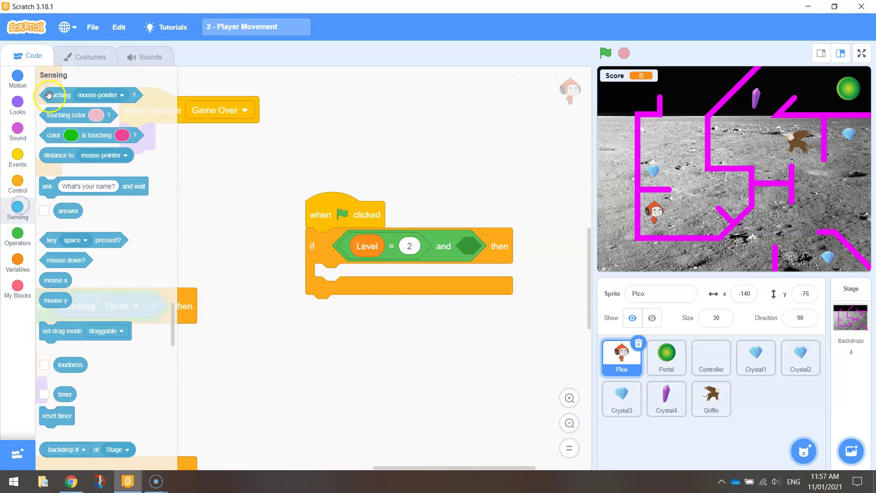
Step: Add touching Griffin as the second condition and put the go-to-start move inside the level 2 check
left_click(543, 246)
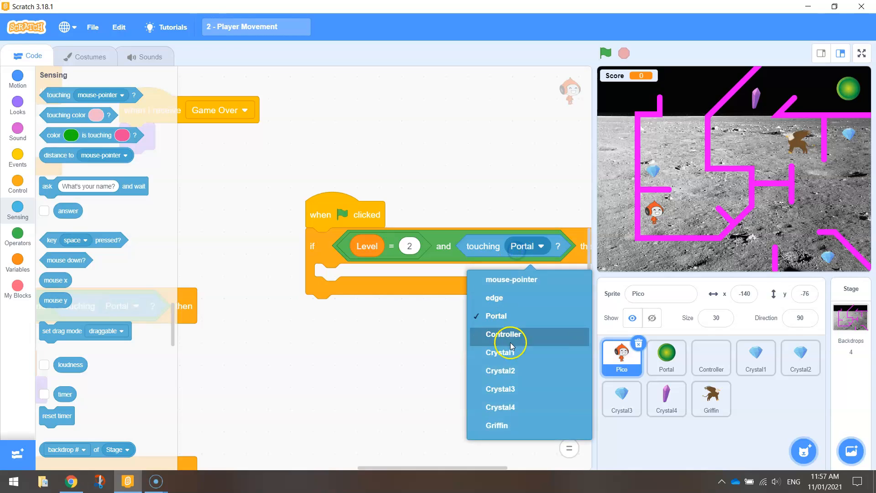
left_click(498, 425)
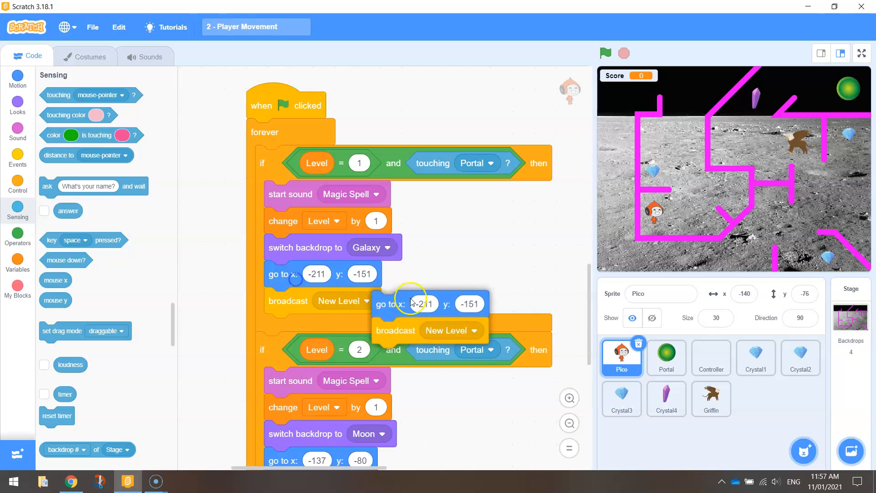
left_click_drag(411, 303, 534, 236)
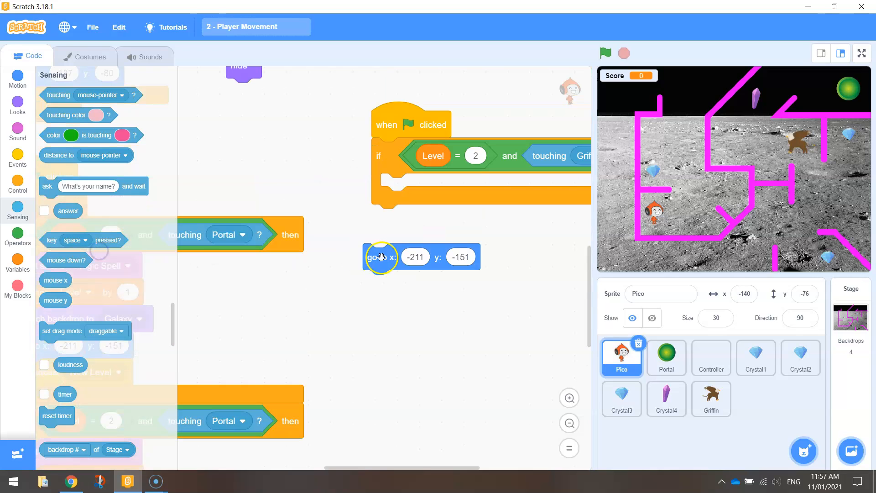
left_click_drag(382, 257, 399, 186)
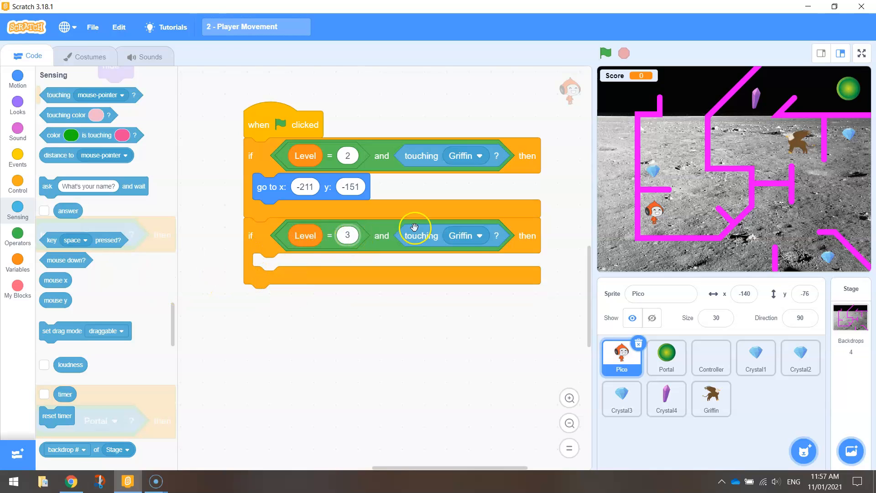
mouse_move(354, 452)
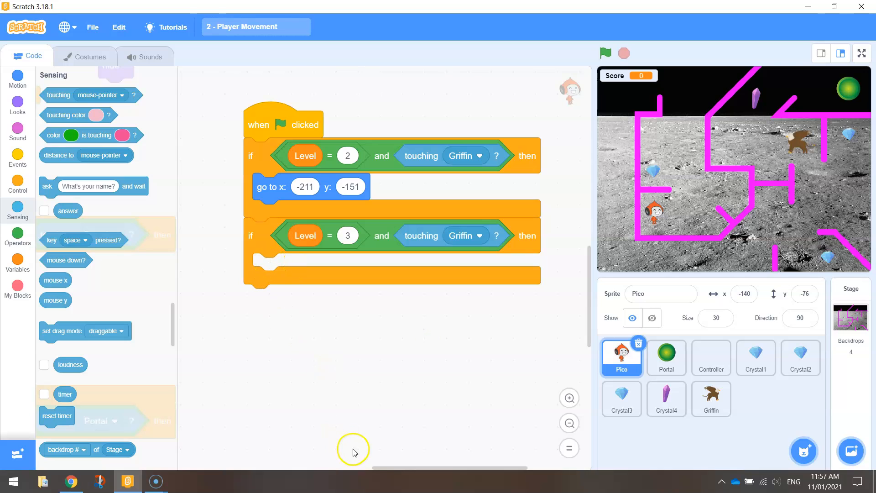
Step: Add the level 3 check with go to x:-137 y:-80, wrap both in a forever, and run the game
left_click_drag(352, 466, 334, 469)
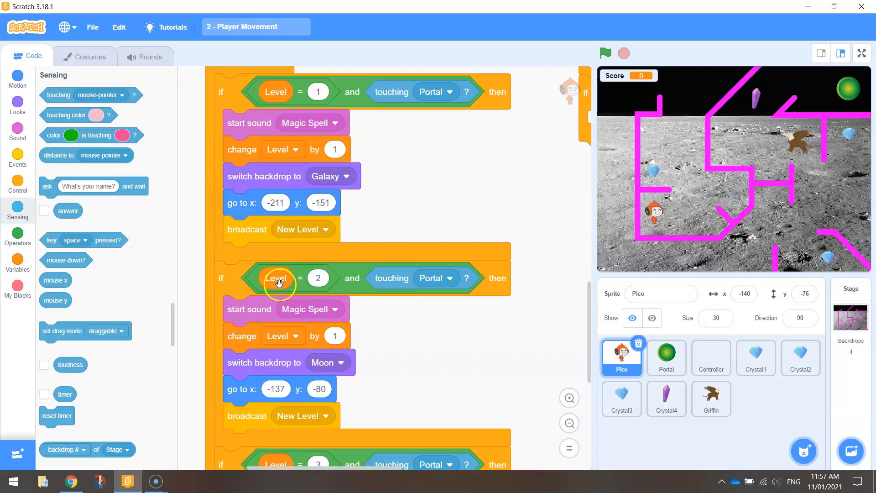
mouse_move(240, 389)
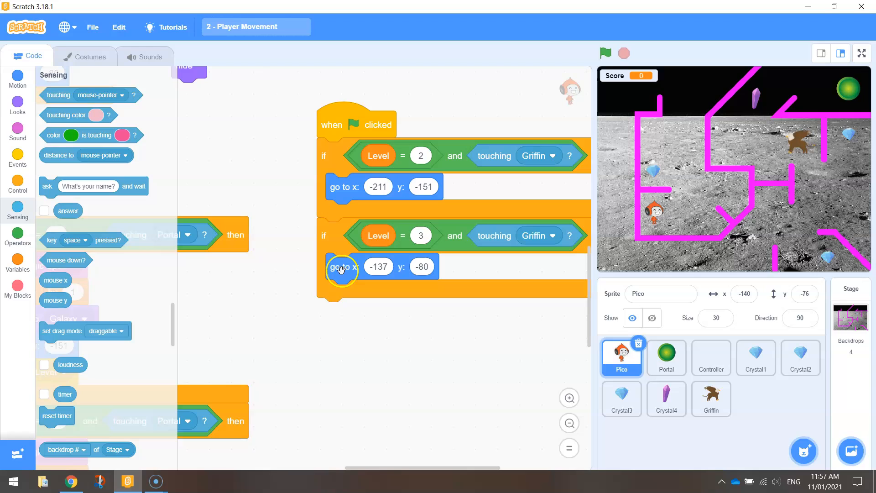
mouse_move(478, 299)
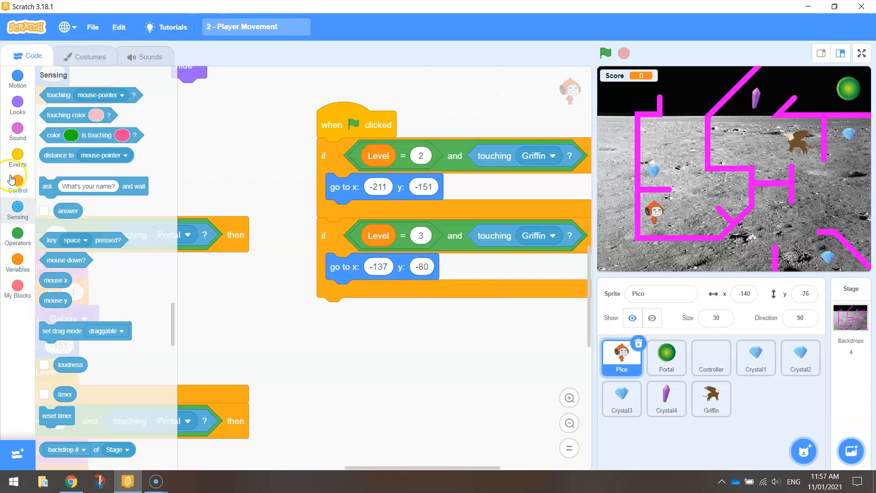
left_click(18, 183)
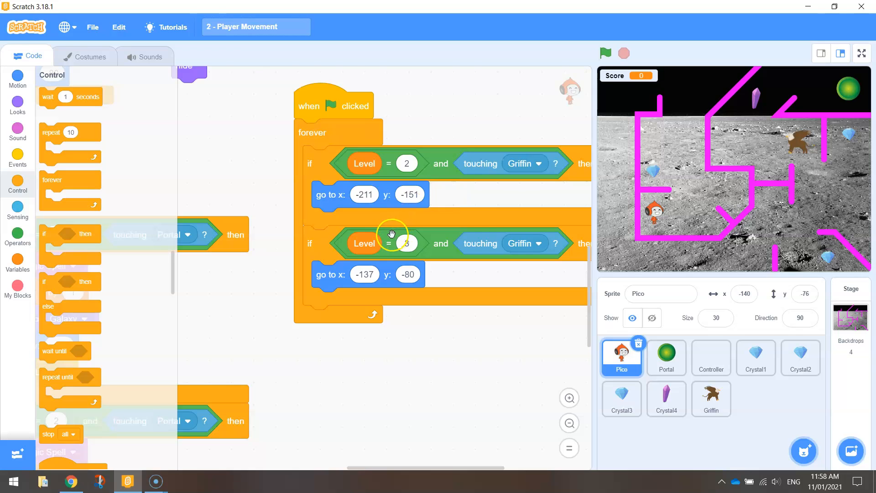
left_click(605, 53)
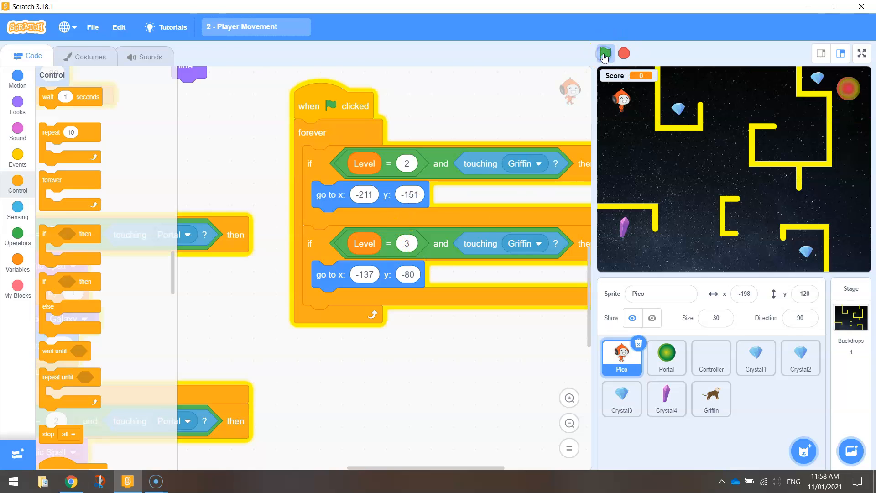
Step: Play to the Moon level, move Pico into the griffin to confirm it snaps back, then stop
left_click(605, 53)
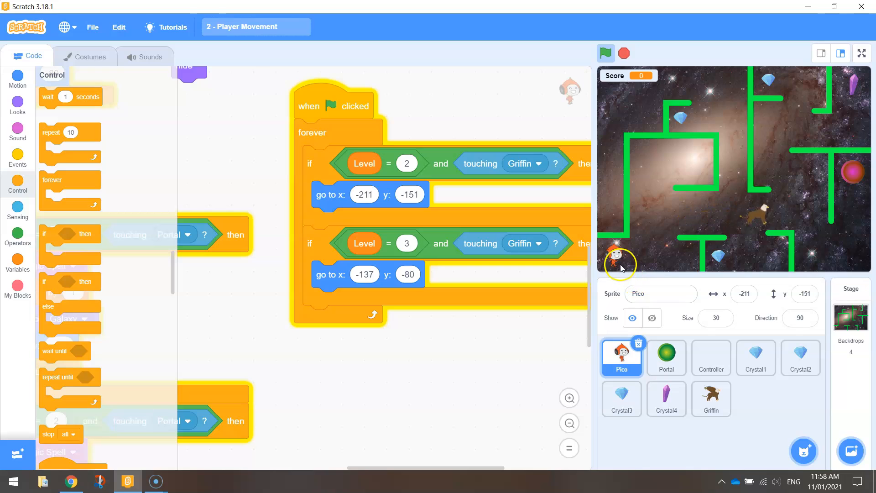
left_click_drag(619, 263, 714, 211)
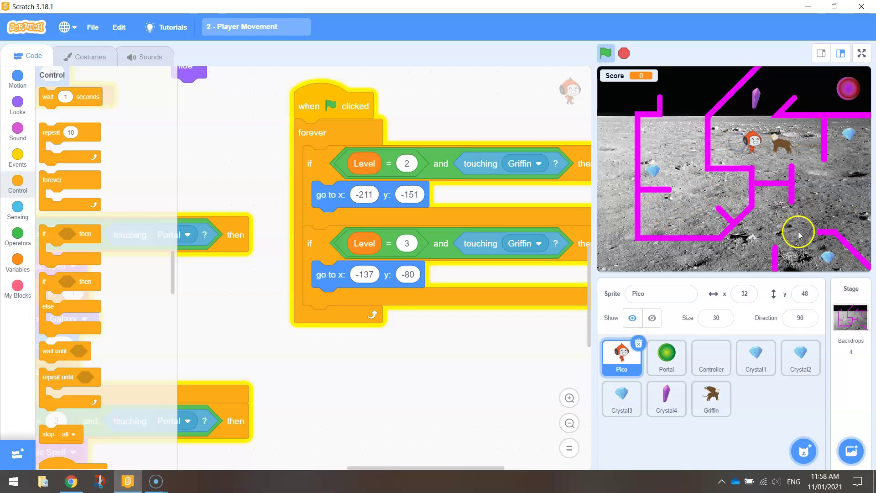
left_click(606, 54)
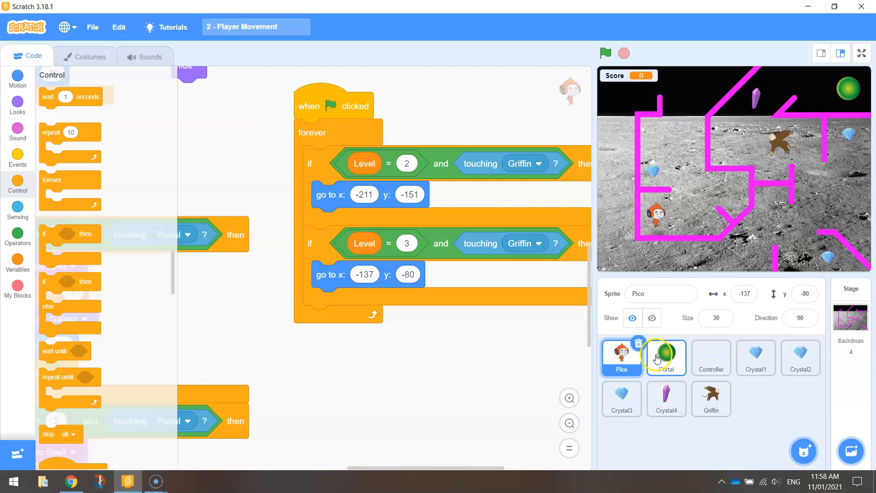
Step: Change the Portal's start wait from 1 to 0.01 seconds, then select the Controller sprite
left_click(606, 53)
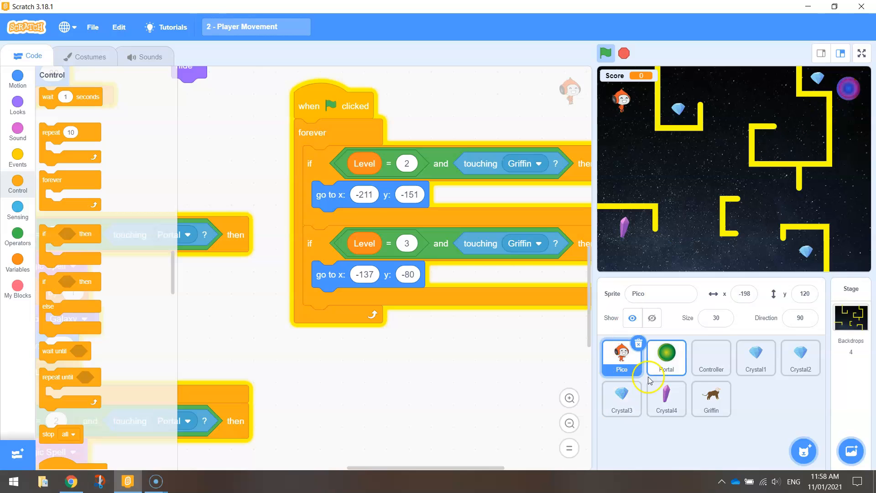
left_click(666, 356)
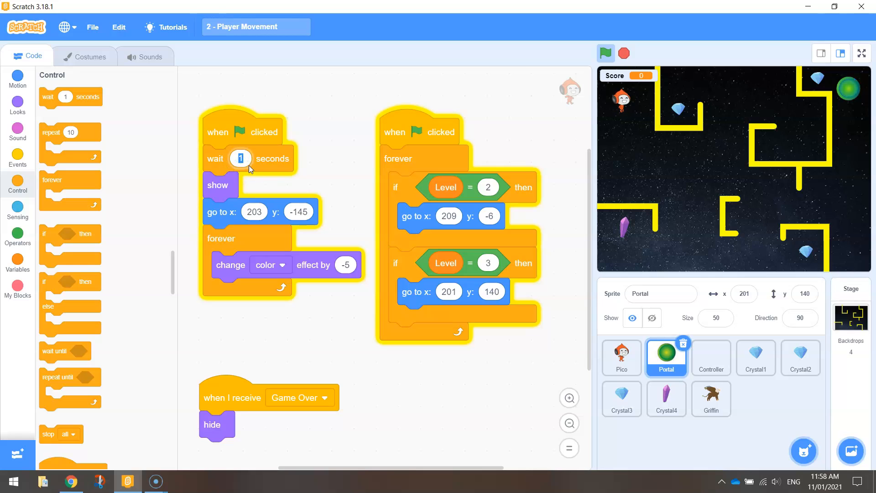
type("0.01")
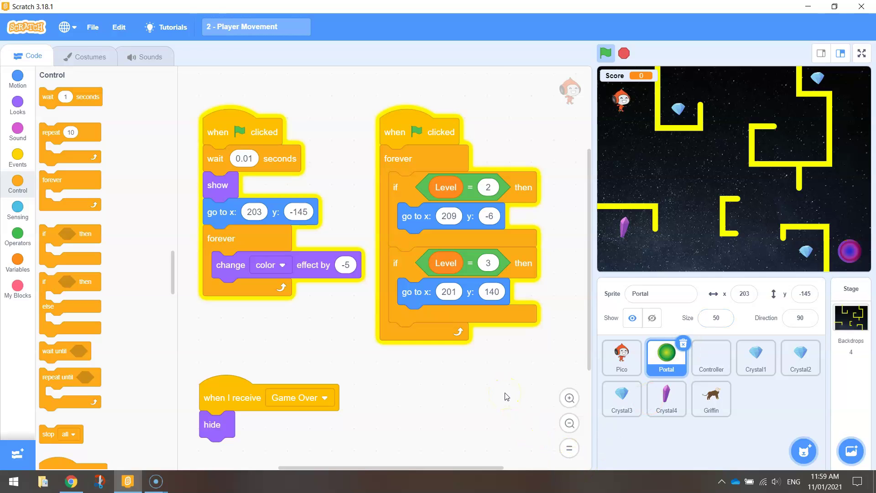
left_click(711, 355)
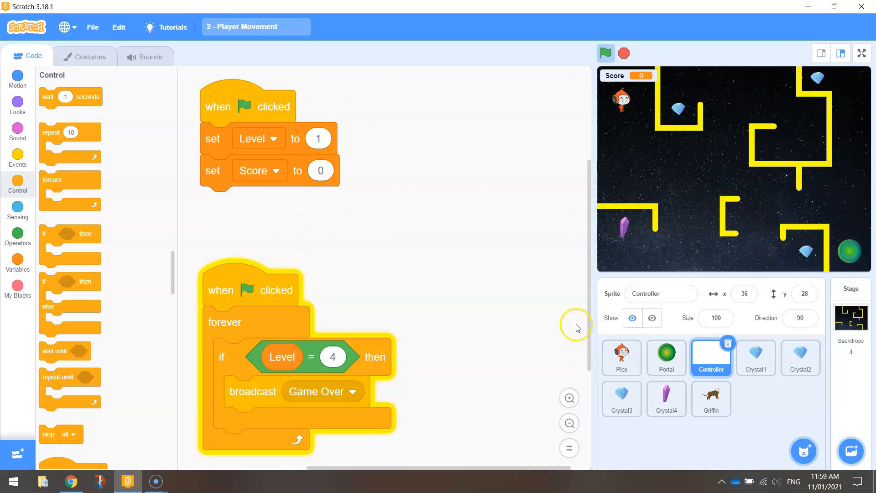
Step: Add the Dubstep track from the sound library to the Controller sprite
left_click(152, 57)
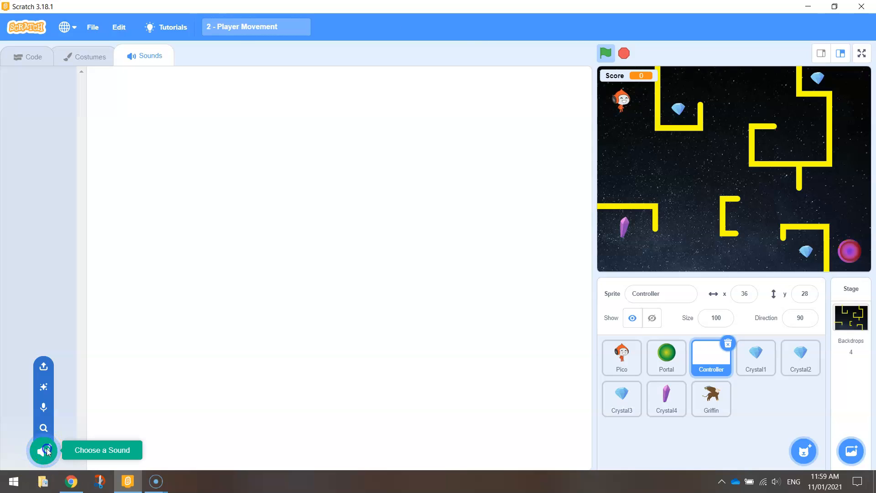
left_click(42, 451)
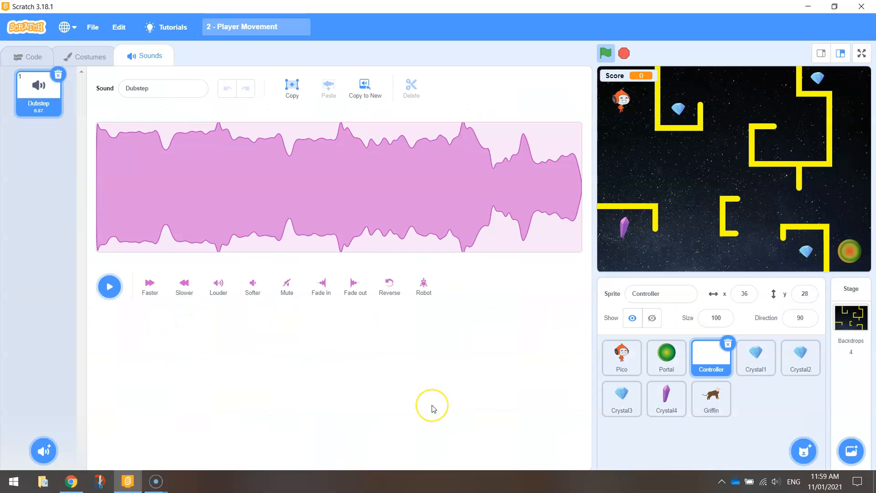
mouse_move(384, 374)
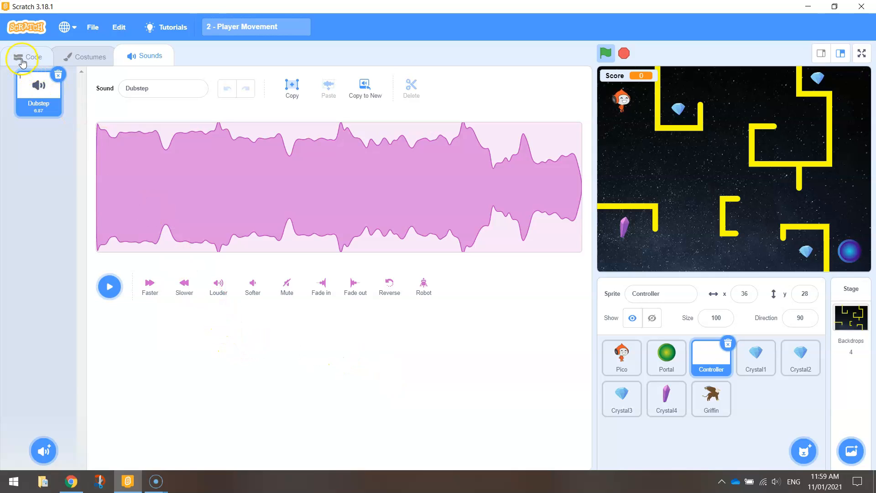
left_click(28, 56)
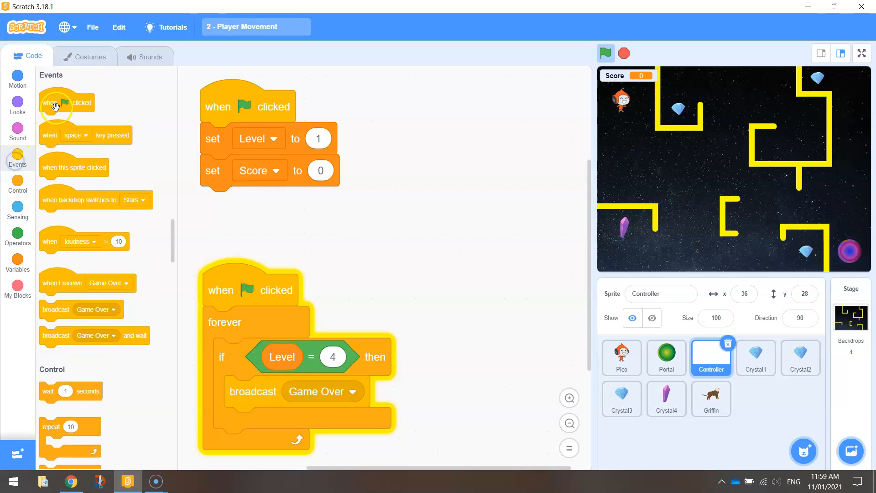
Step: Add a Controller start script that forever plays the Dubstep sound until done, and run it
left_click_drag(66, 102, 471, 116)
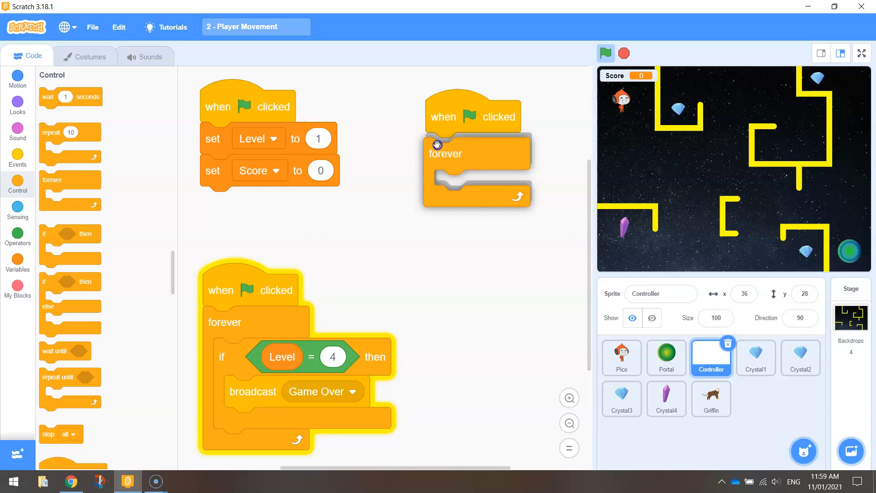
left_click(17, 133)
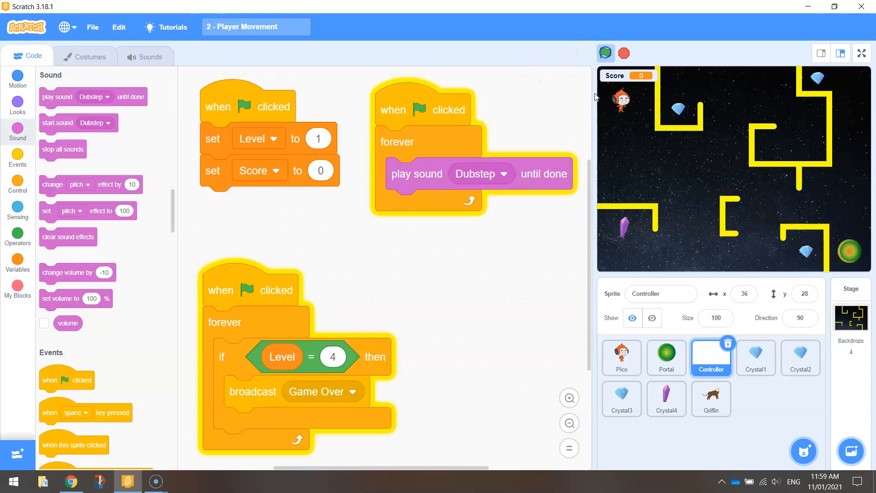
left_click(606, 53)
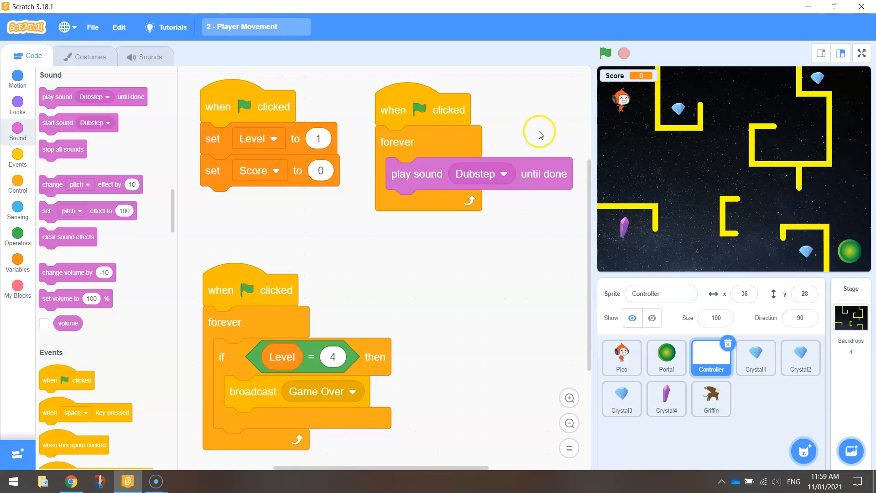
mouse_move(139, 62)
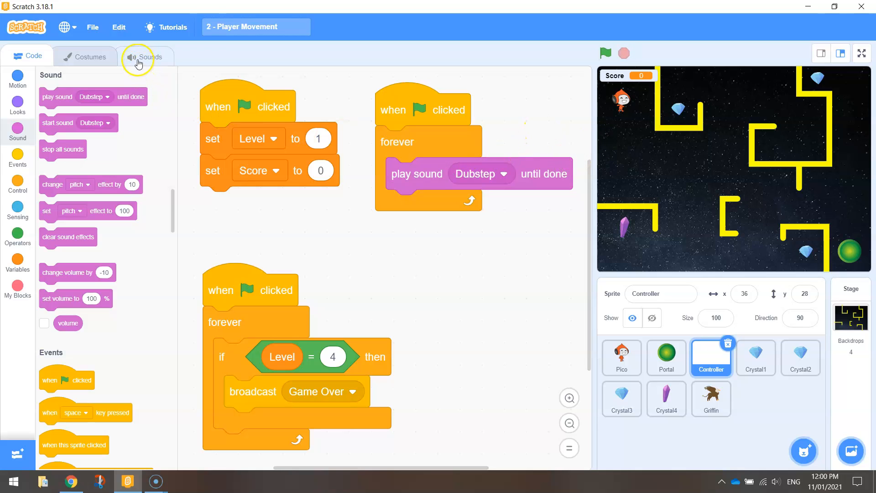
Step: In the Sounds editor make the Dubstep track Softer twice, playing it back to check the level
left_click(142, 56)
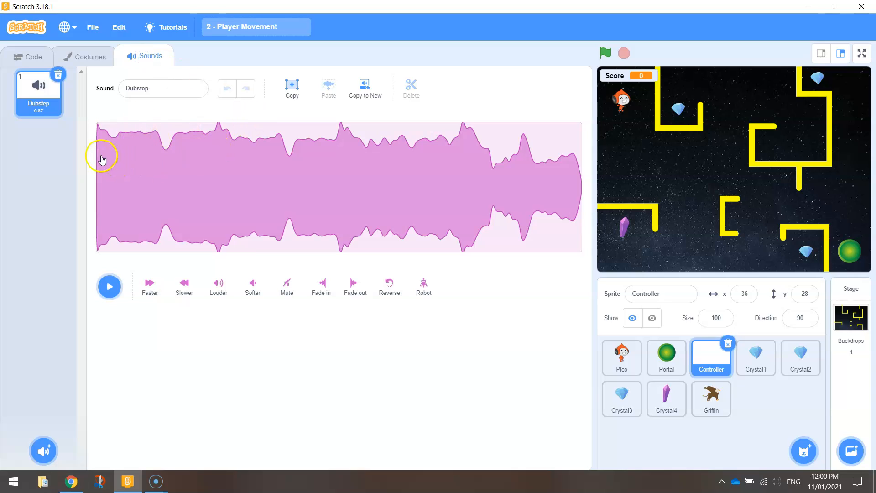
left_click(102, 157)
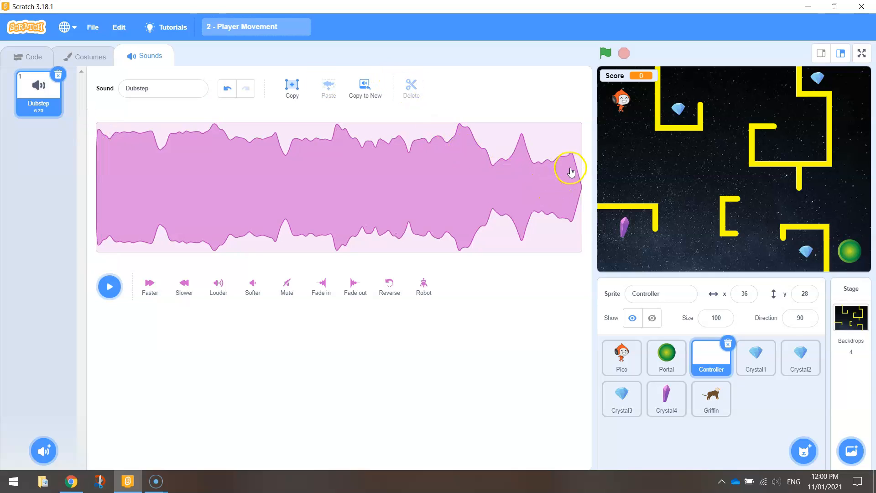
left_click(570, 169)
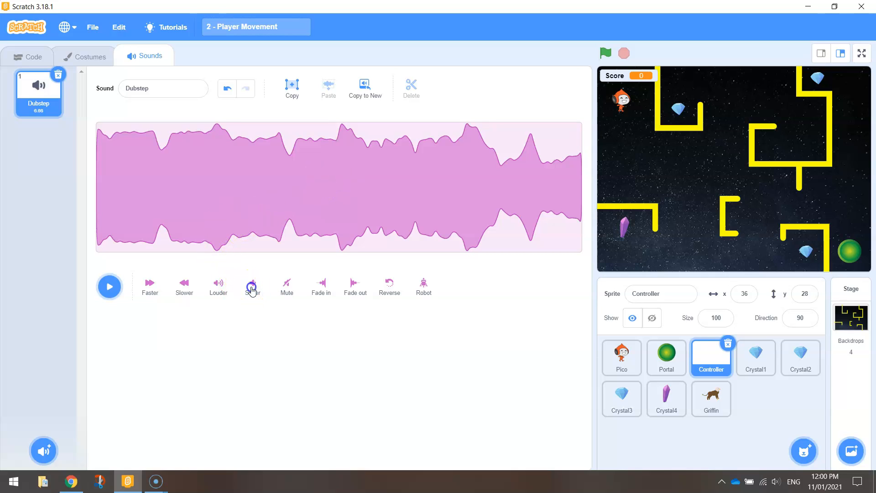
left_click(252, 285)
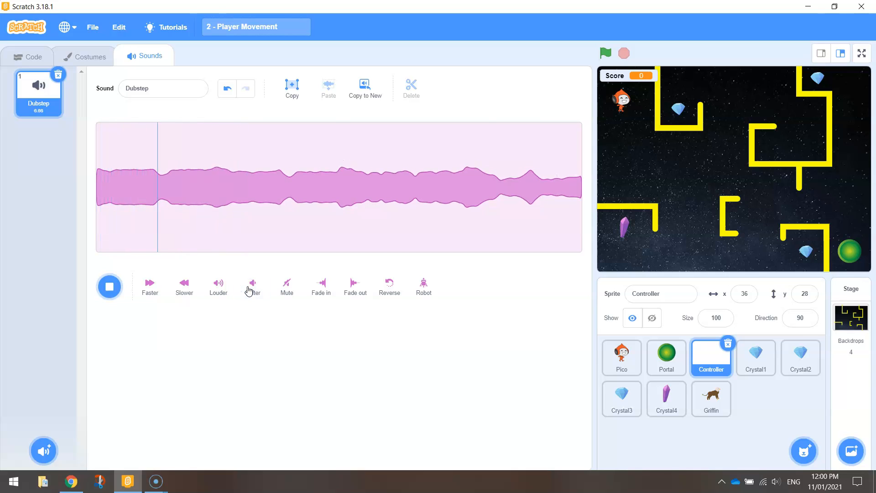
left_click(252, 283)
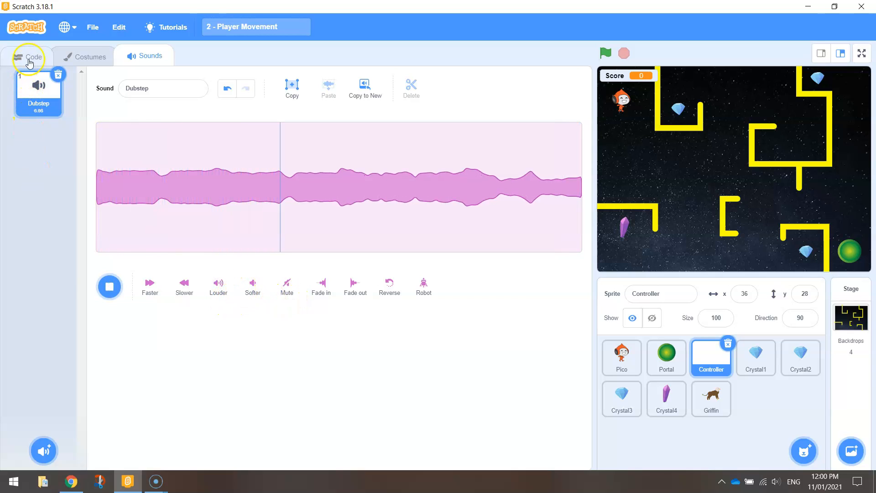
Step: Browse Pico, Portal, Controller, Crystal and Griffin scripts, ending on the Griffin which lacks a Game Over hide
left_click(32, 57)
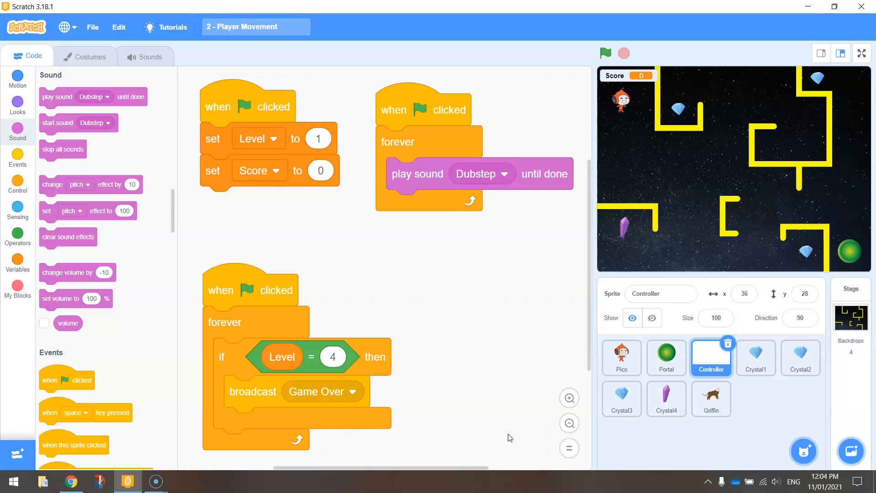
left_click(622, 358)
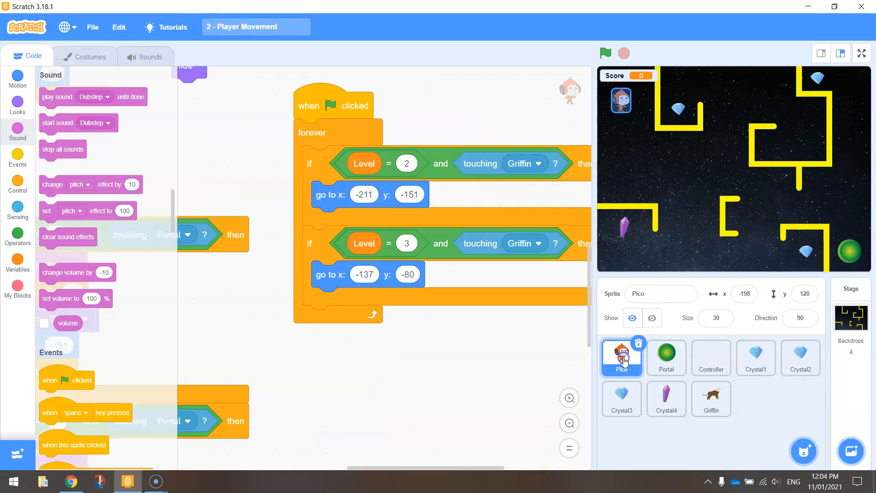
left_click(666, 355)
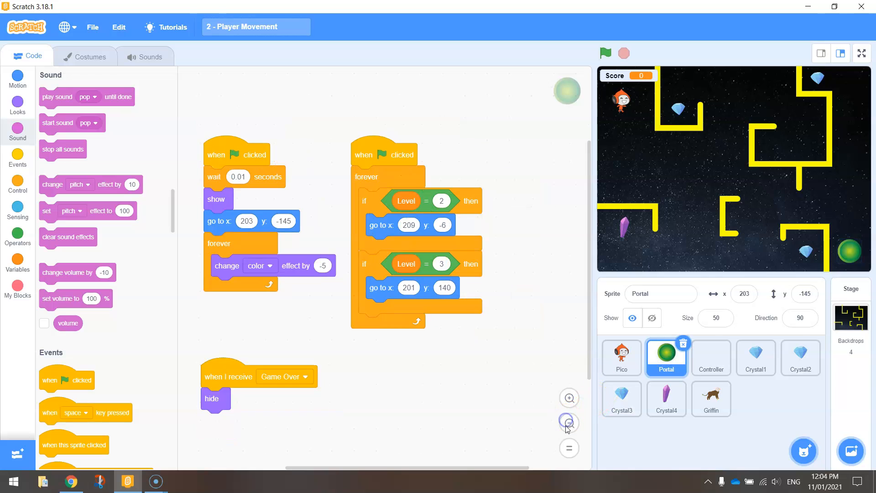
left_click(711, 357)
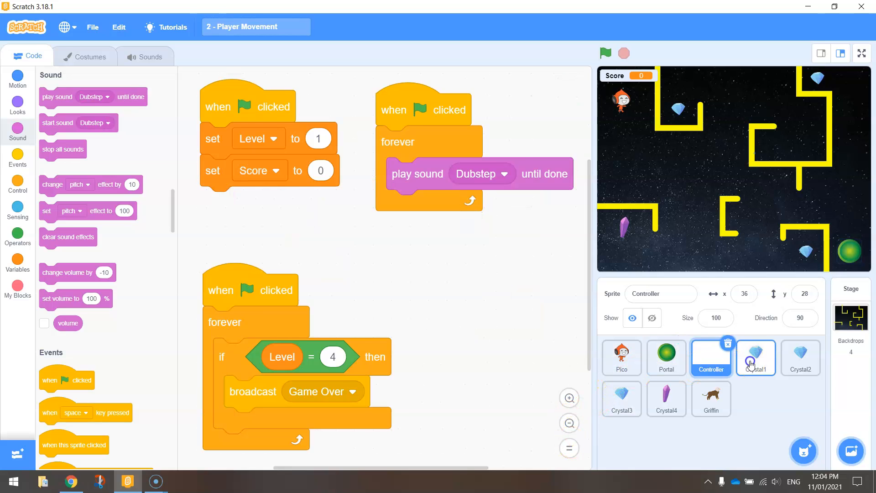
left_click(800, 358)
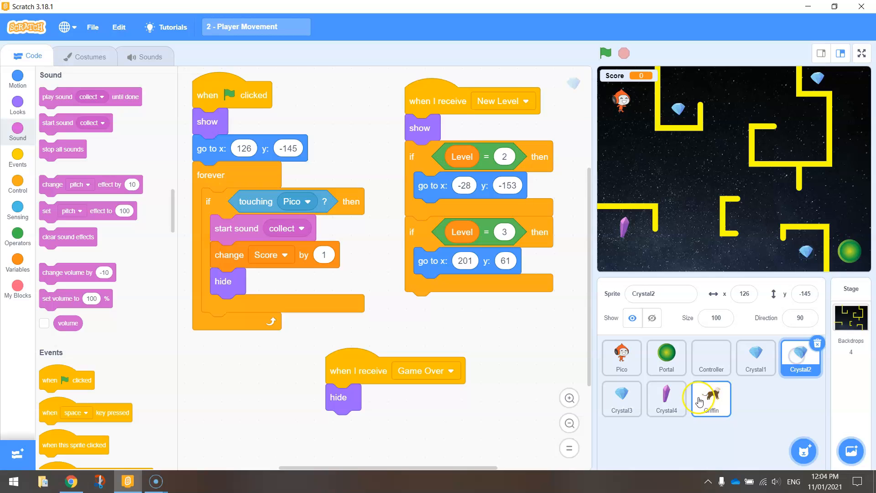
left_click(711, 400)
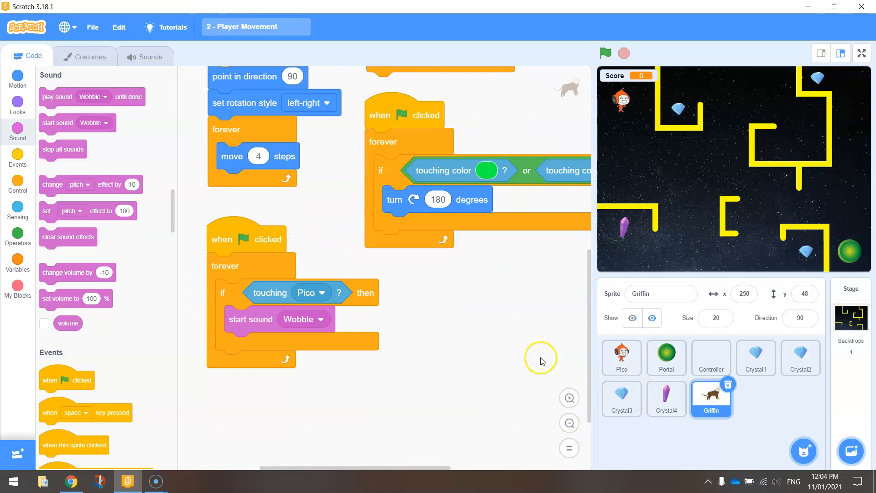
mouse_move(18, 182)
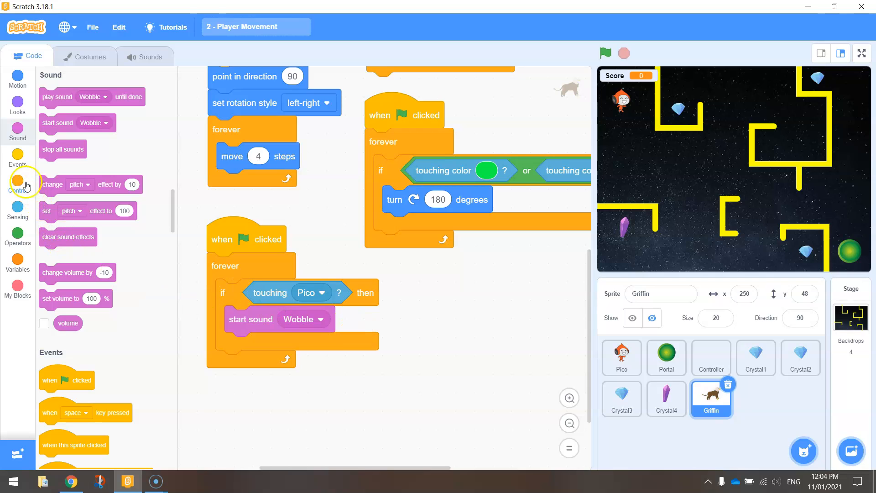
Step: Give the Griffin a 'when I receive Game Over' script with a hide block
left_click(17, 159)
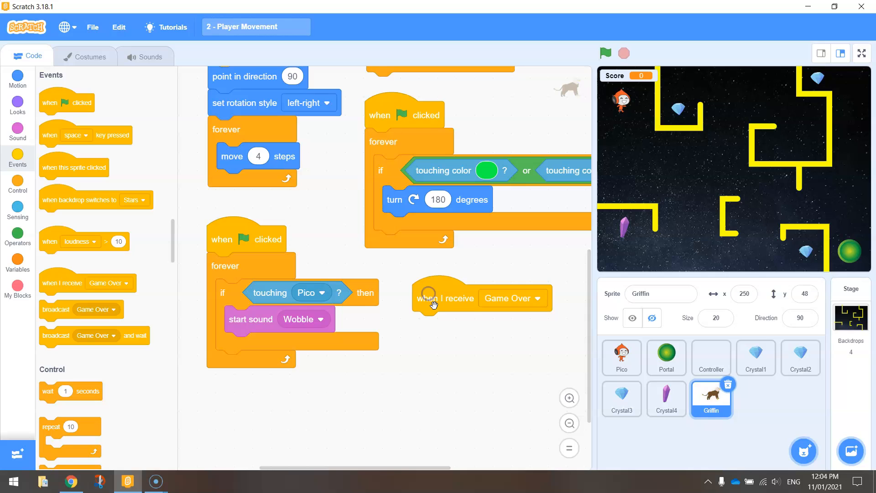
left_click(18, 106)
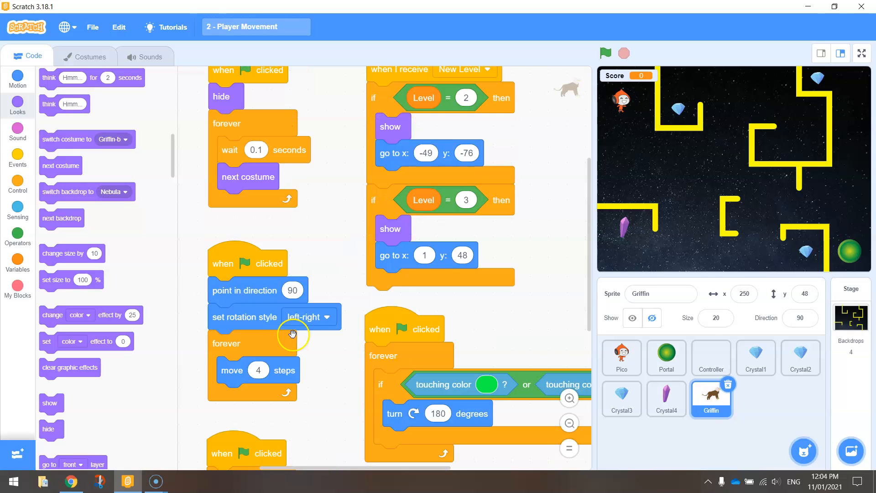
scroll("down", 3)
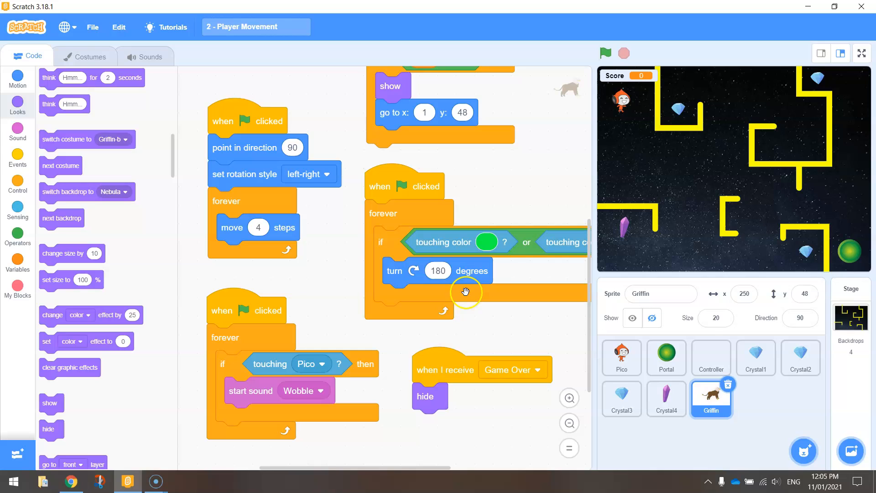
Step: Play-test full screen through level 1 to the moon level with Score 15, then exit full screen
left_click(874, 53)
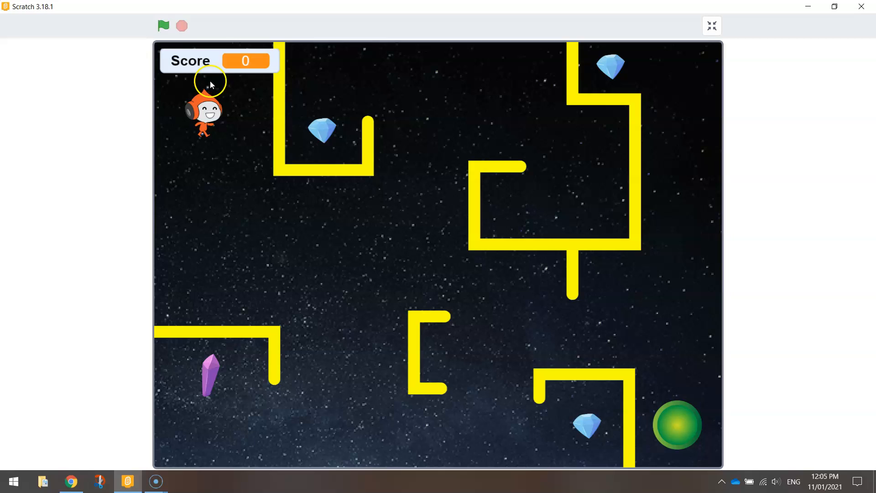
mouse_move(162, 24)
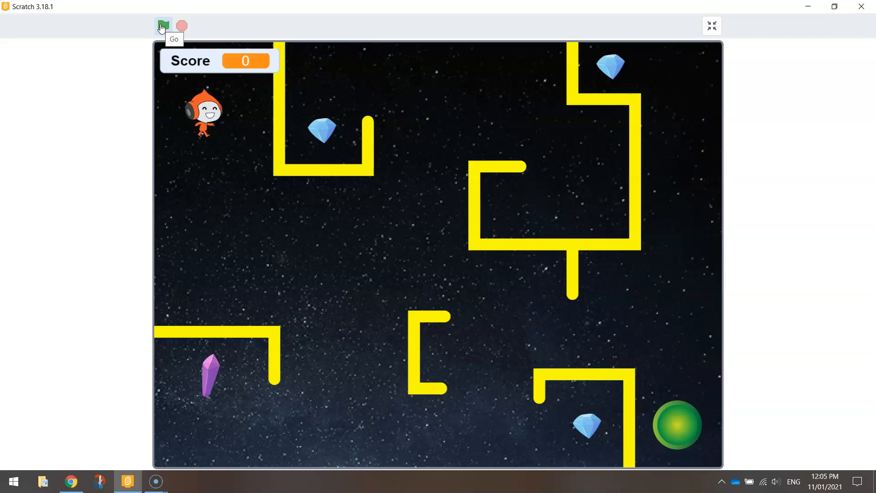
left_click(163, 23)
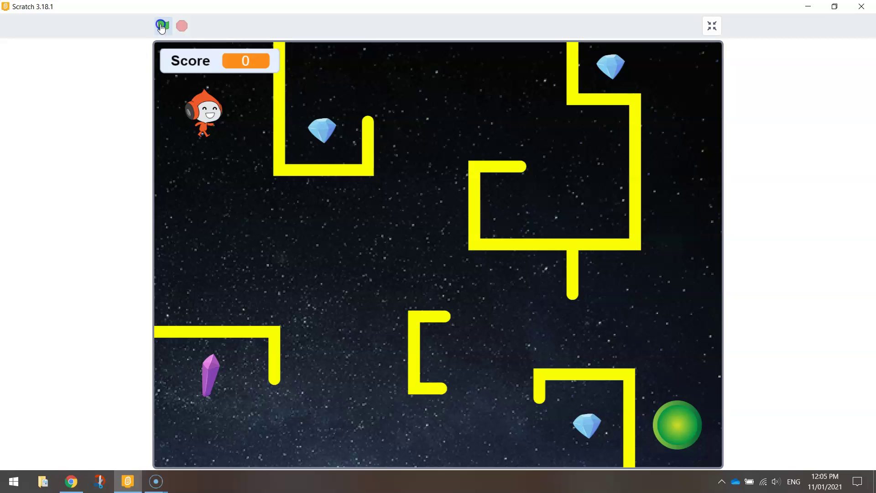
left_click(162, 26)
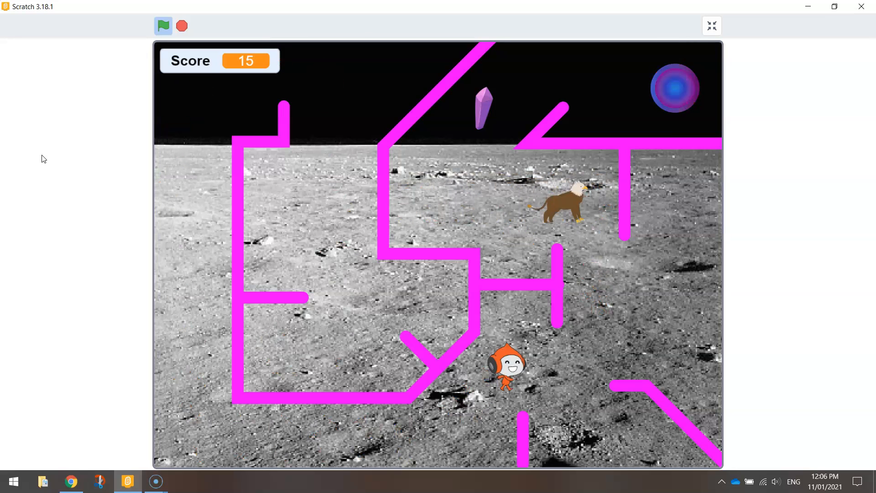
left_click(711, 25)
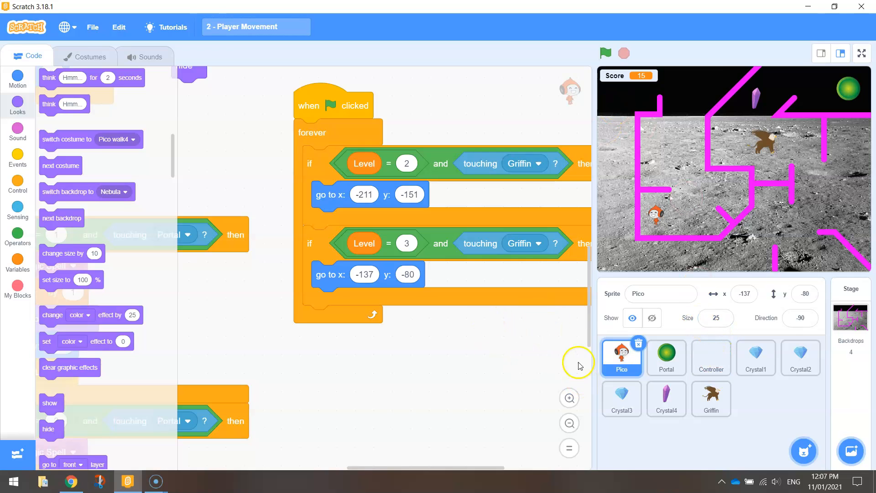
mouse_move(766, 156)
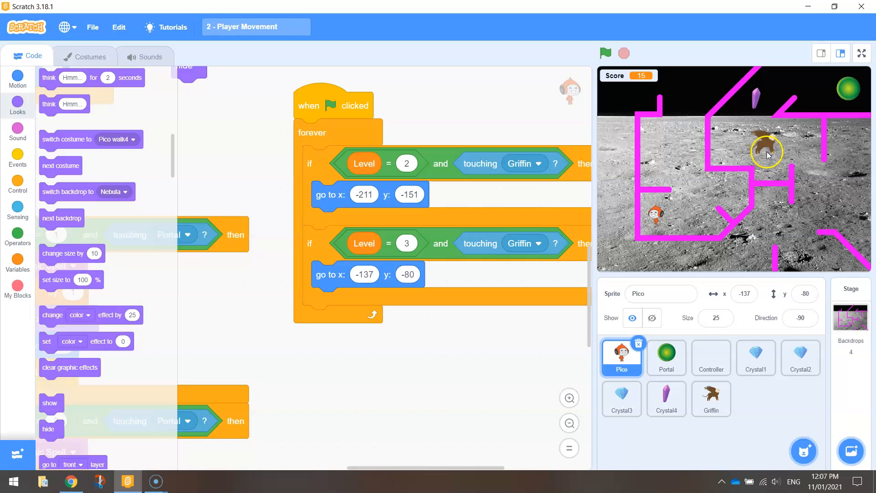
left_click(83, 57)
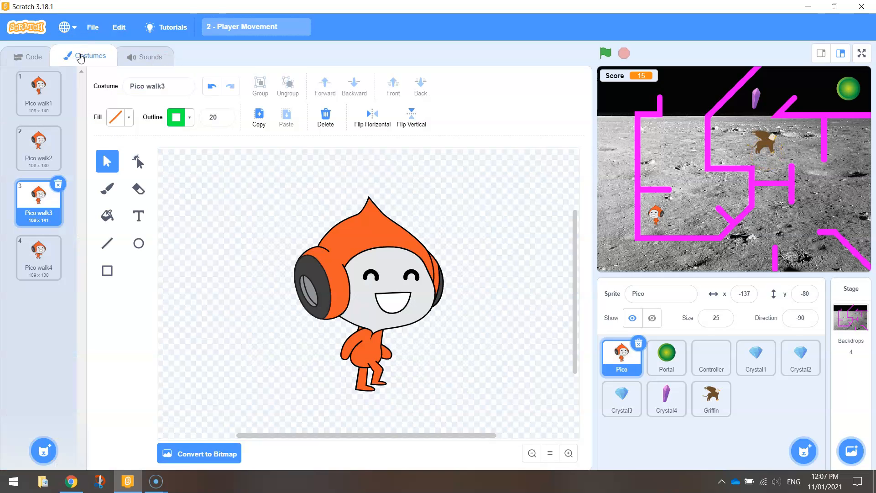
left_click(851, 318)
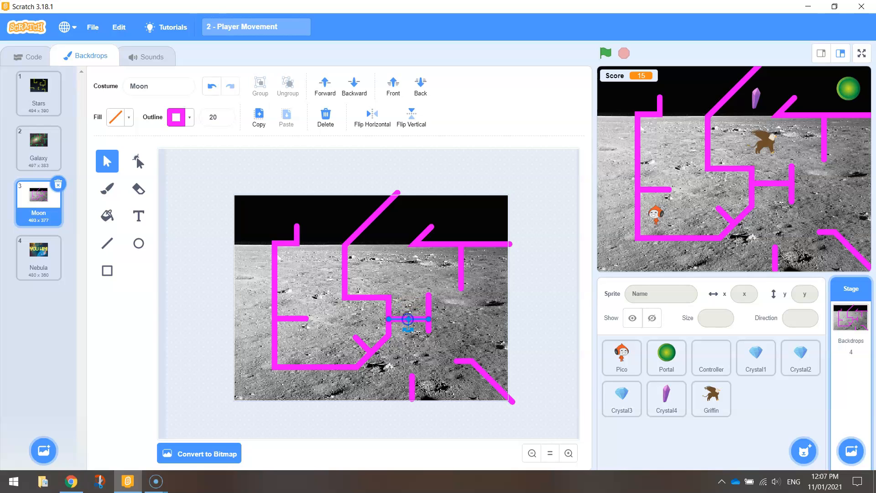
left_click(621, 356)
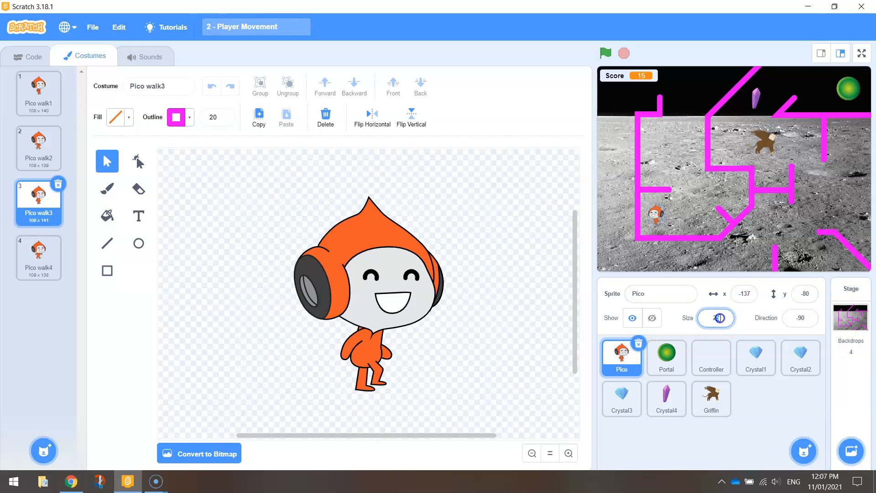
left_click(28, 57)
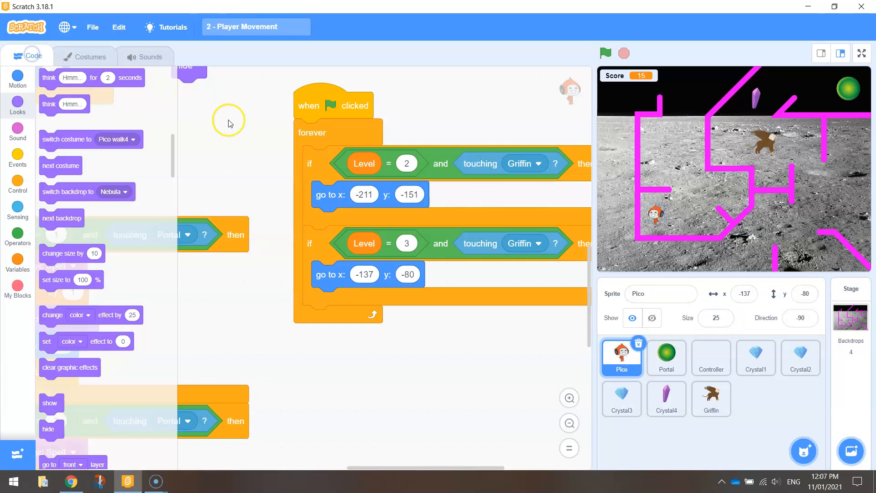
Step: Play the game full screen to the YOU WIN screen with score 3, then leave full screen
left_click(606, 53)
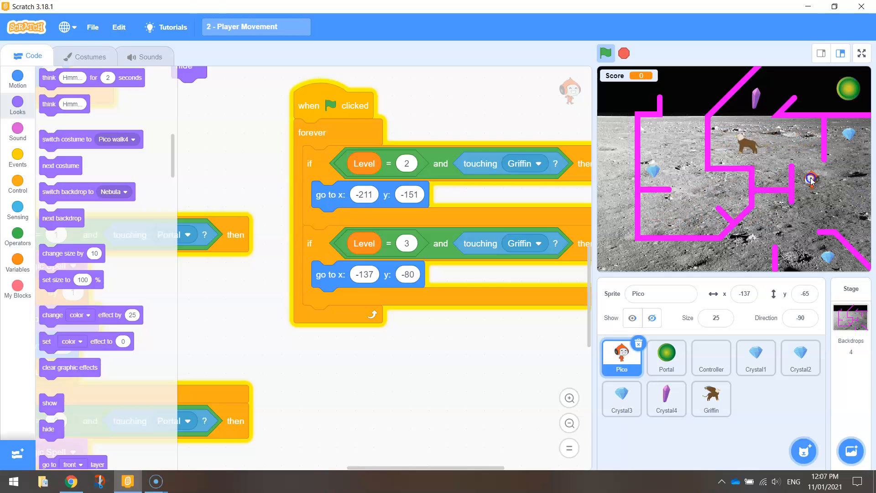
left_click(861, 53)
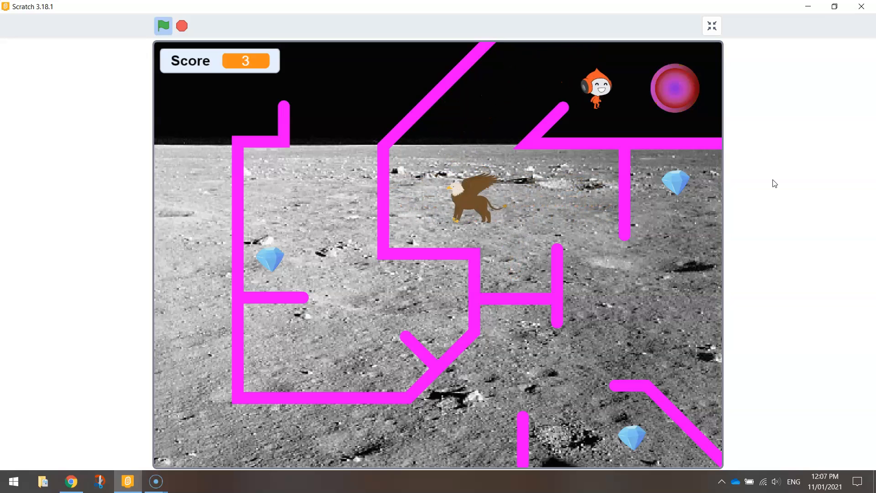
left_click(162, 26)
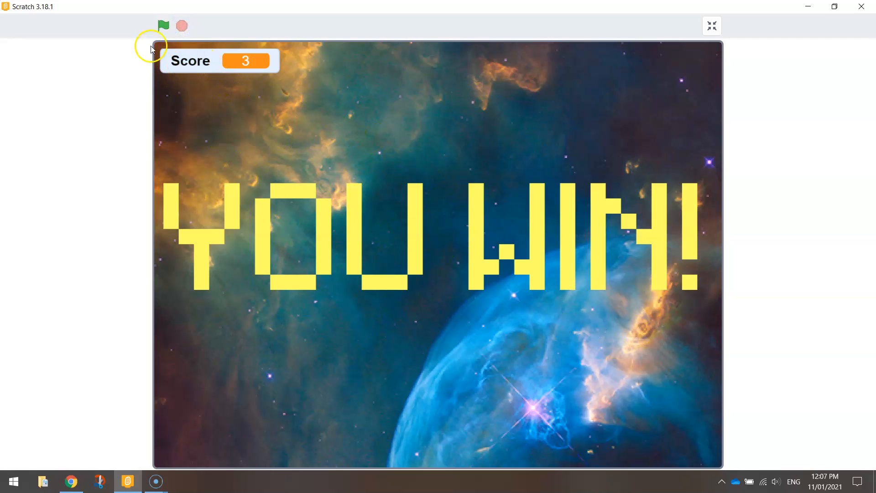
left_click(711, 26)
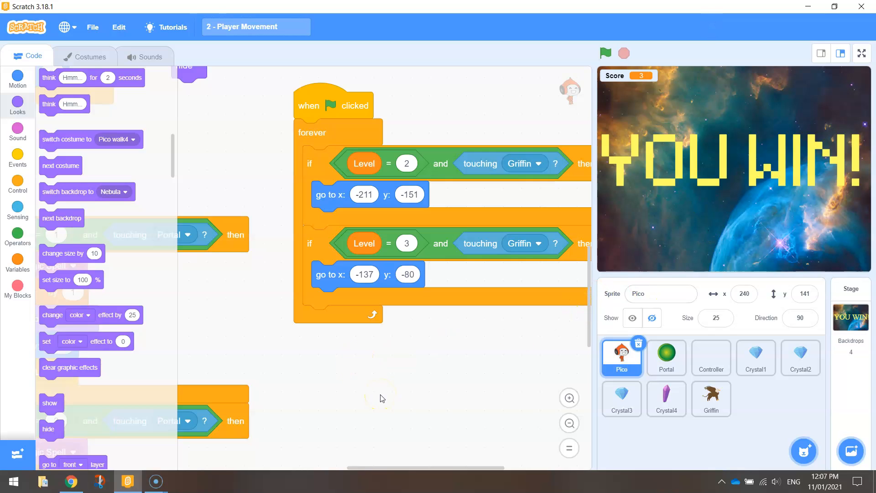
mouse_move(625, 82)
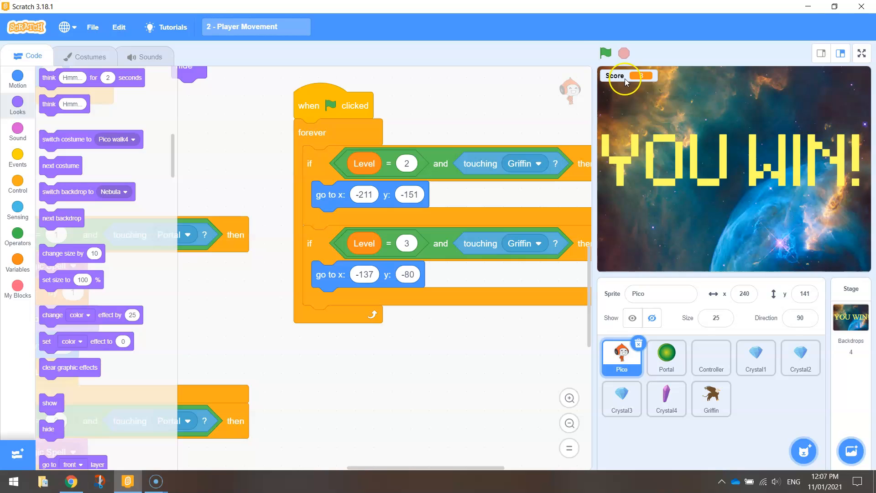
Step: Restart the game with the green flag so the first star maze shows Score 0
left_click(606, 53)
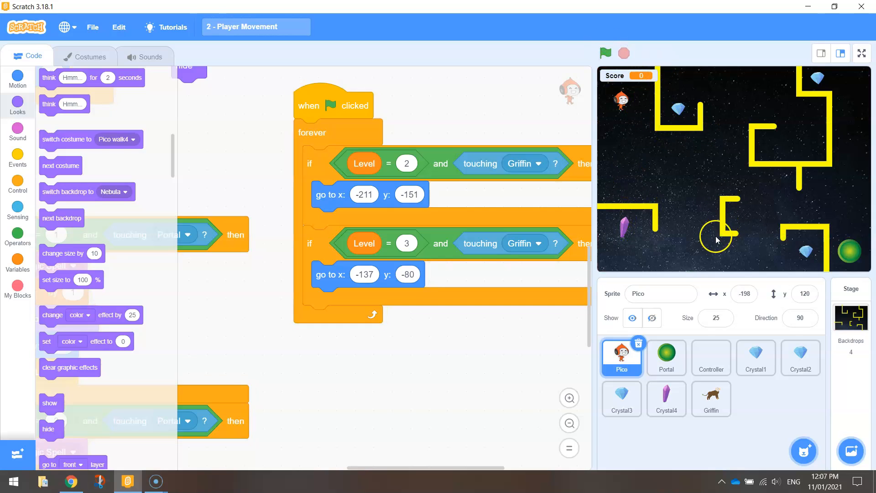
mouse_move(874, 249)
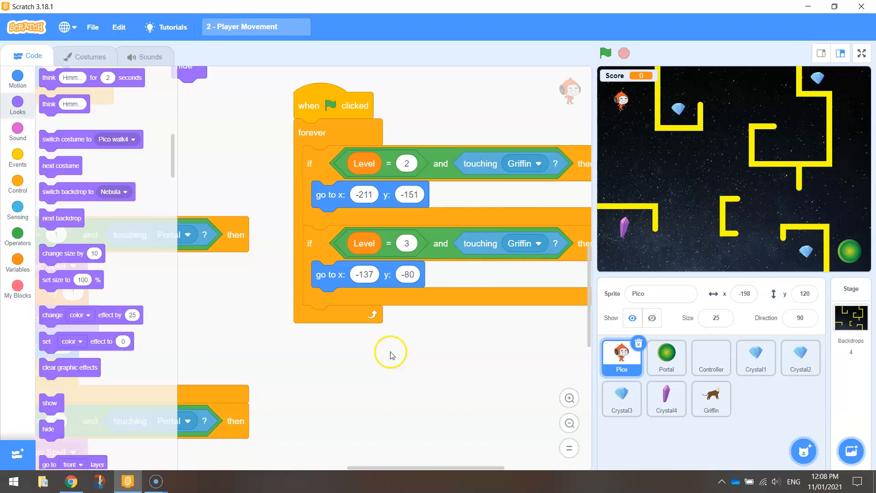
mouse_move(642, 40)
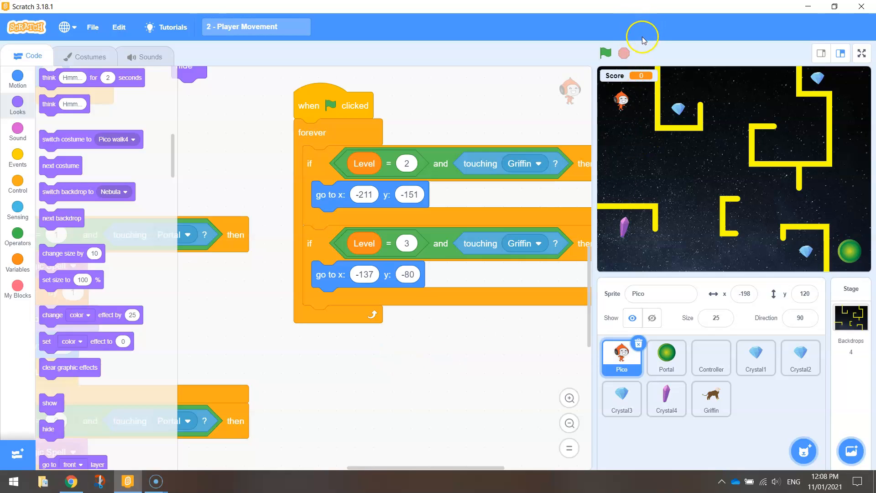